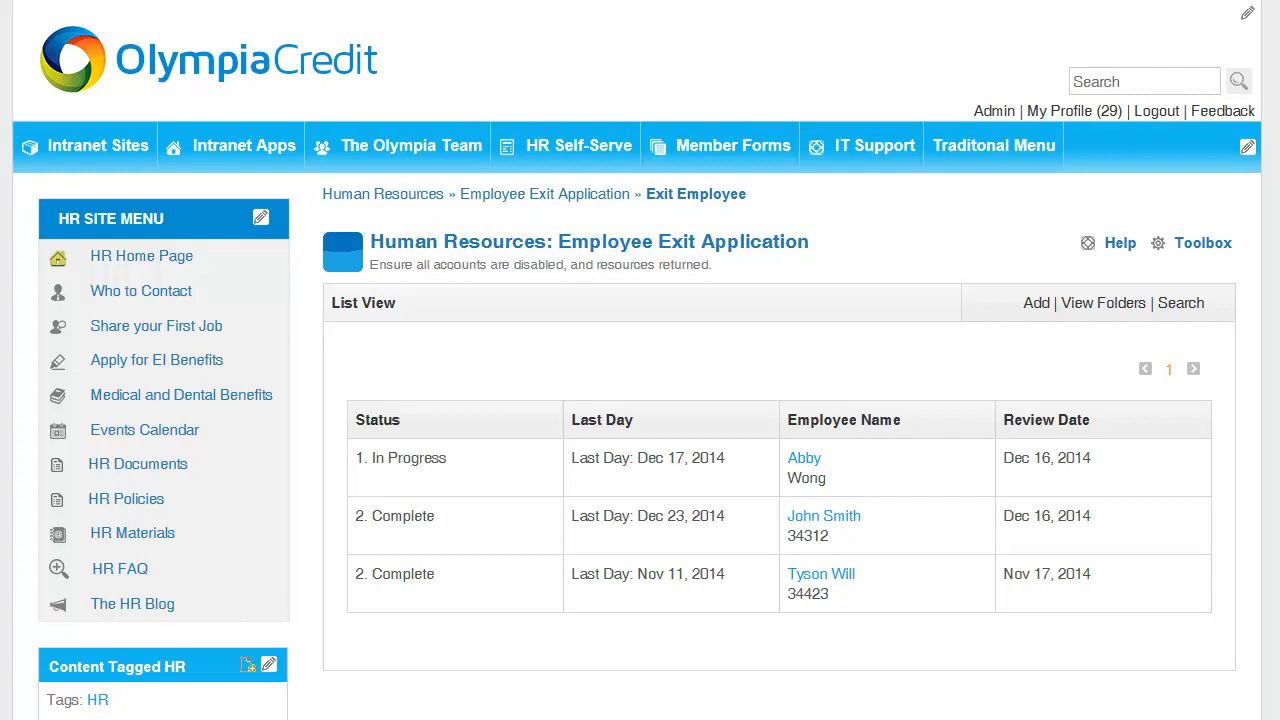
mouse_move(780, 391)
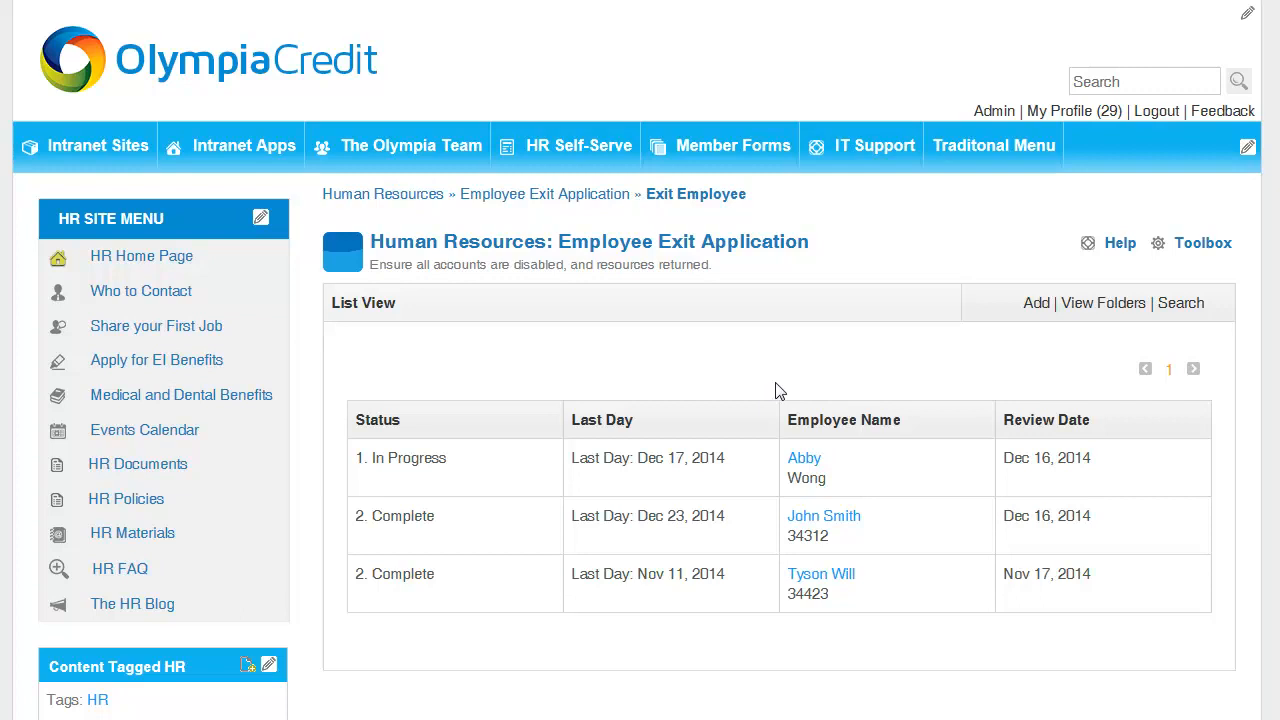
mouse_move(1036, 303)
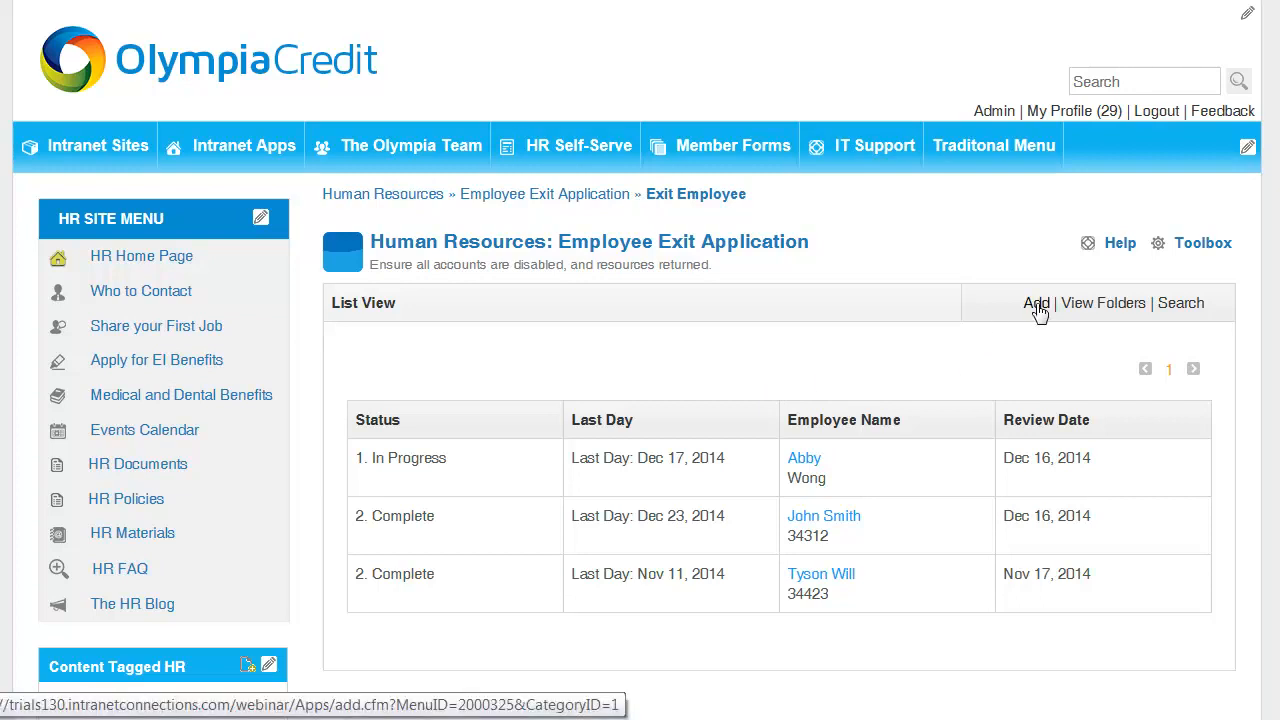
Add a new exit record with employee name, number 123232 and last day Dec 16, 2014
left_click(1036, 303)
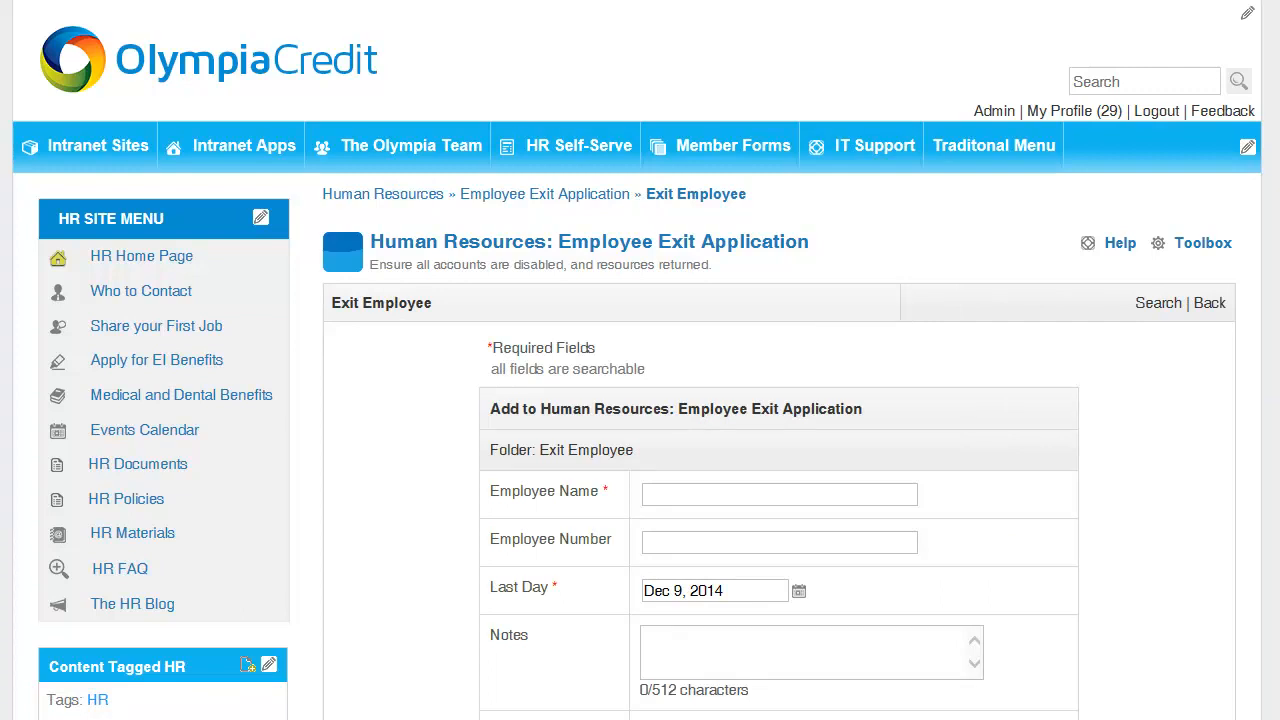
scroll("down", 3)
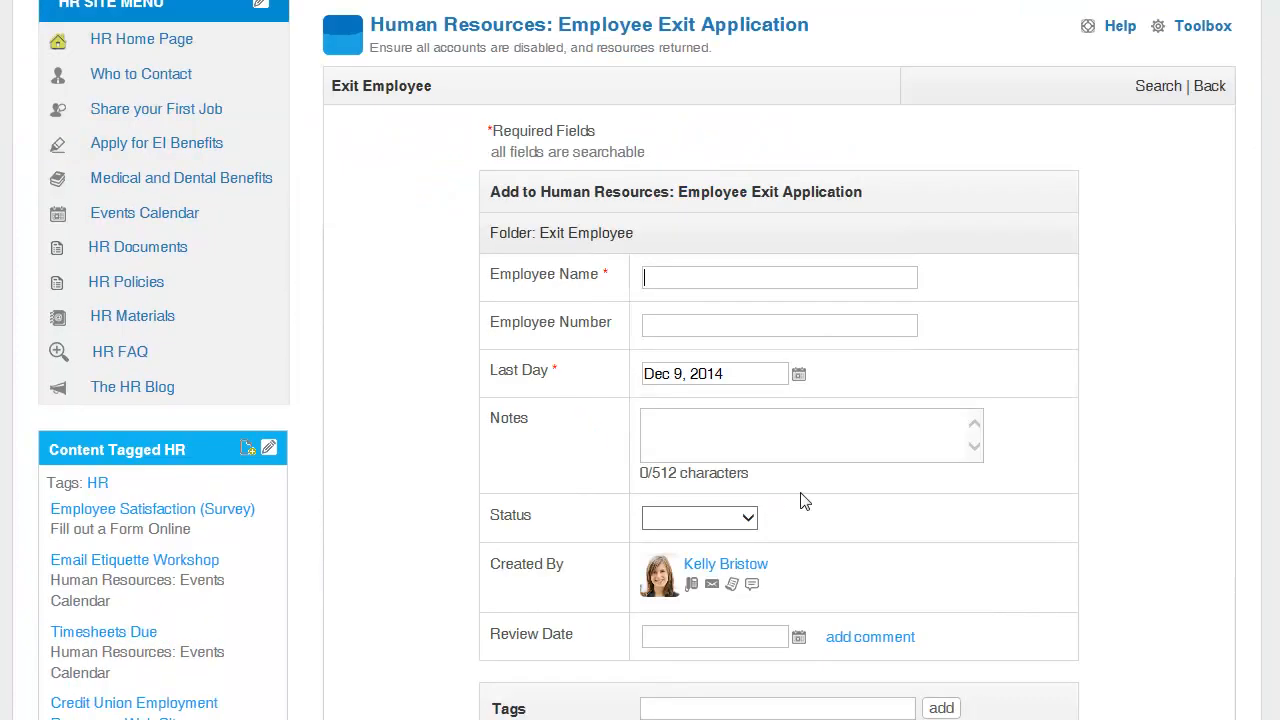
type("John Smith")
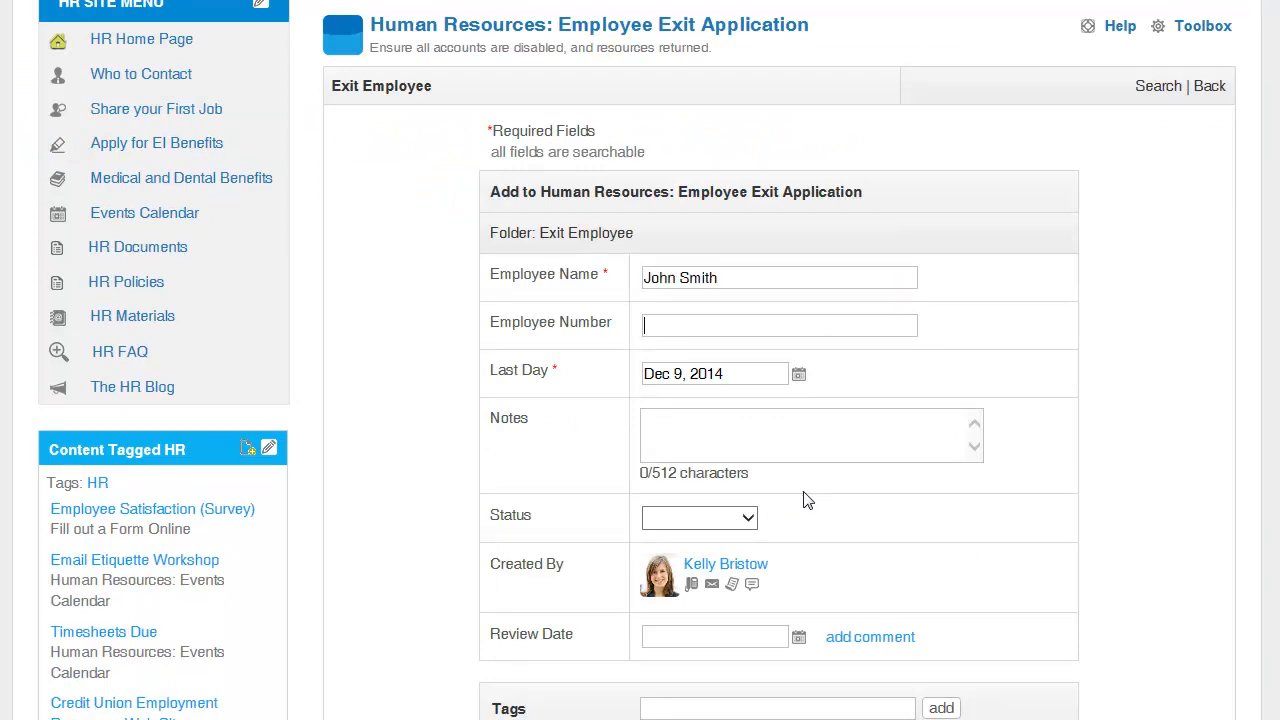
type("123232")
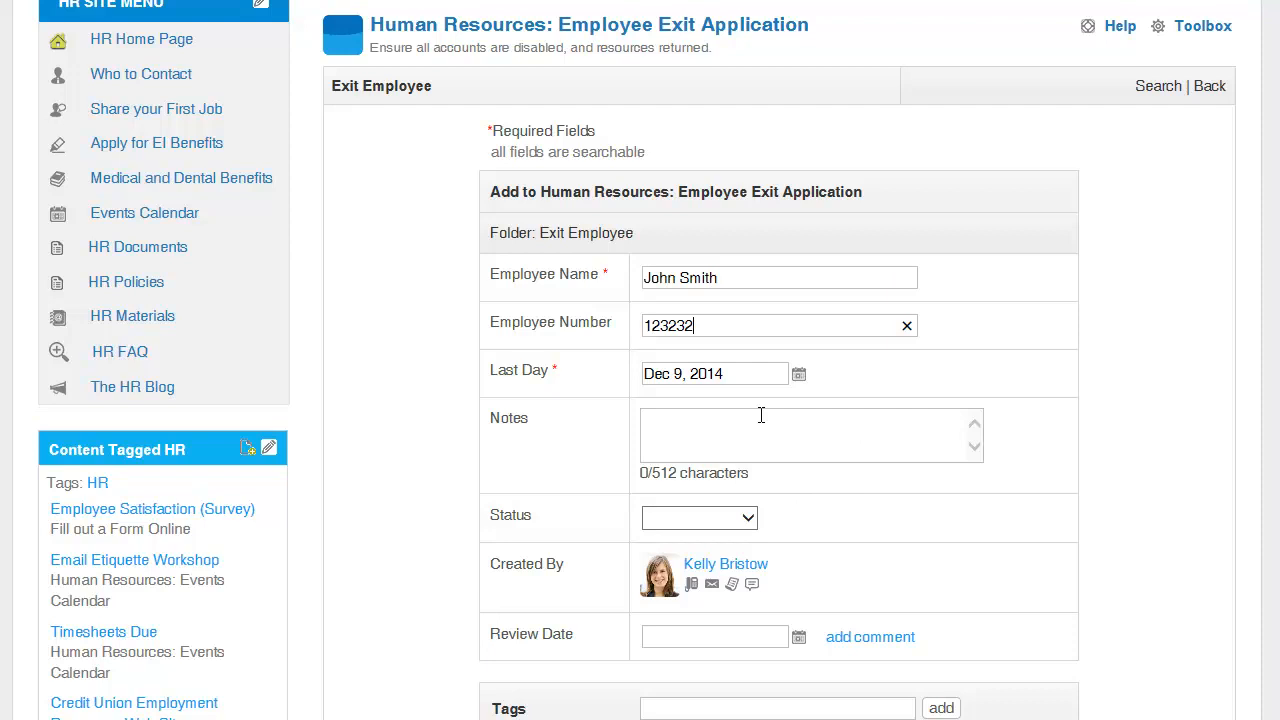
left_click(799, 373)
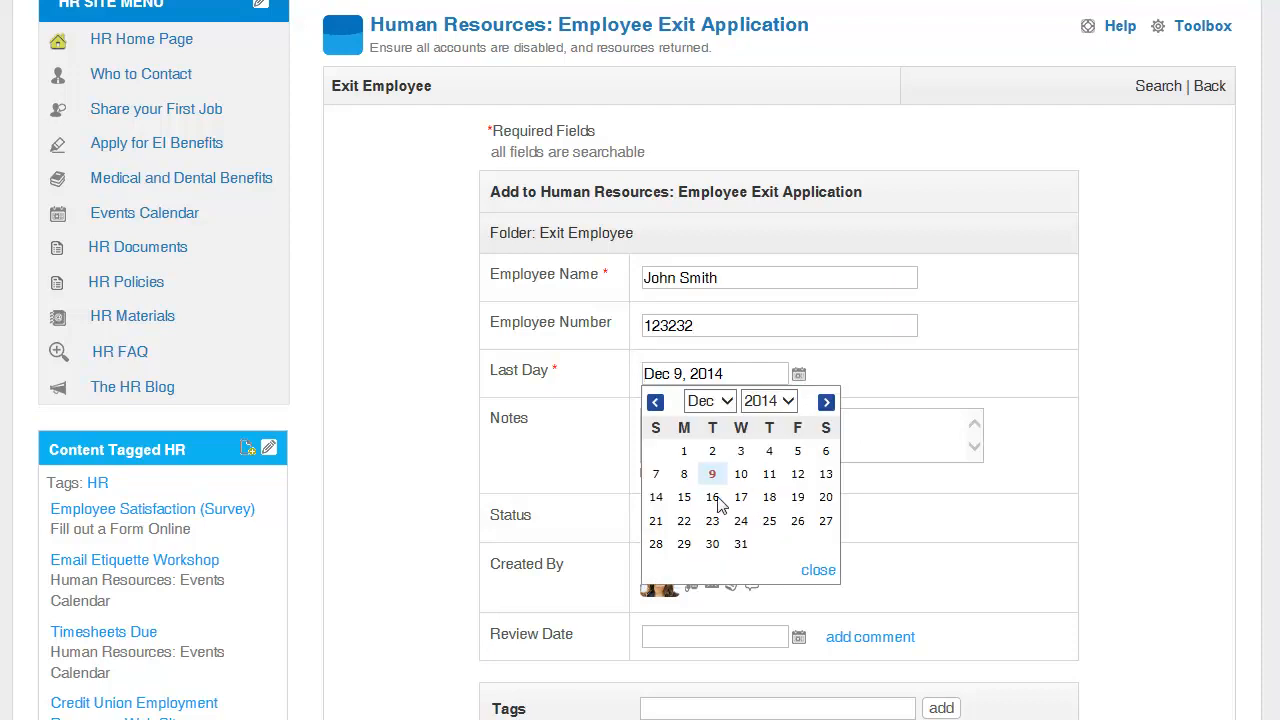
left_click(684, 497)
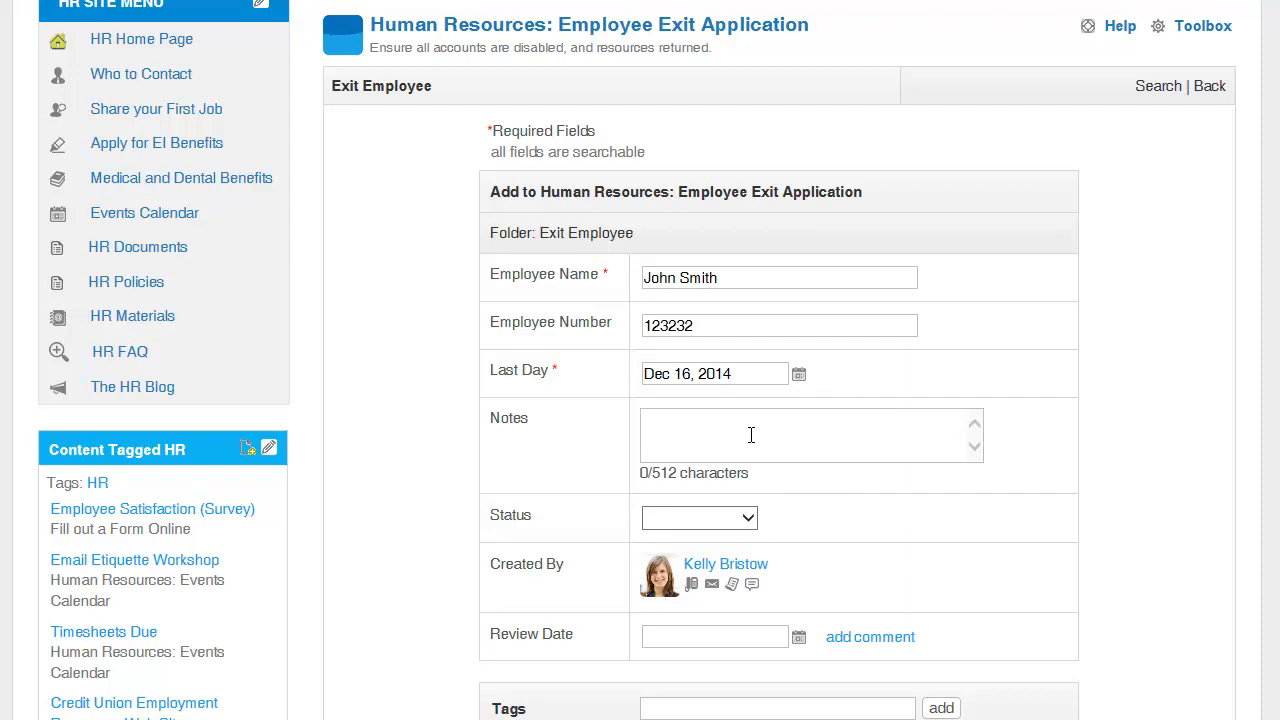
Enter the resource-removal note, set status to 1. In Progress and review date Dec 17, 2014
type("remove salesforce")
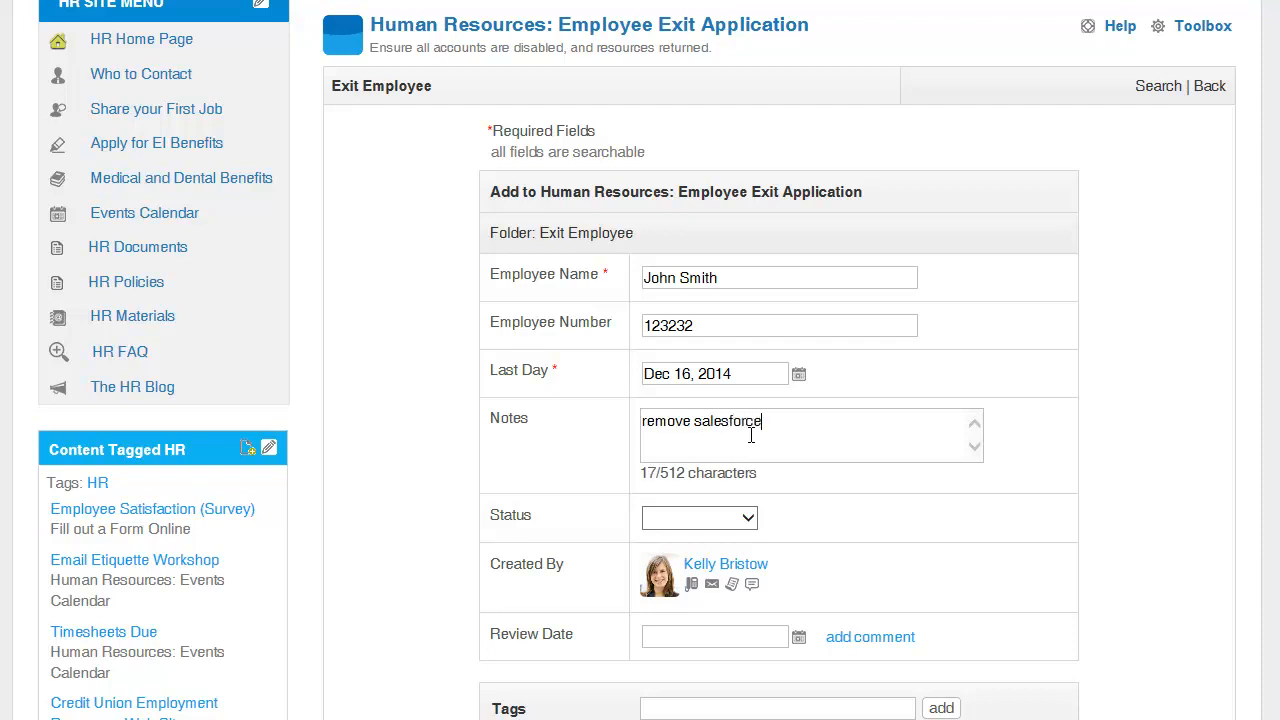
scroll("down", 3)
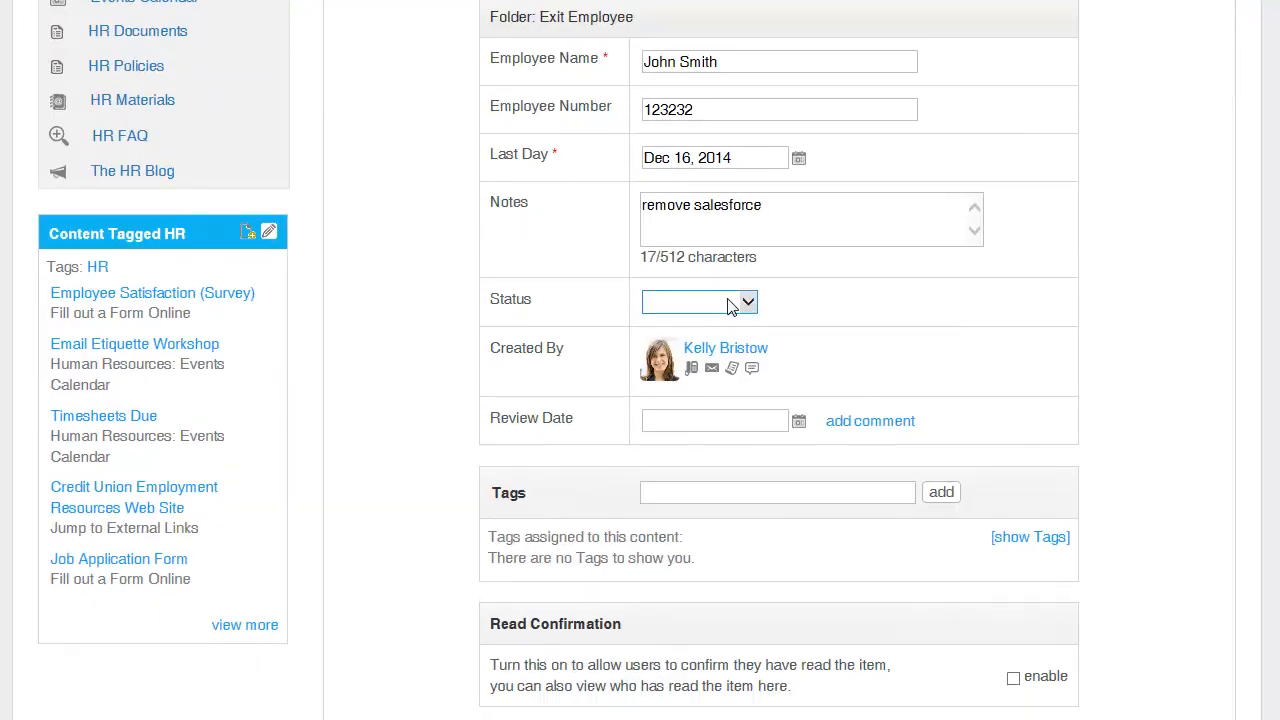
left_click(699, 301)
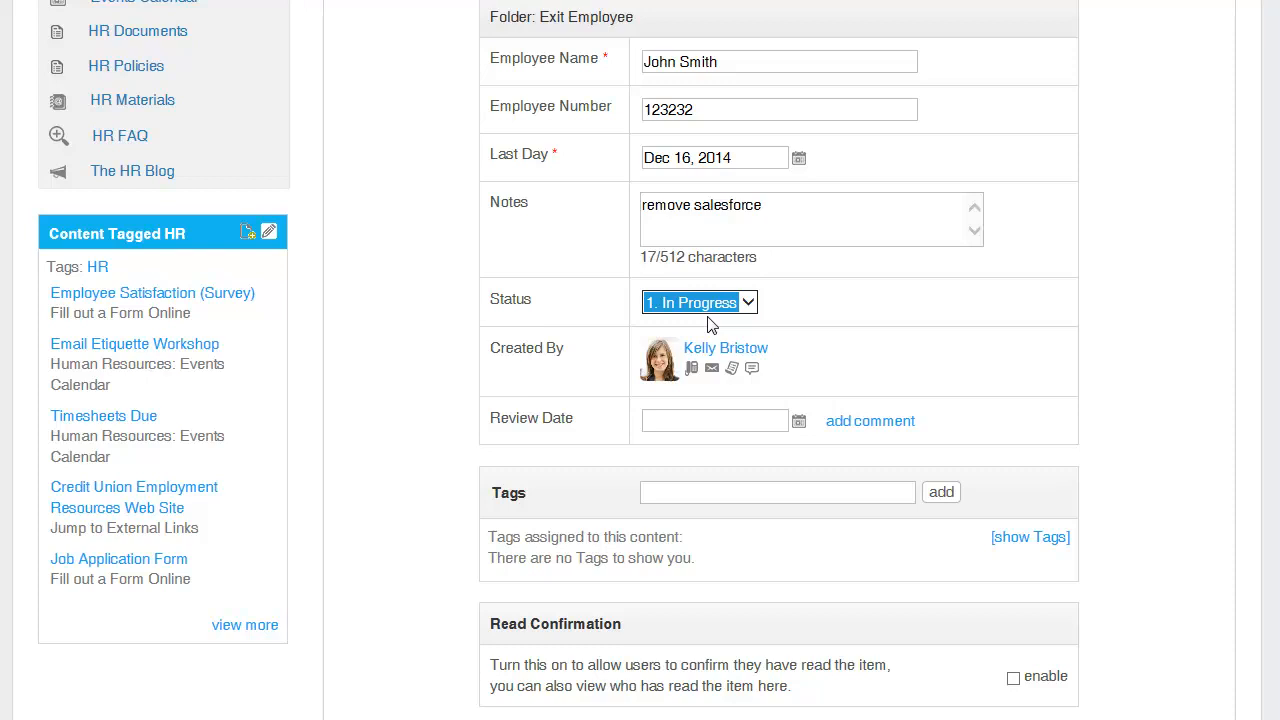
mouse_move(799, 423)
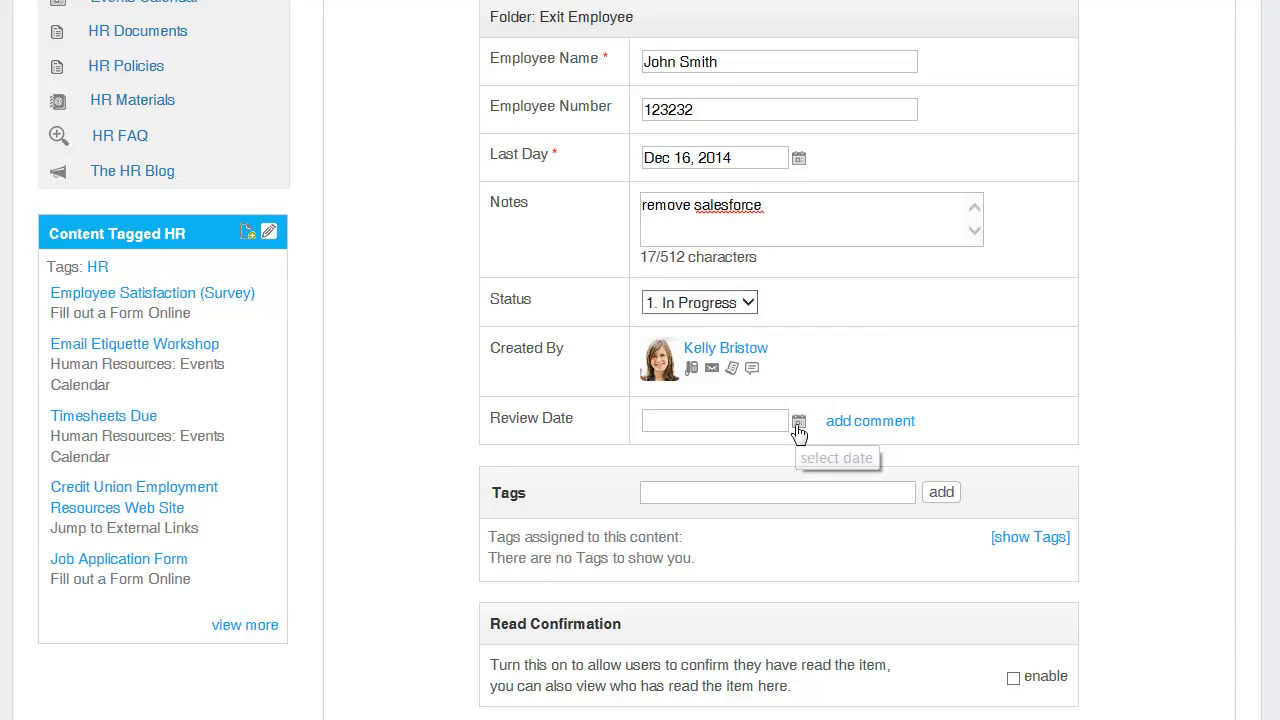
left_click(799, 422)
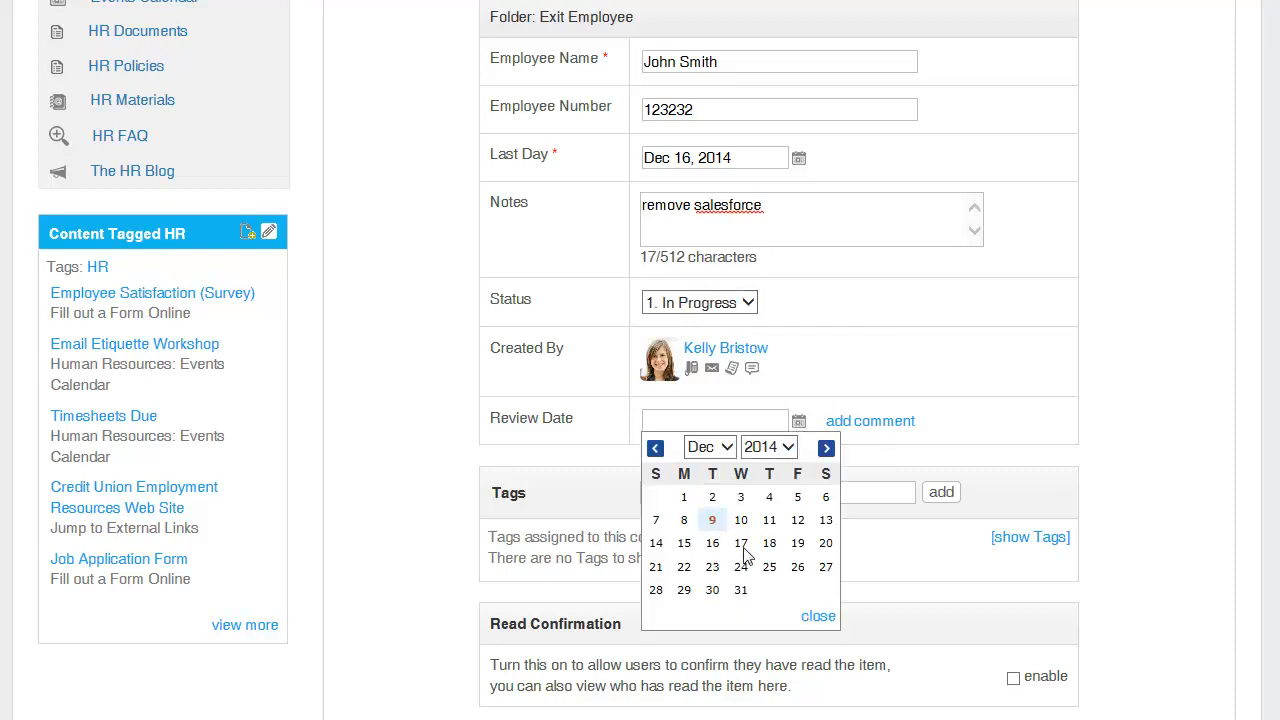
left_click(740, 543)
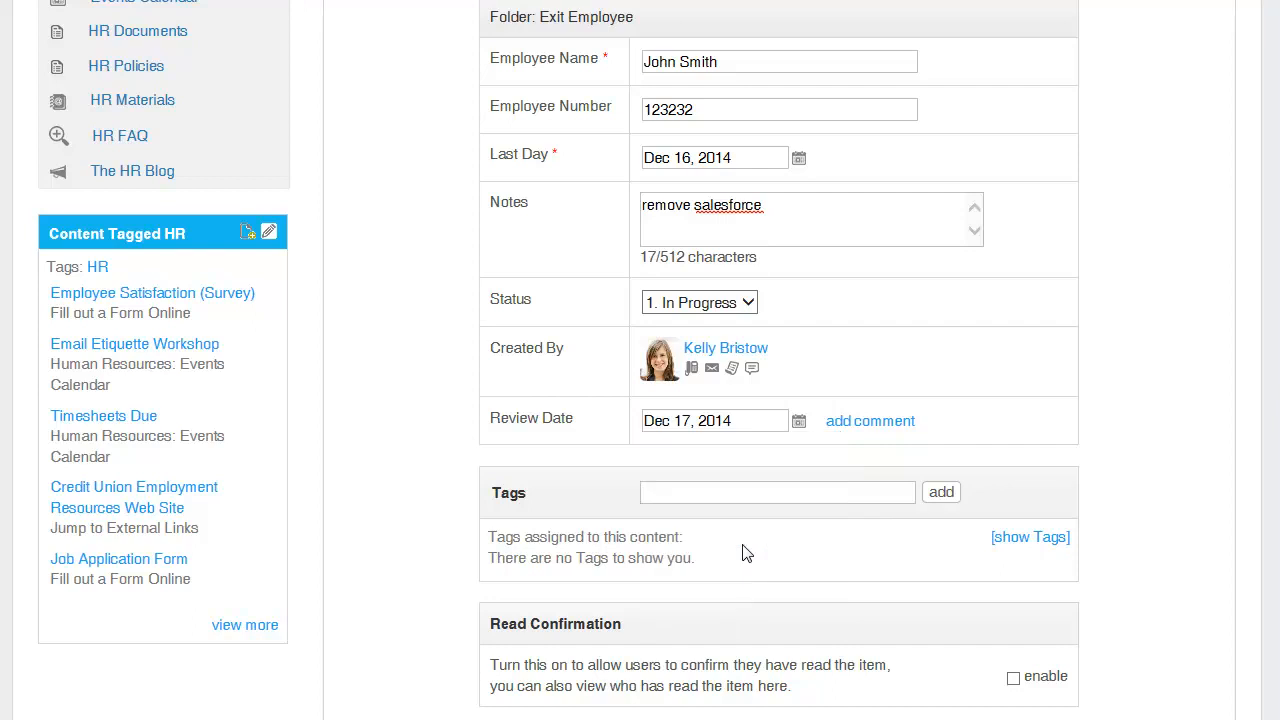
mouse_move(1049, 417)
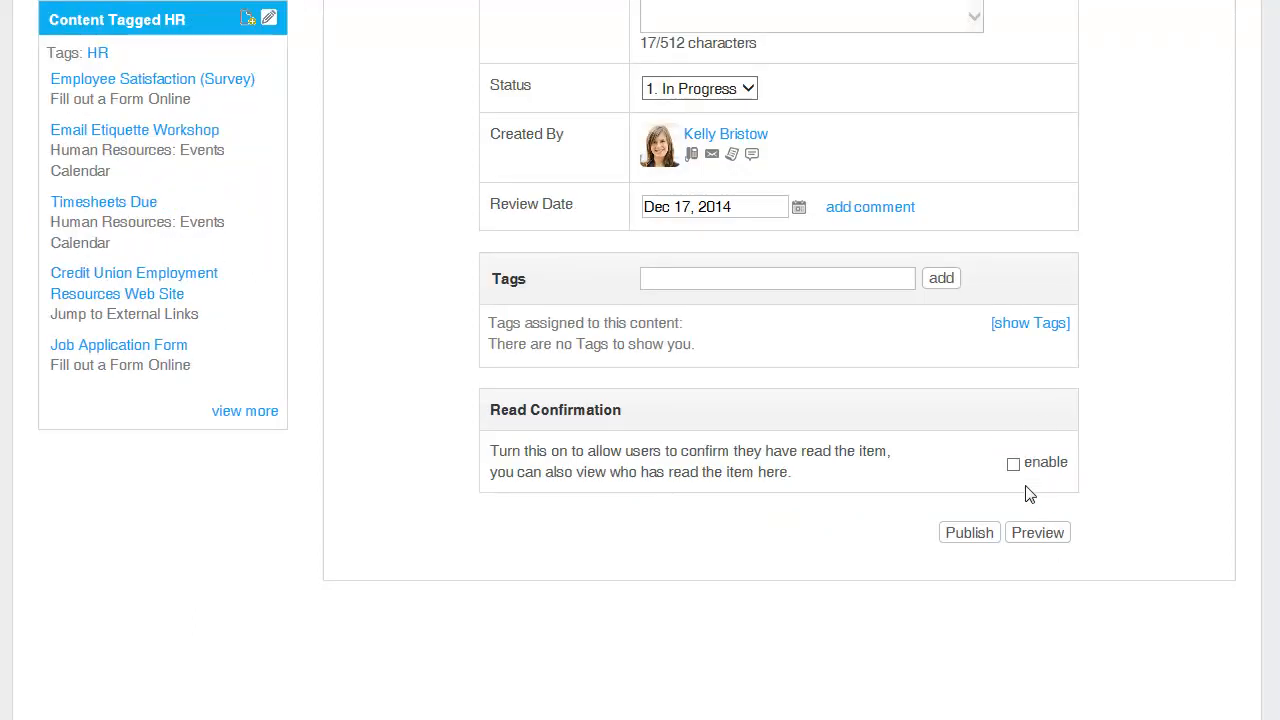
Enable read confirmation on the exit record and preview it
left_click(1013, 463)
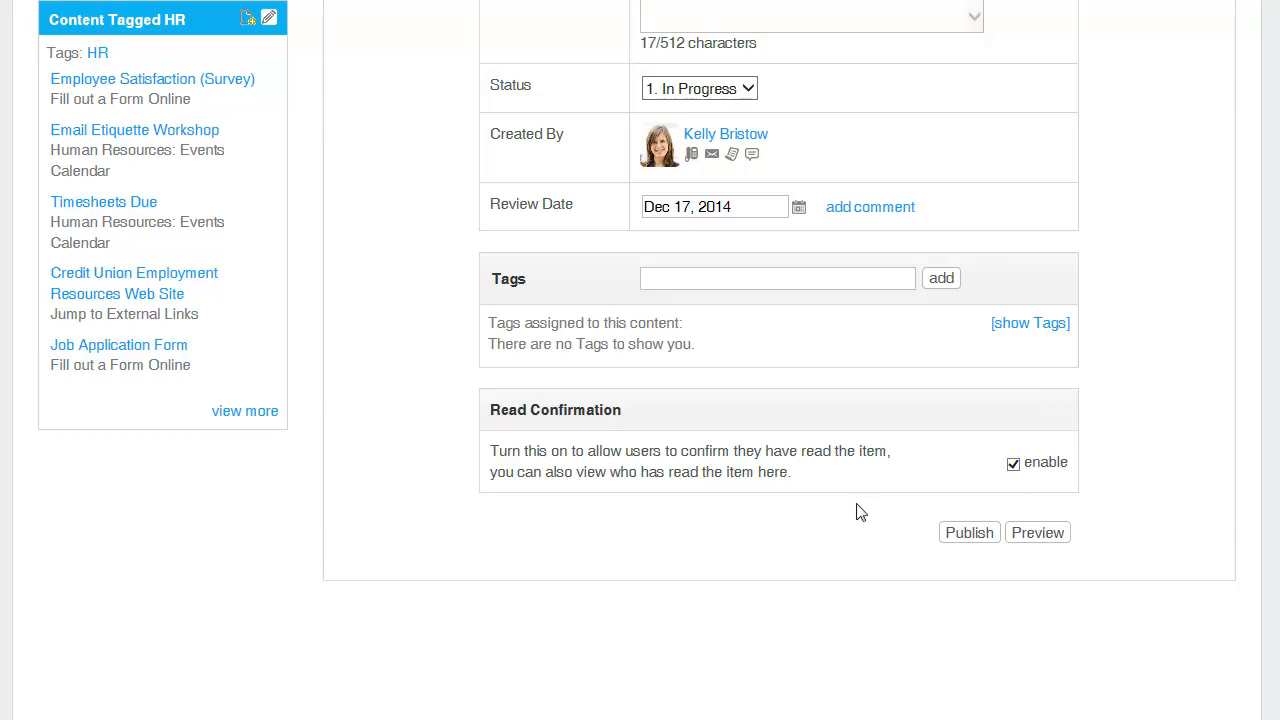
mouse_move(1037, 532)
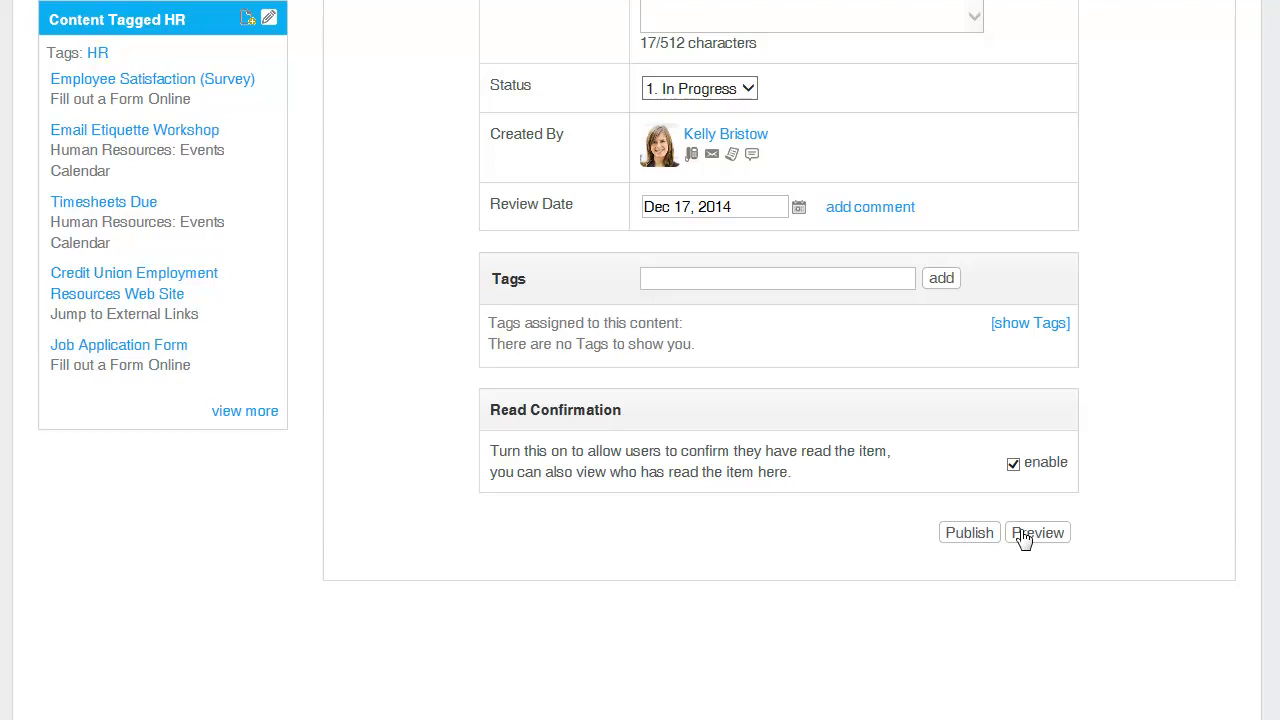
left_click(1037, 532)
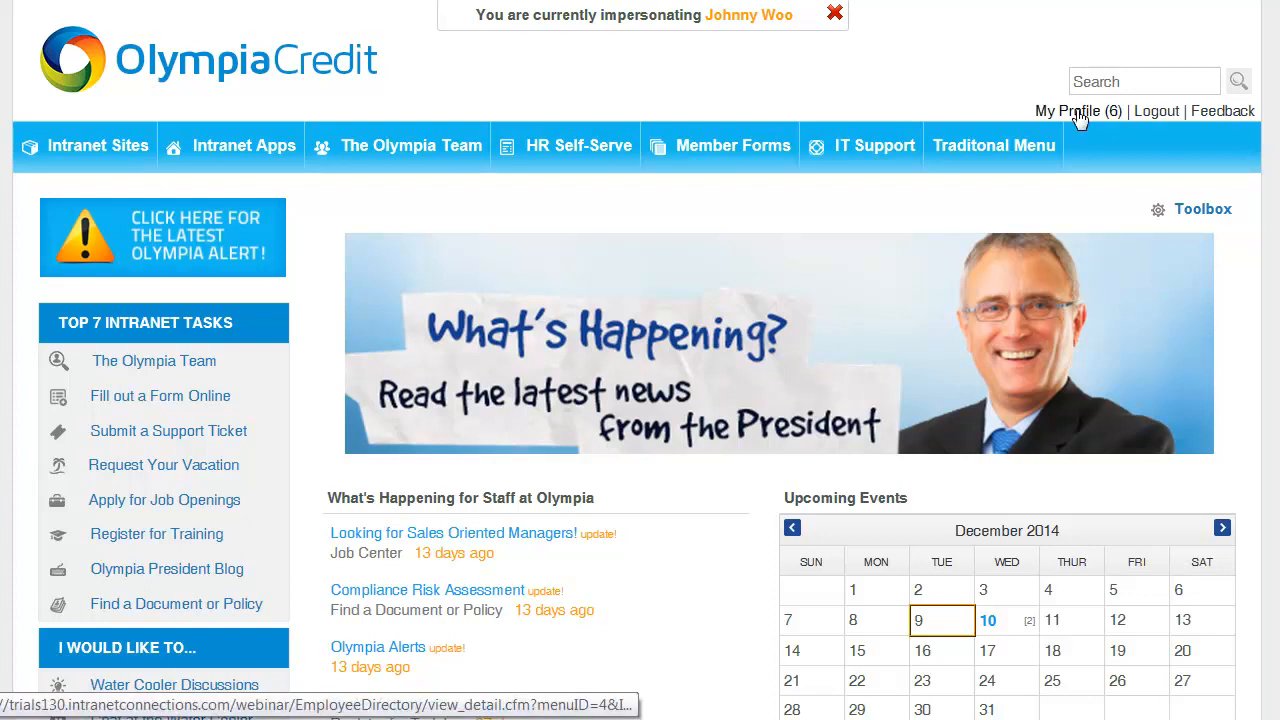
mouse_move(1050, 340)
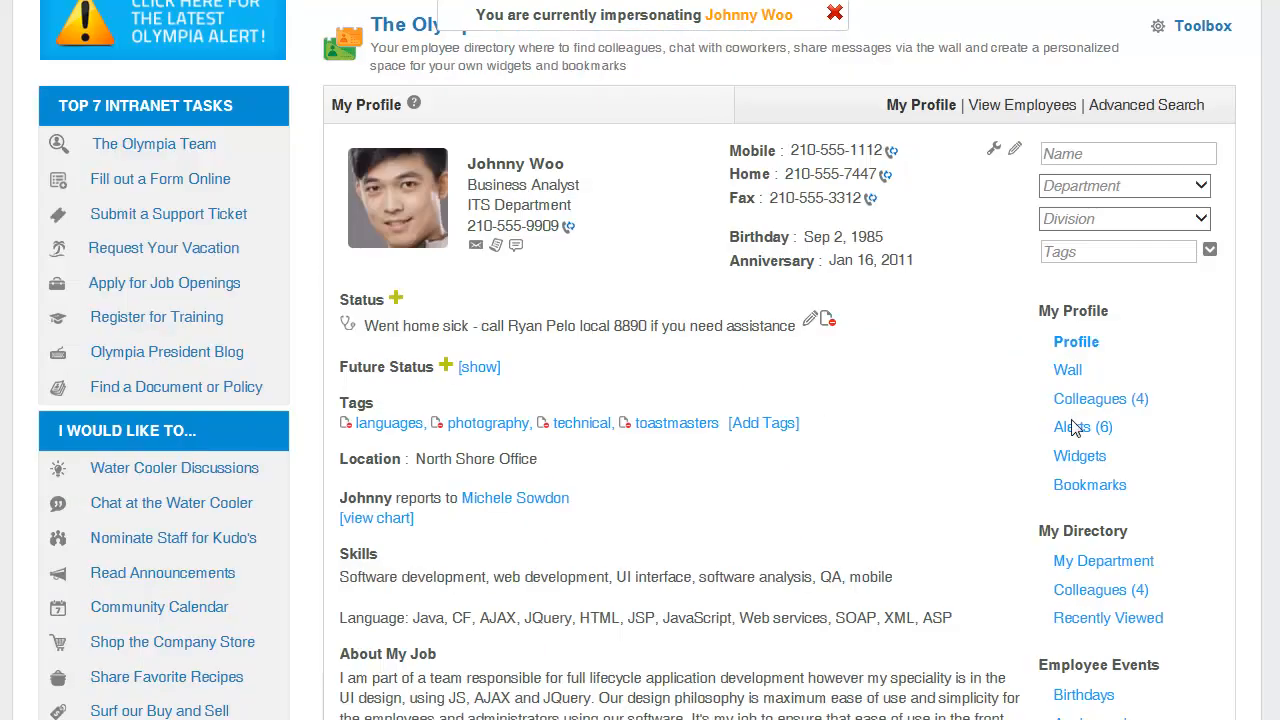
View the impersonated employee's alerts from the My Profile sidebar
left_click(1070, 427)
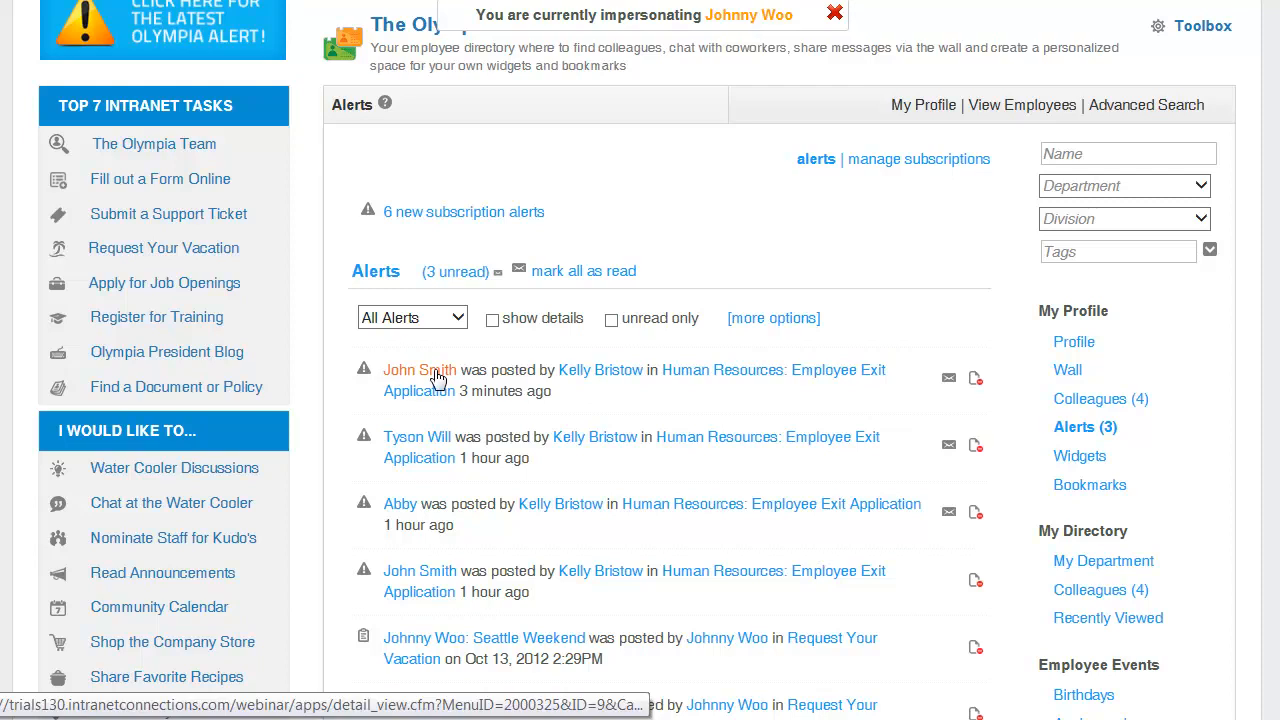
mouse_move(436, 378)
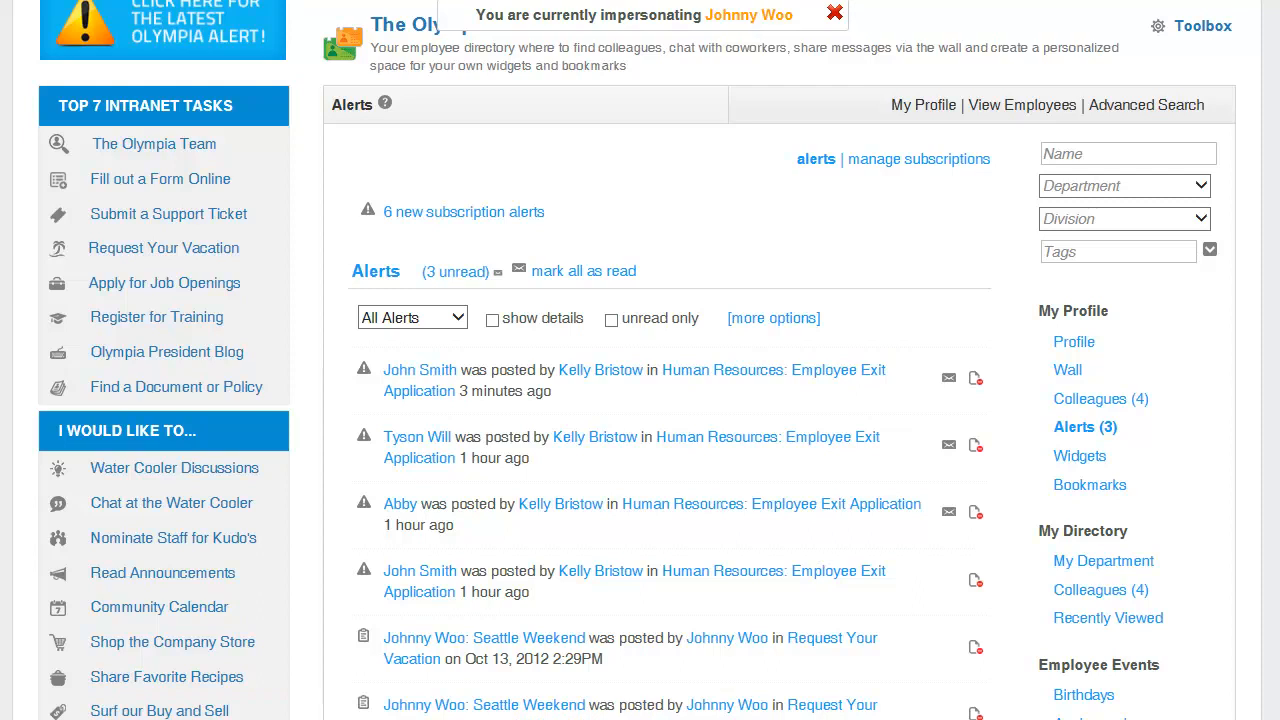
mouse_move(420, 370)
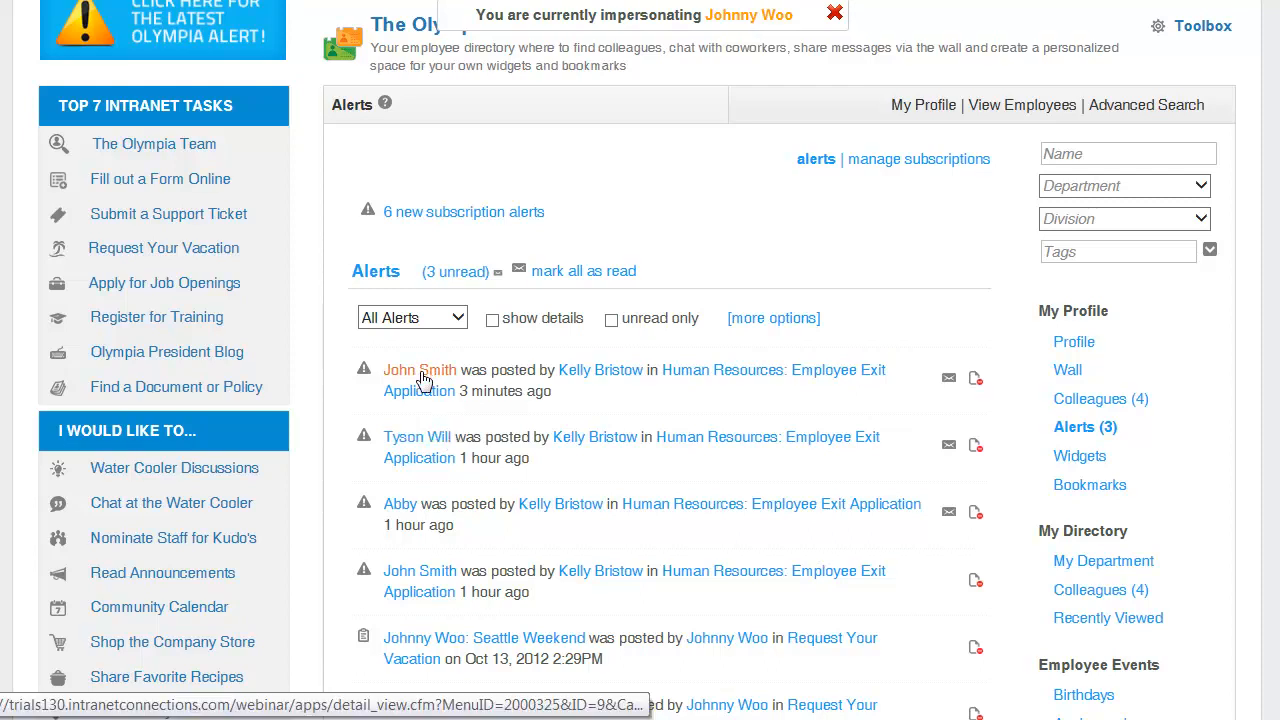
View the newest exit application alert down to the resource-removal confirmation
left_click(419, 369)
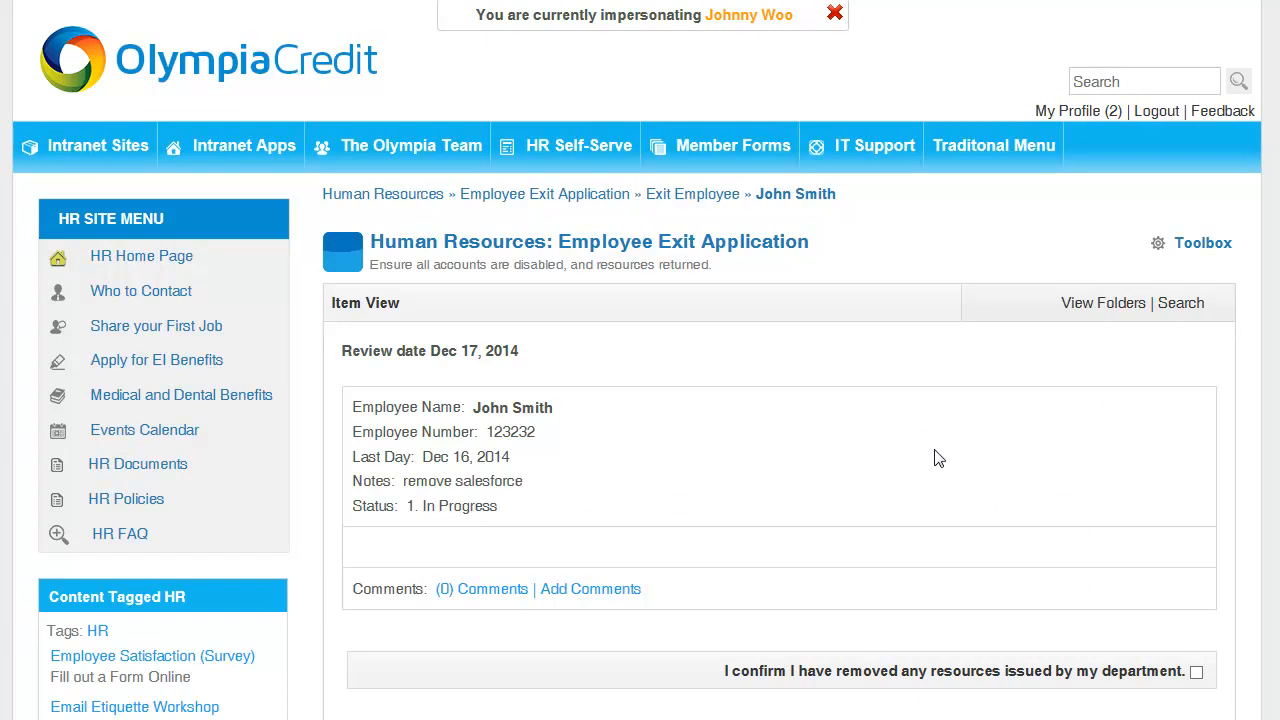
mouse_move(936, 461)
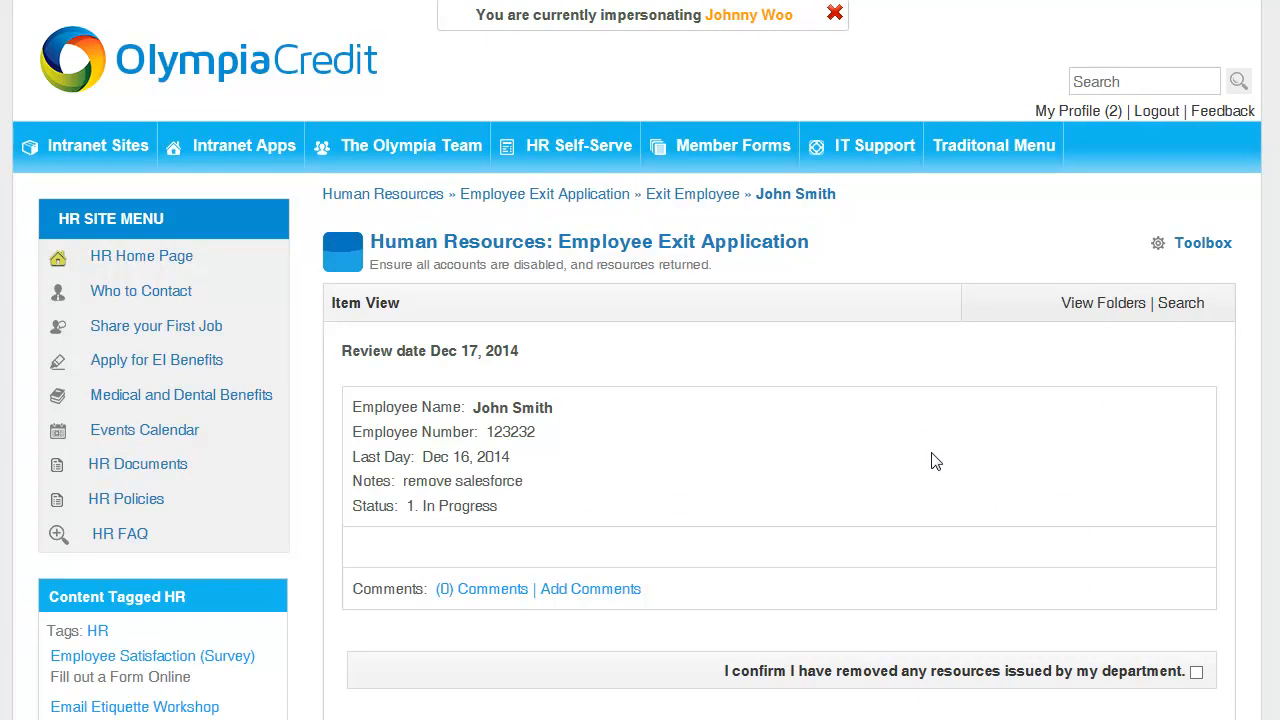
scroll("down", 3)
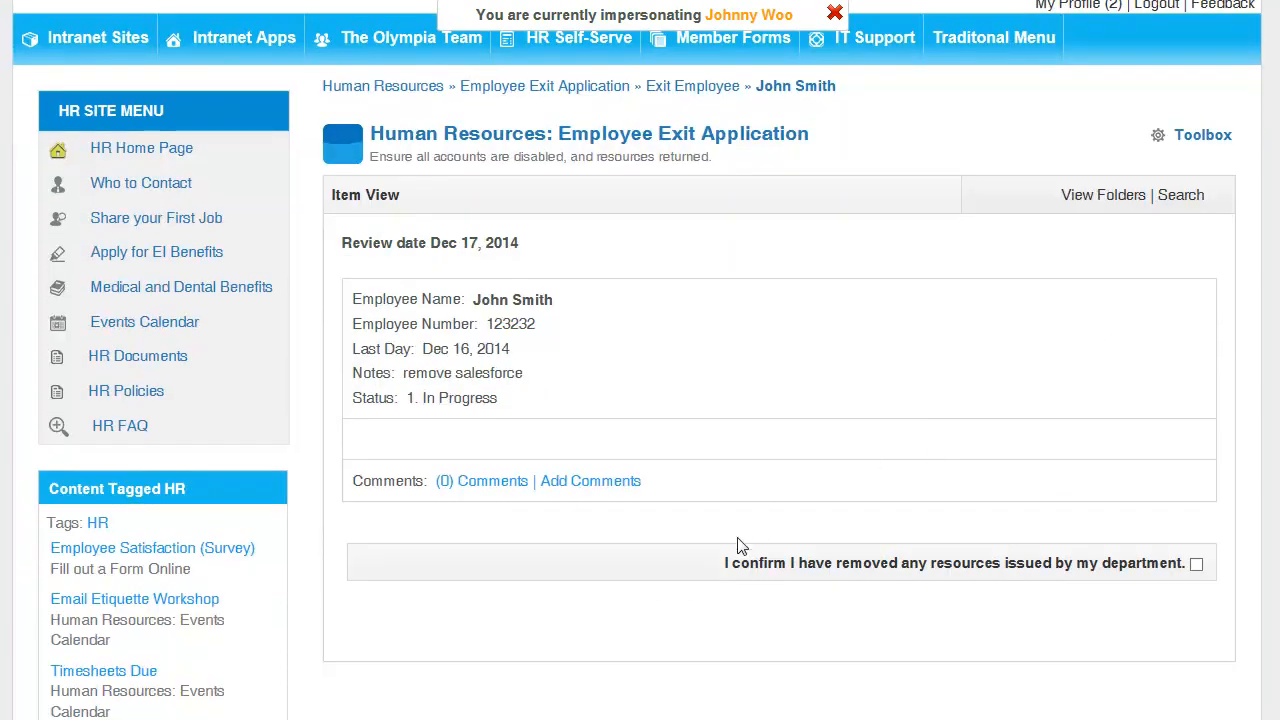
mouse_move(850, 590)
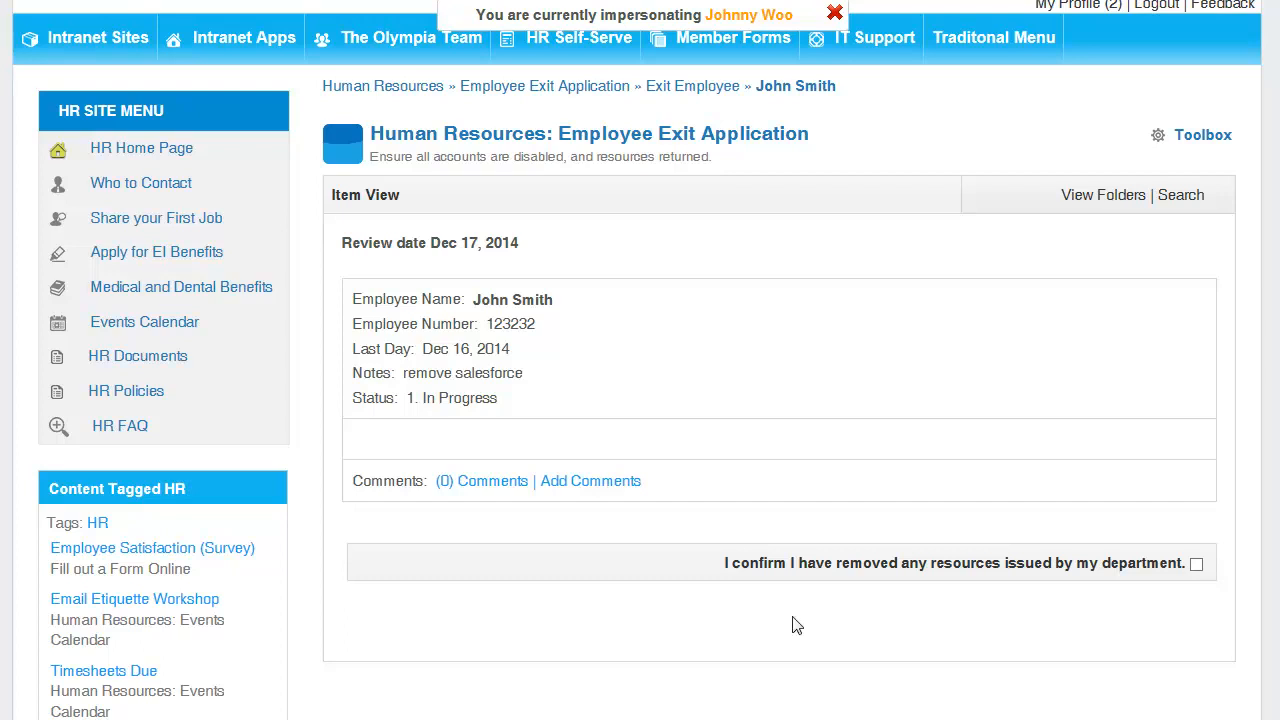
Post the comment 'disabled email account.' and confirm department resources were removed
left_click(590, 481)
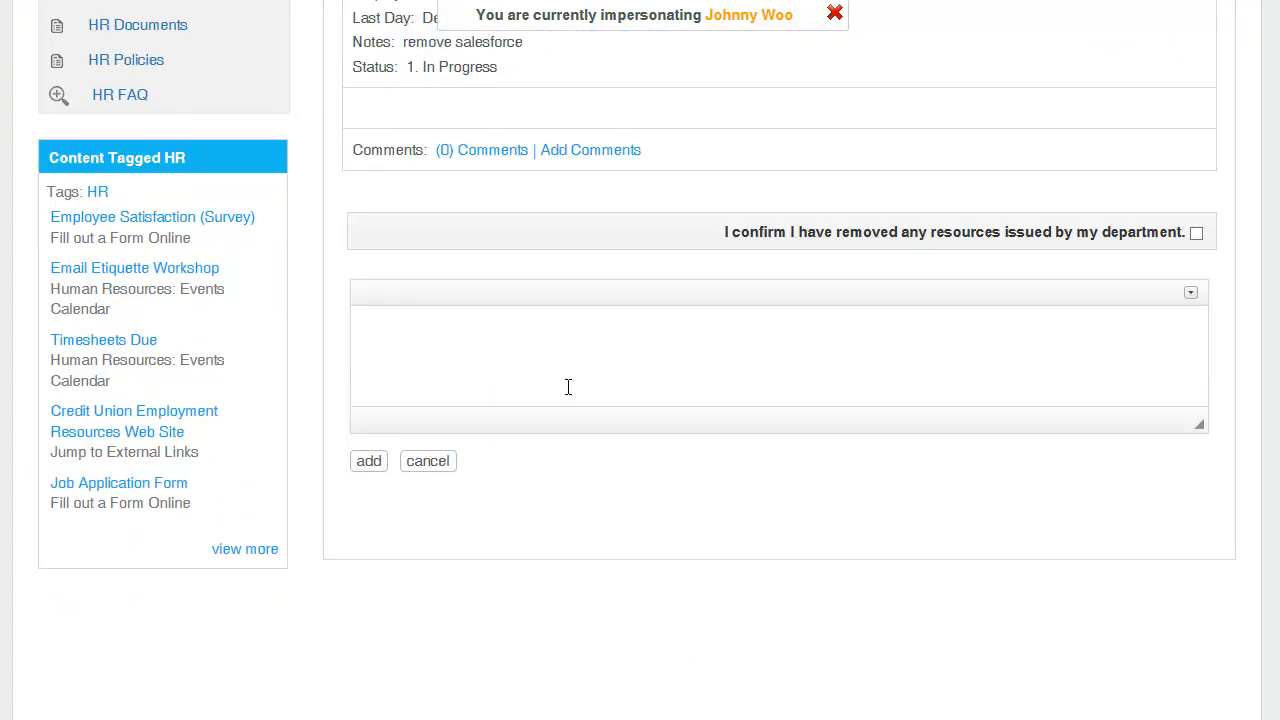
type("disabled email a")
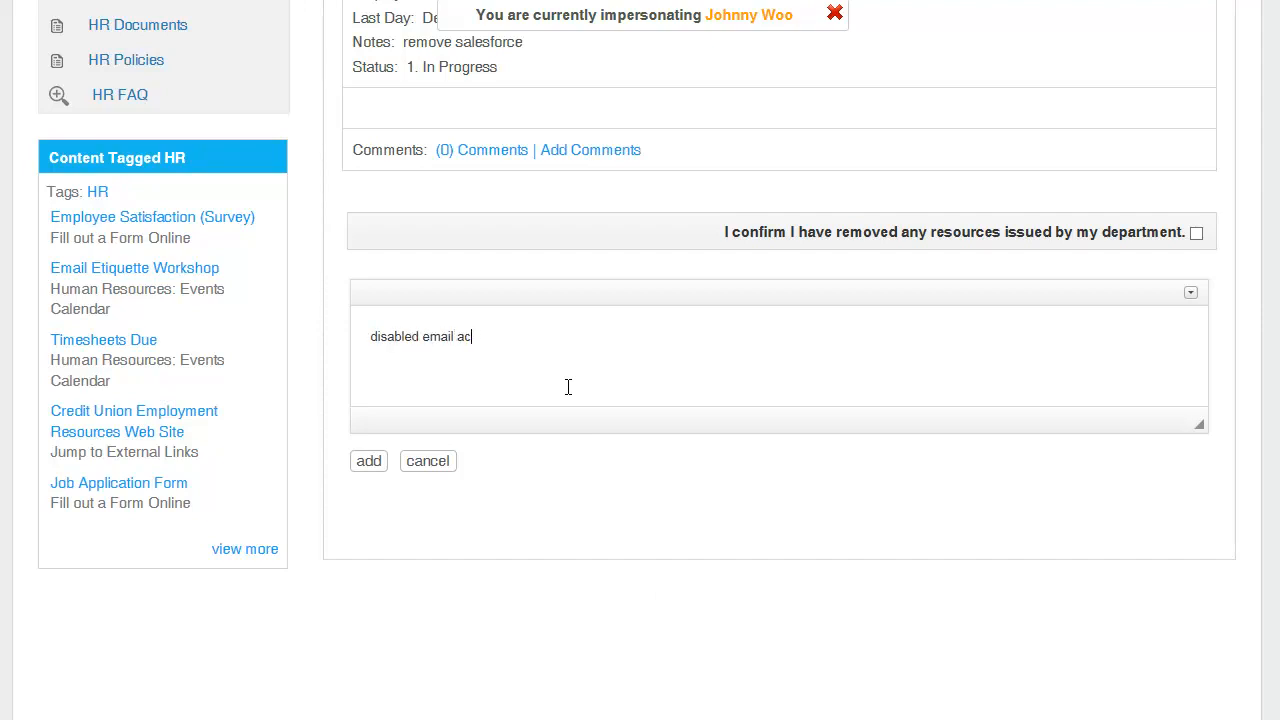
type("count.")
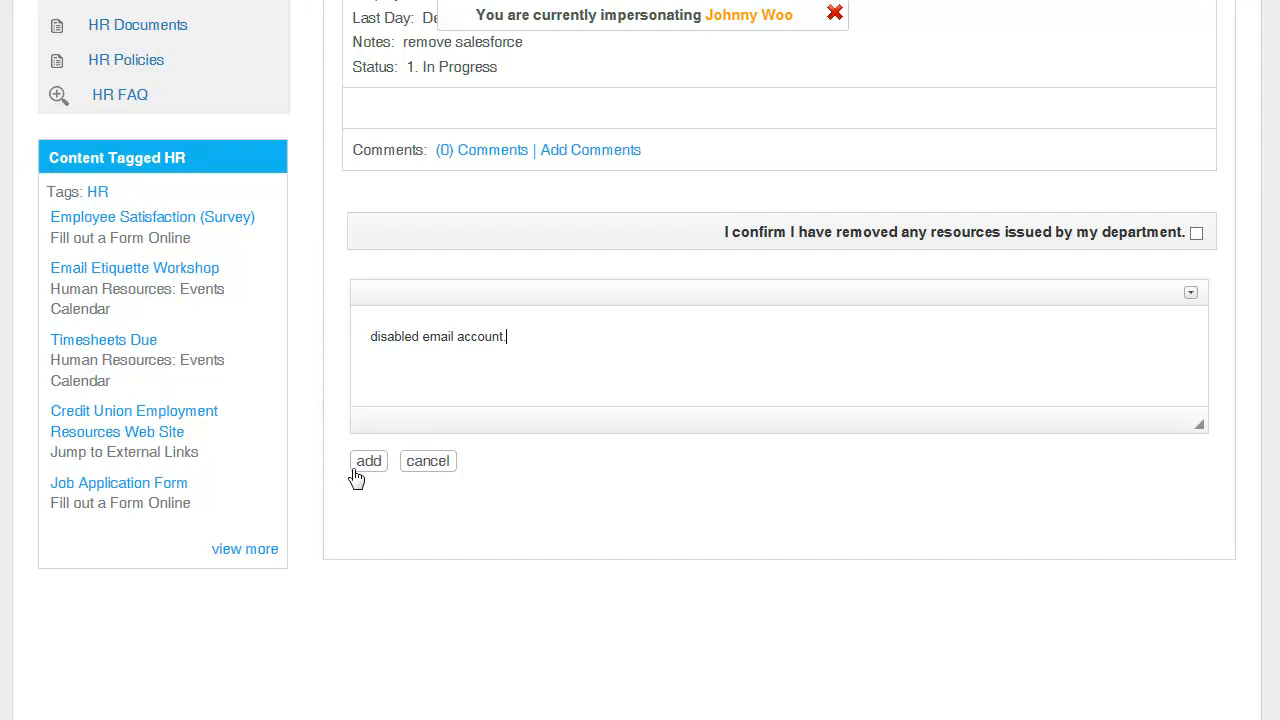
left_click(368, 461)
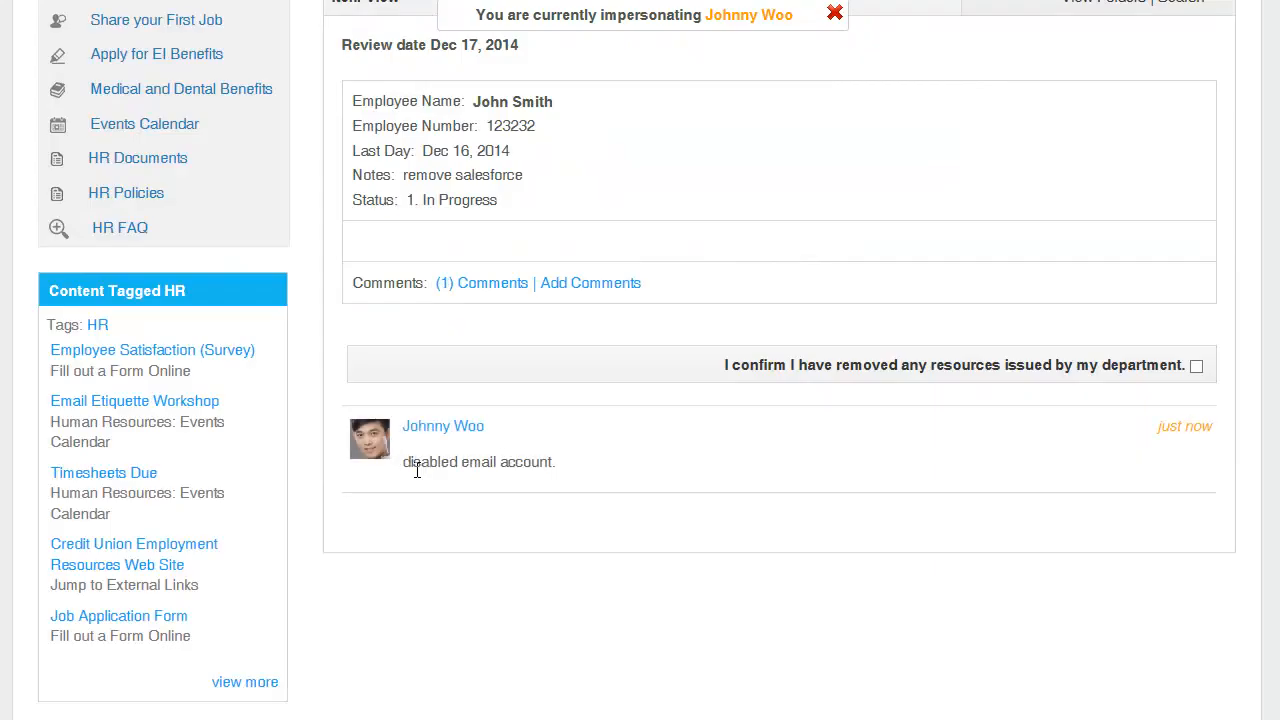
mouse_move(433, 438)
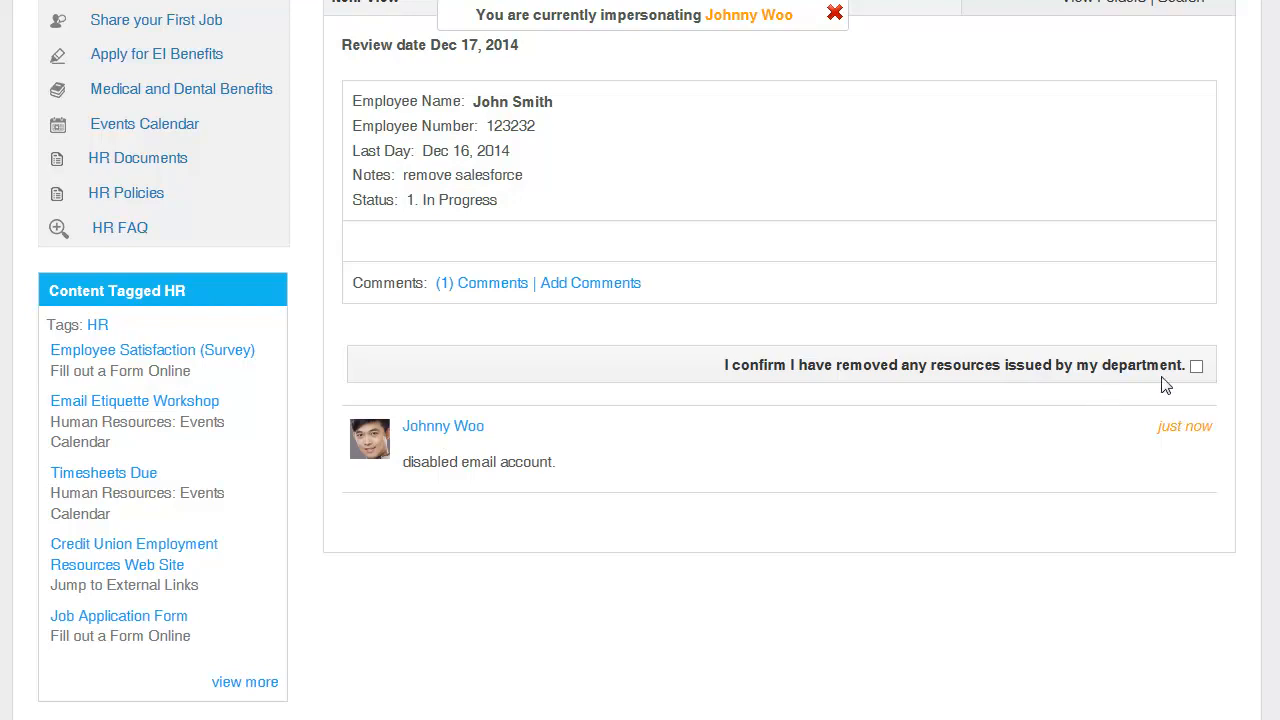
left_click(1197, 366)
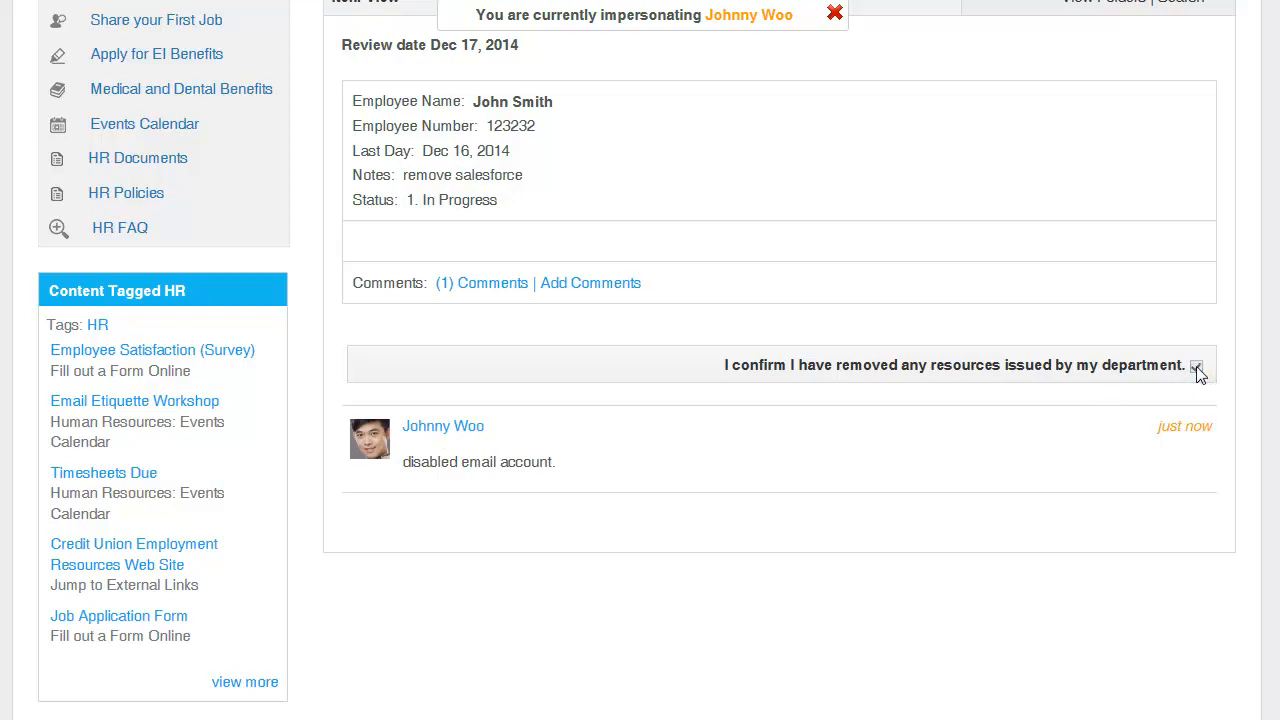
left_click(1196, 365)
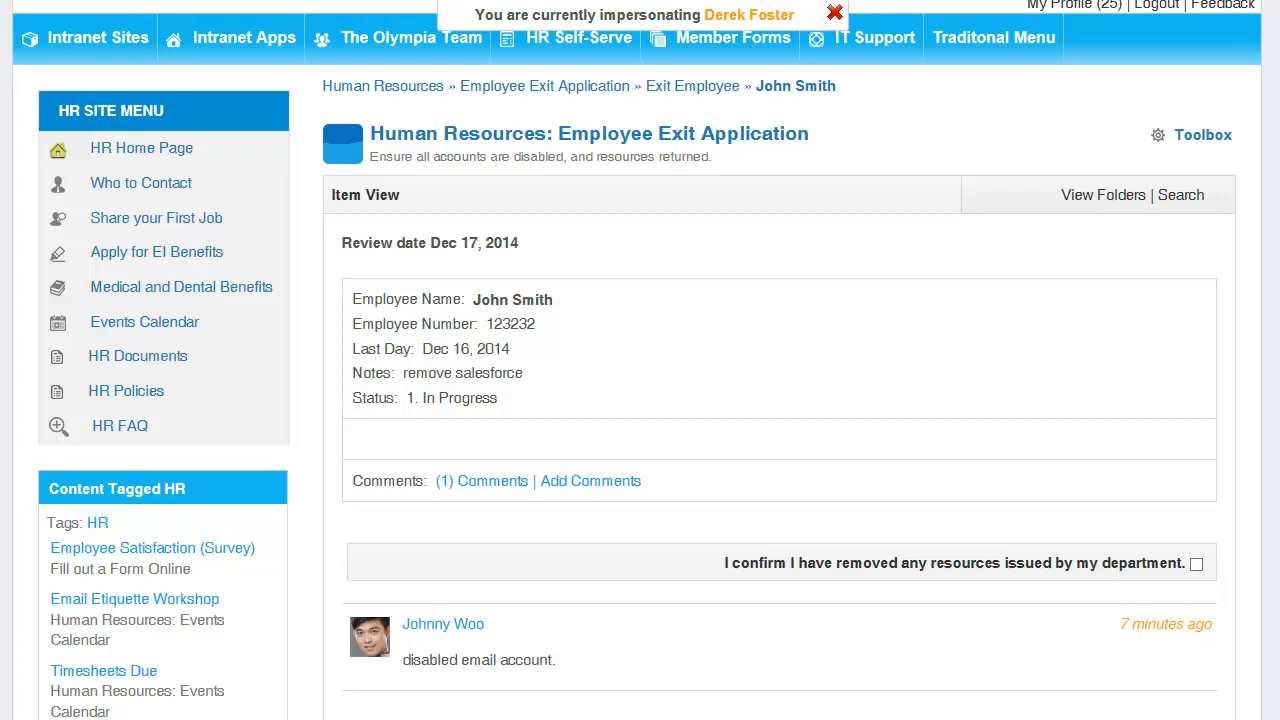
Post the comment 'got the security badge back.' and confirm department resources were removed
scroll("down", 3)
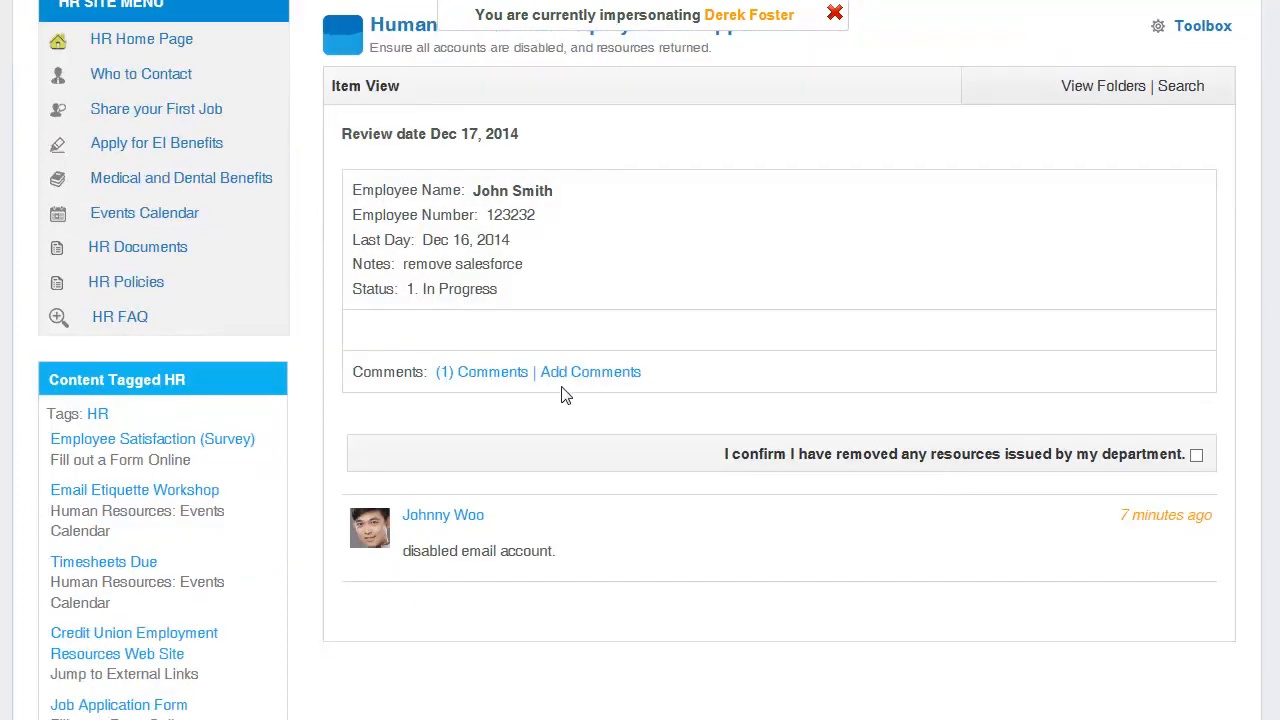
mouse_move(590, 371)
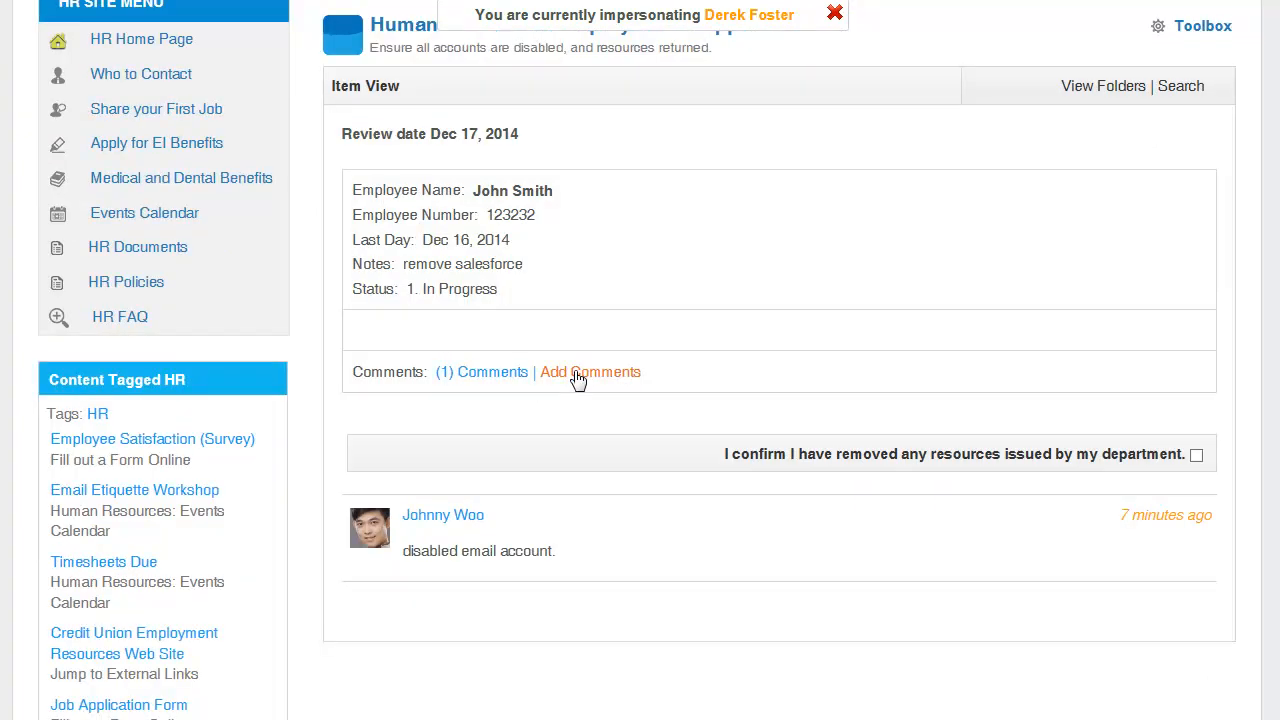
left_click(590, 371)
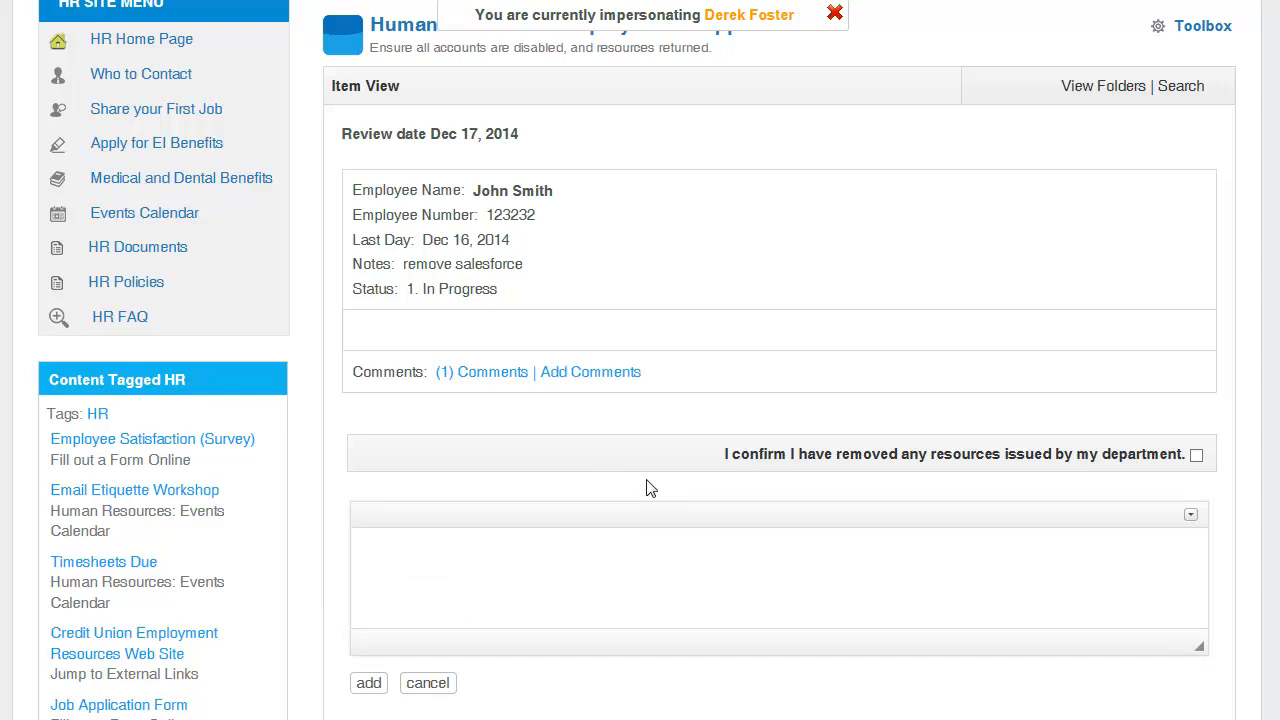
type("got the security badge back.")
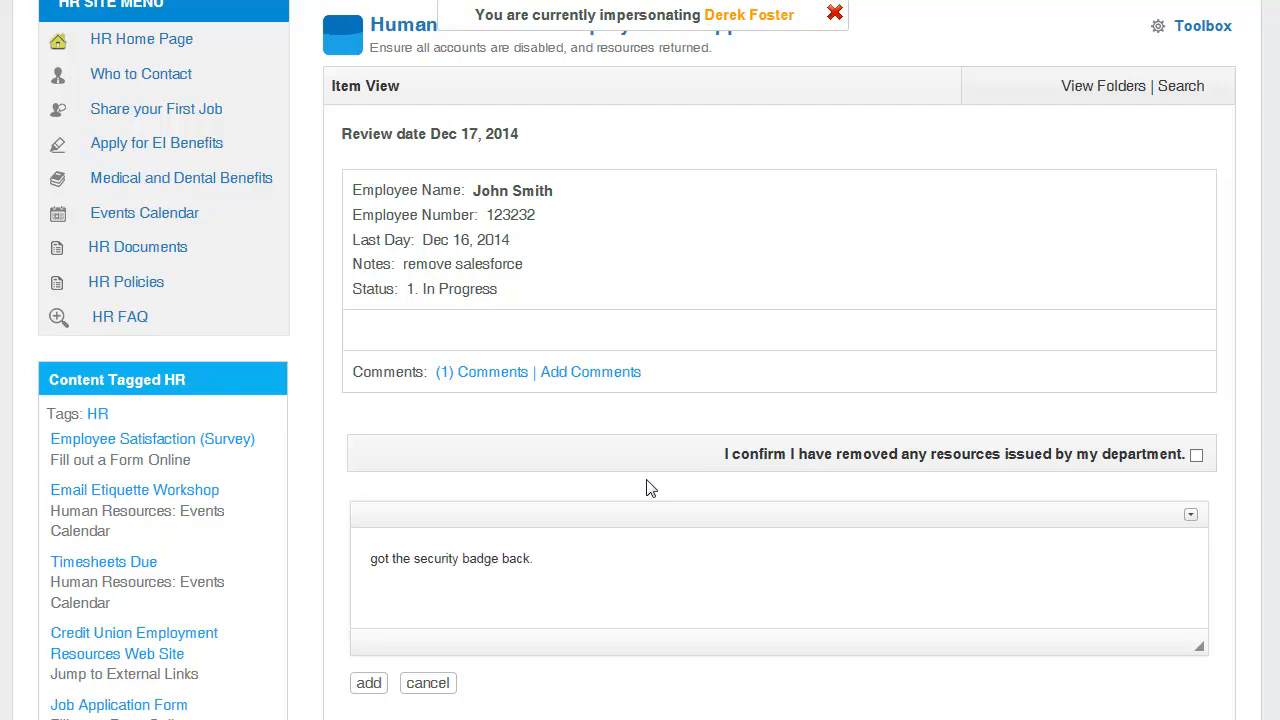
left_click(368, 682)
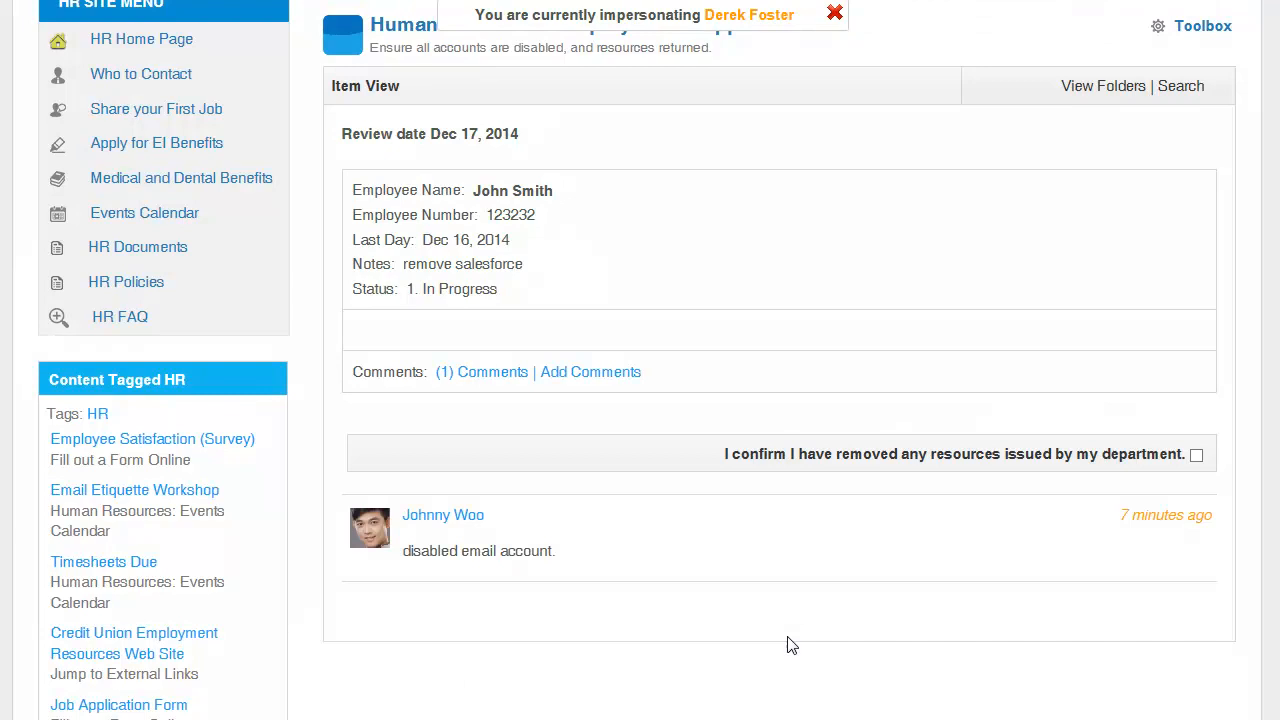
left_click(1197, 454)
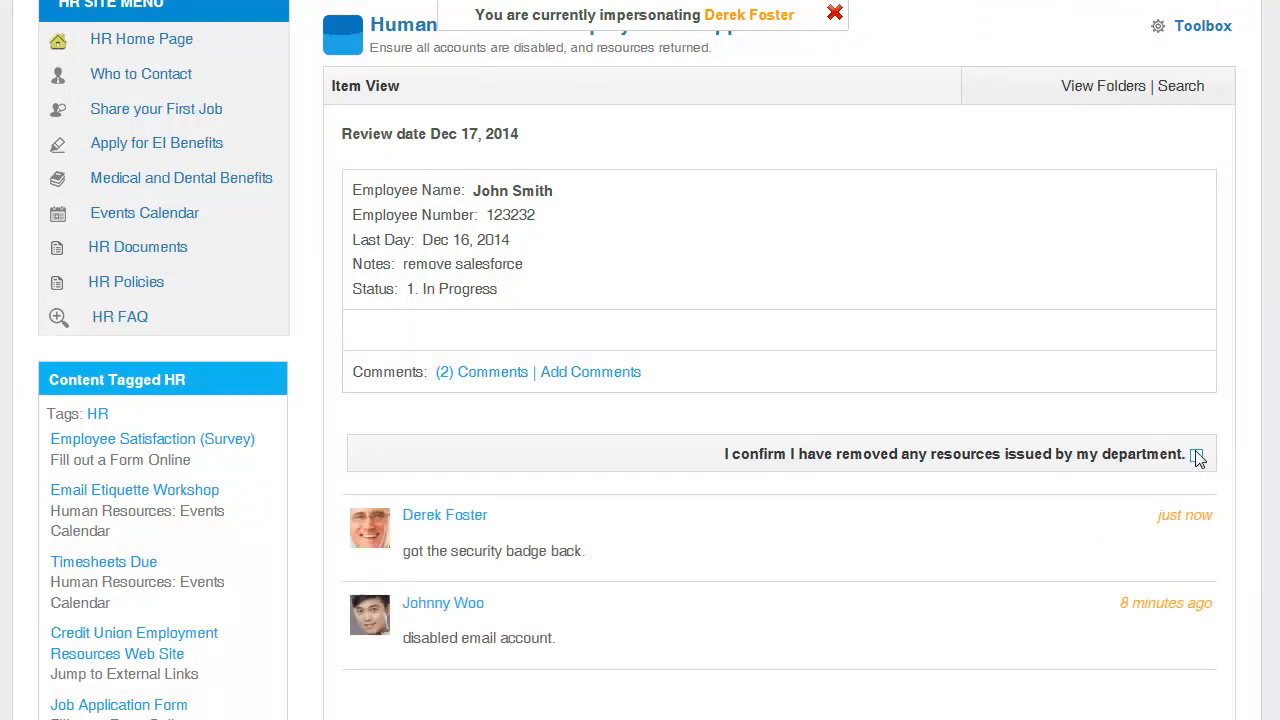
mouse_move(1199, 459)
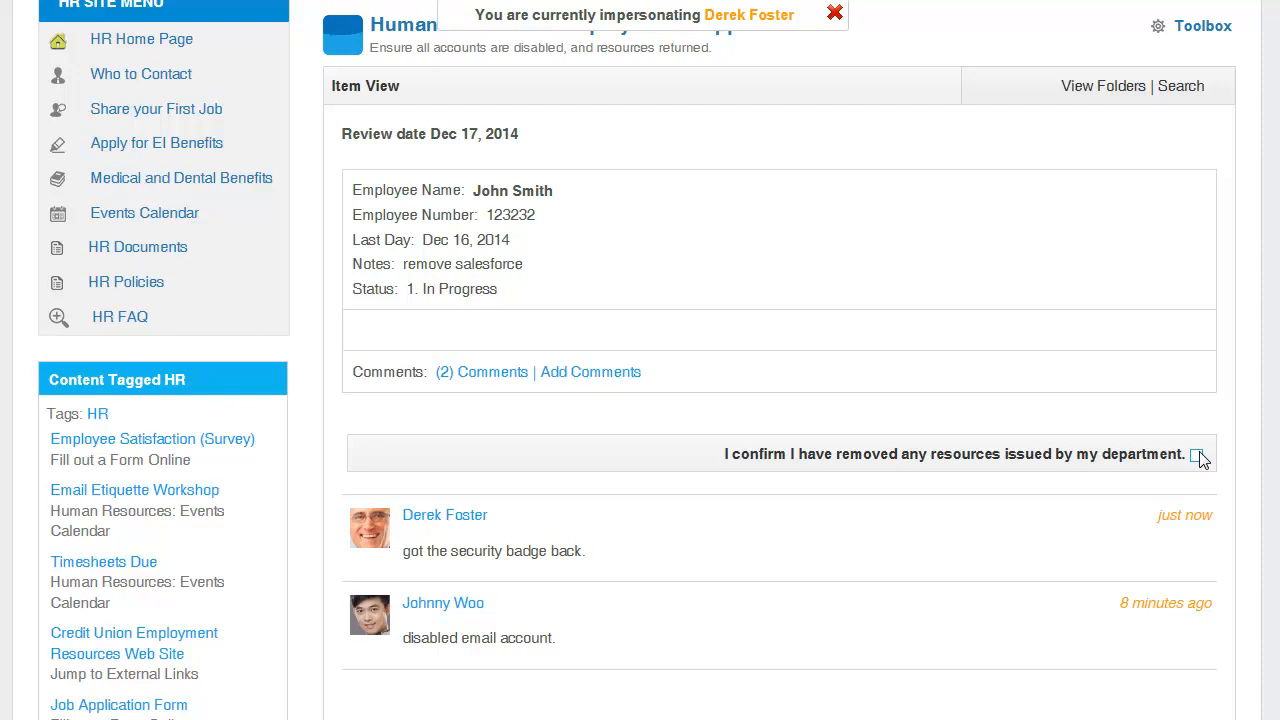
left_click(1196, 454)
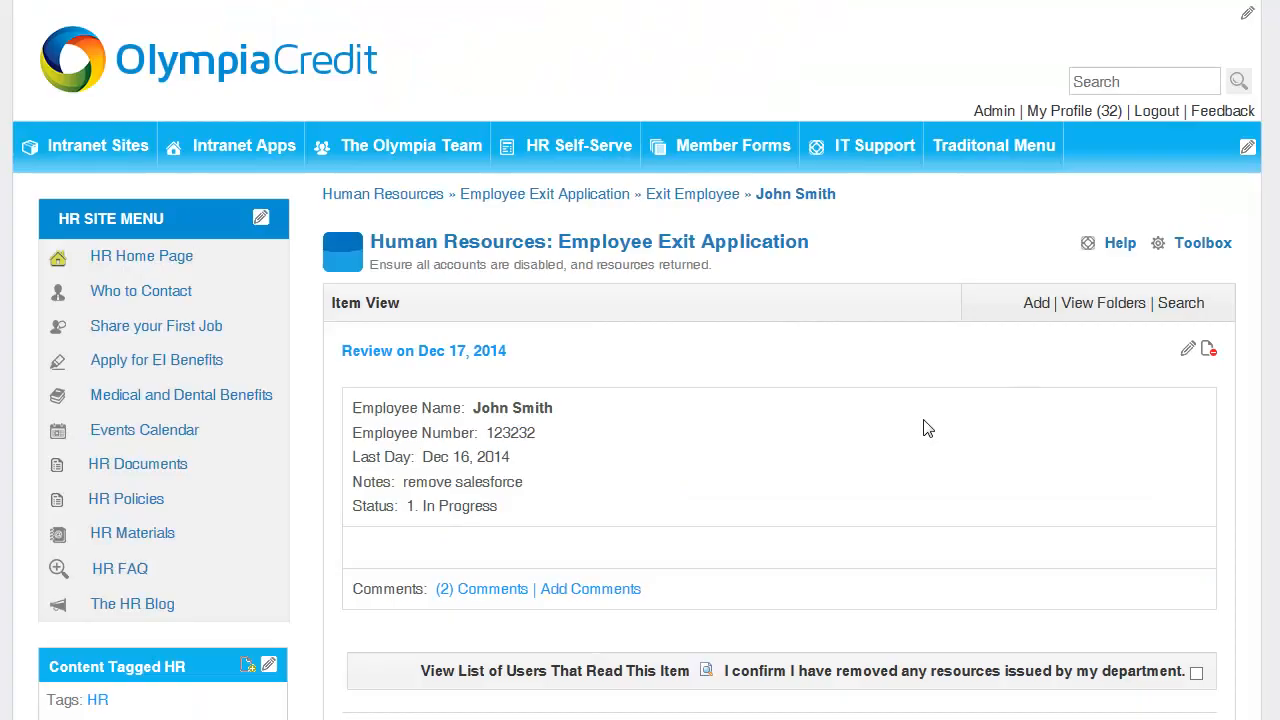
Review the exit record as administrator, checking both comments and the read-list option
scroll("down", 3)
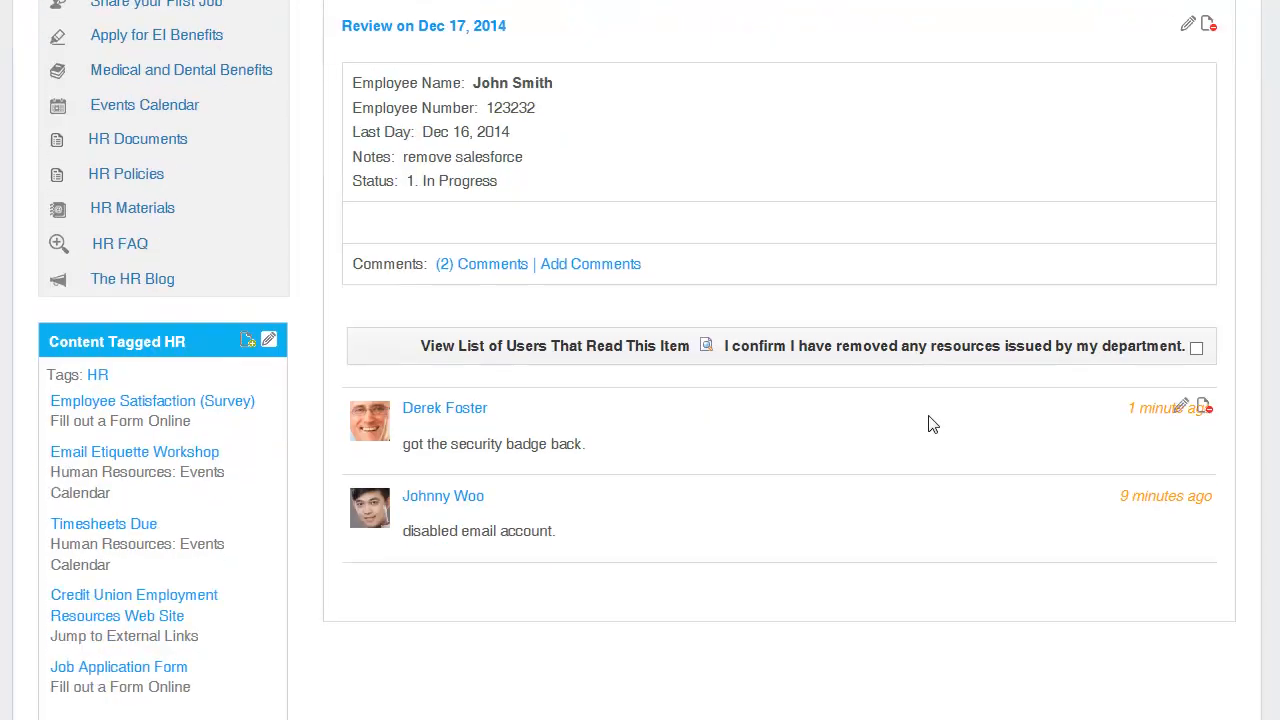
mouse_move(510, 517)
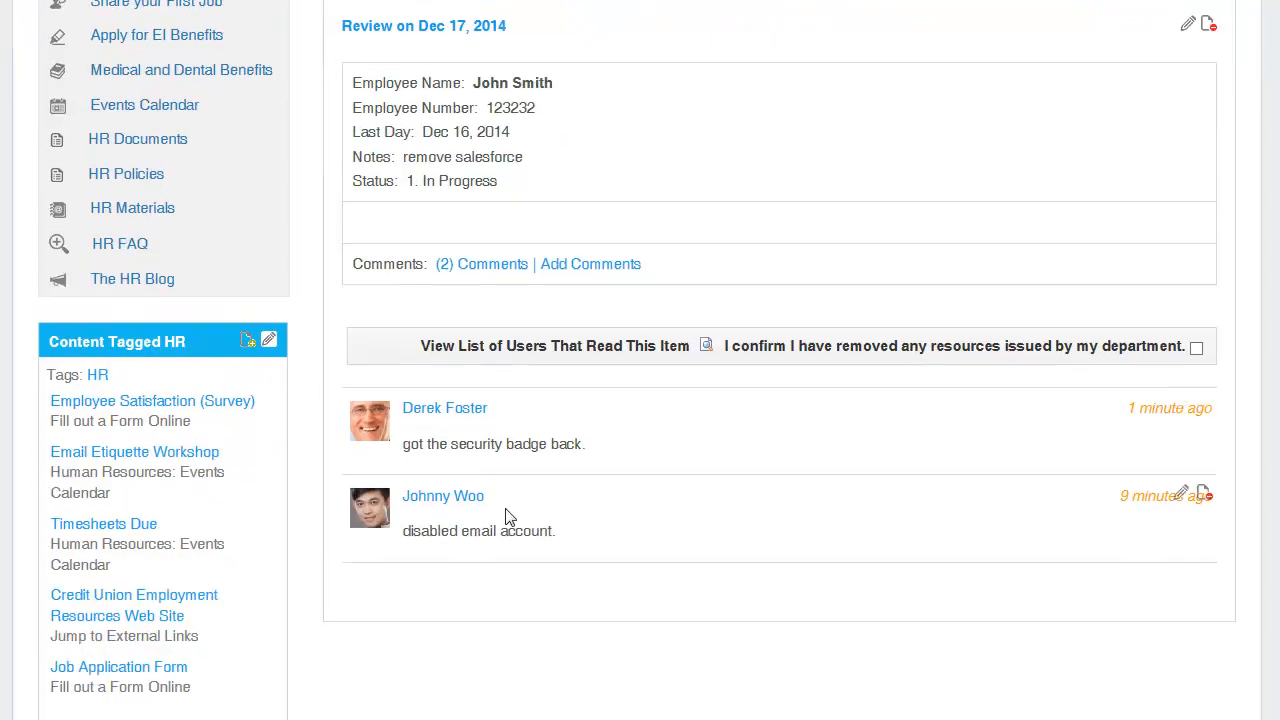
scroll("up", 3)
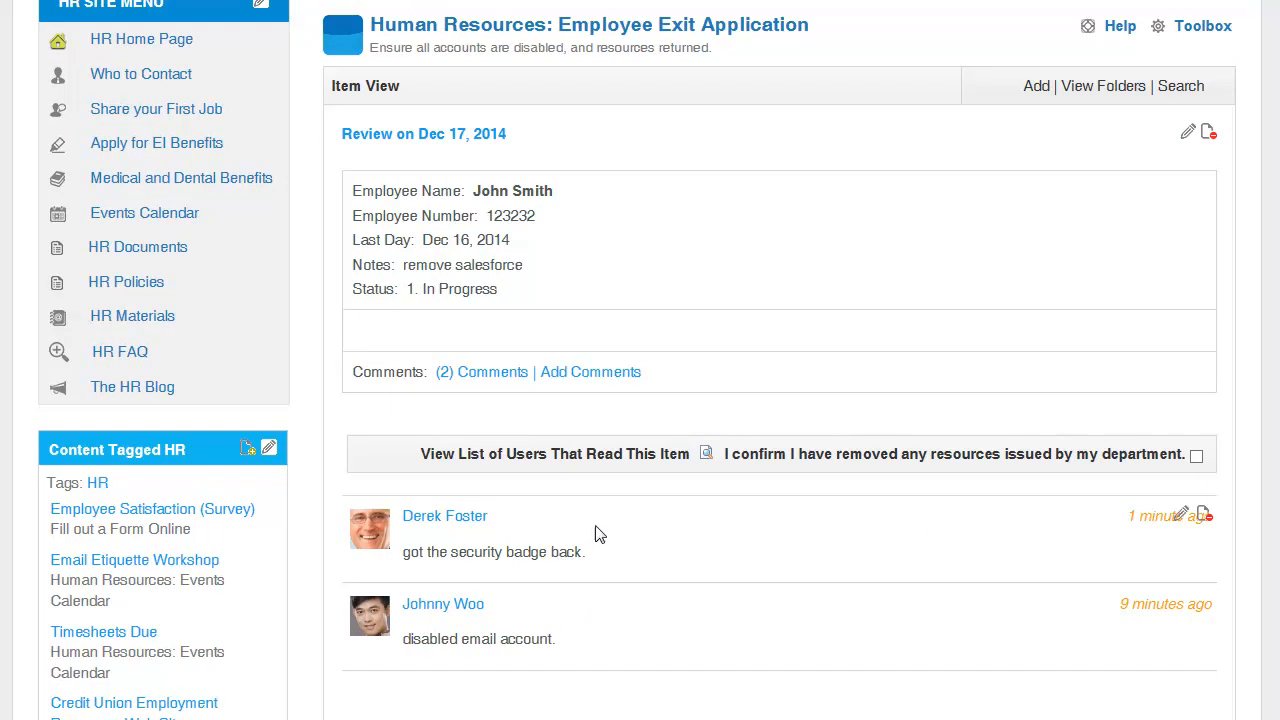
mouse_move(593, 461)
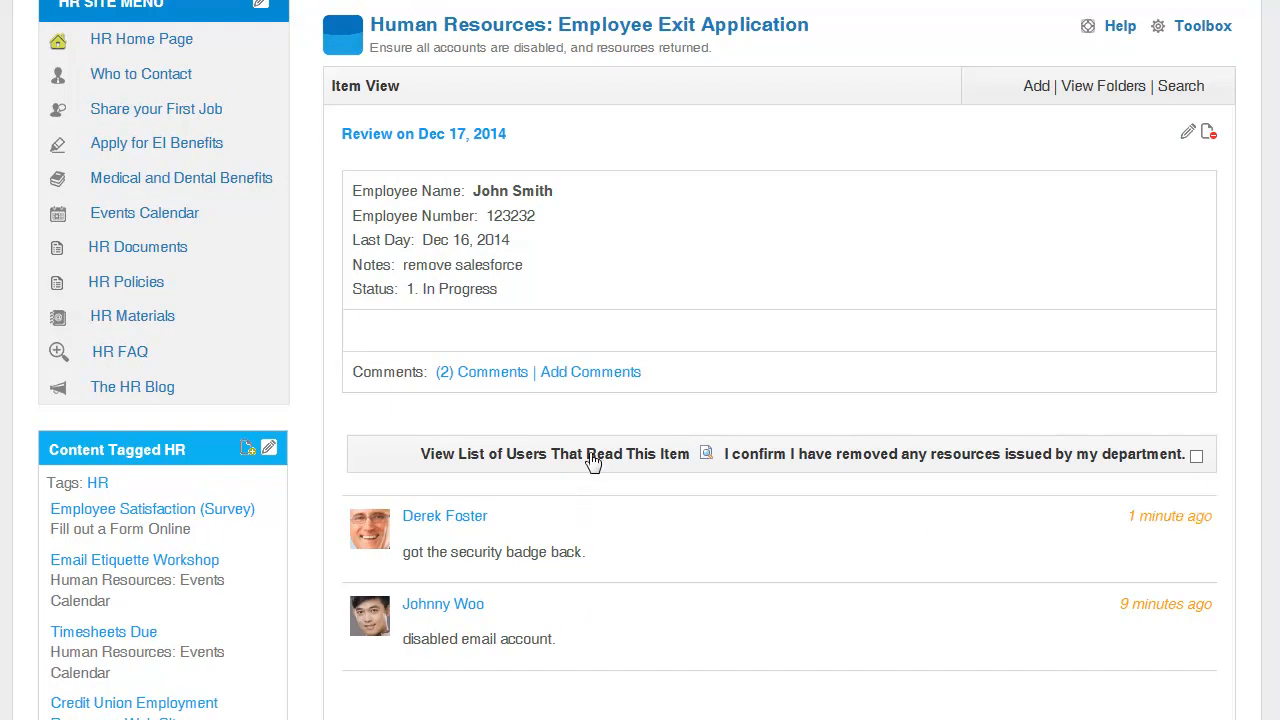
left_click(552, 453)
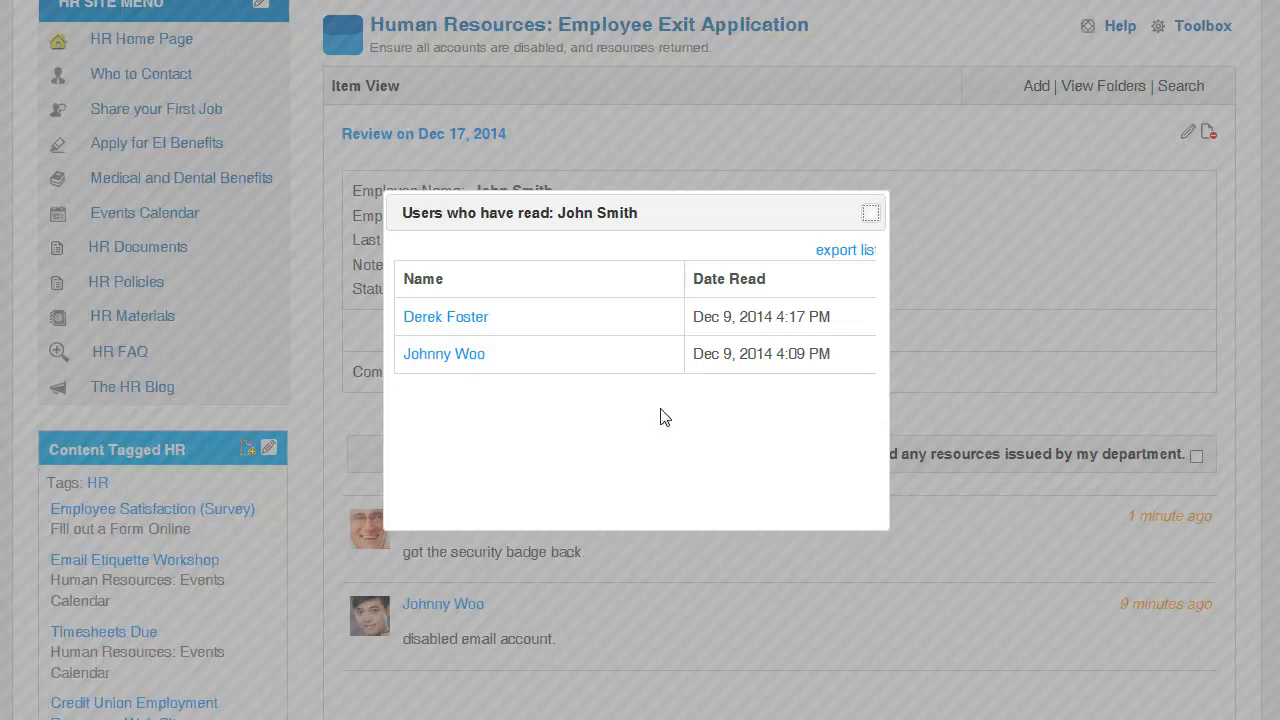
mouse_move(559, 382)
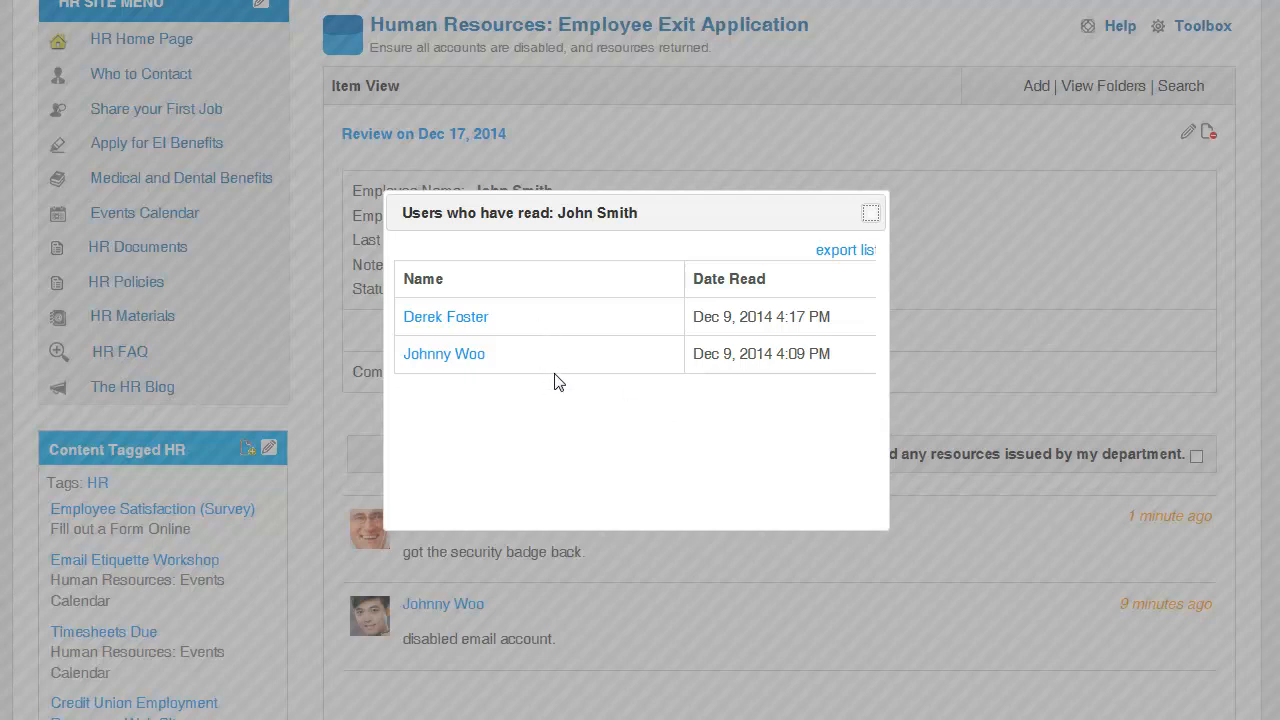
mouse_move(621, 437)
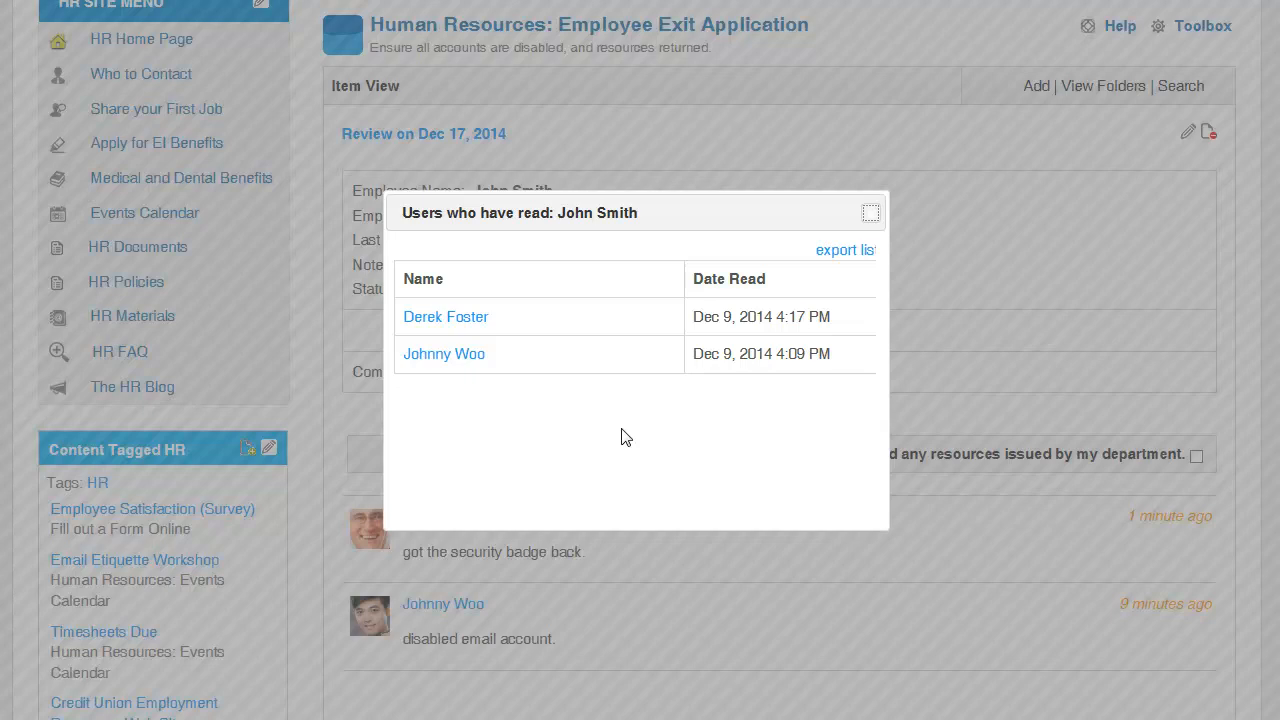
mouse_move(1116, 437)
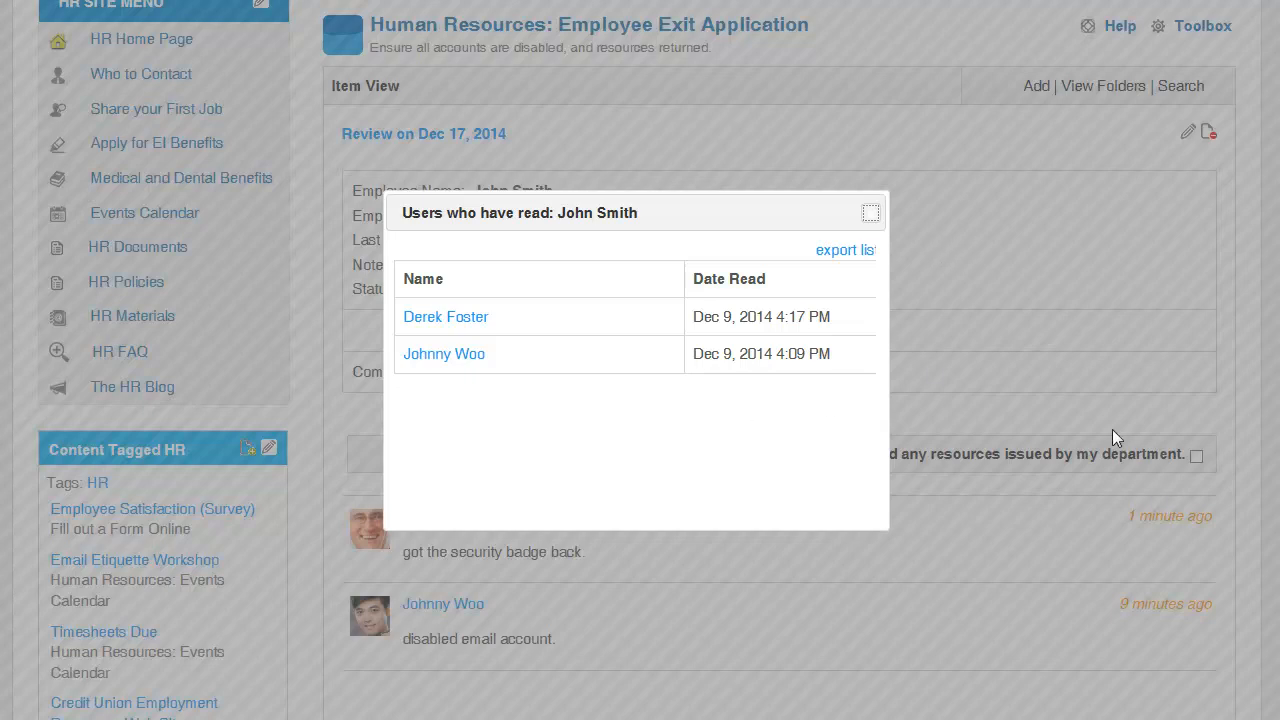
mouse_move(871, 213)
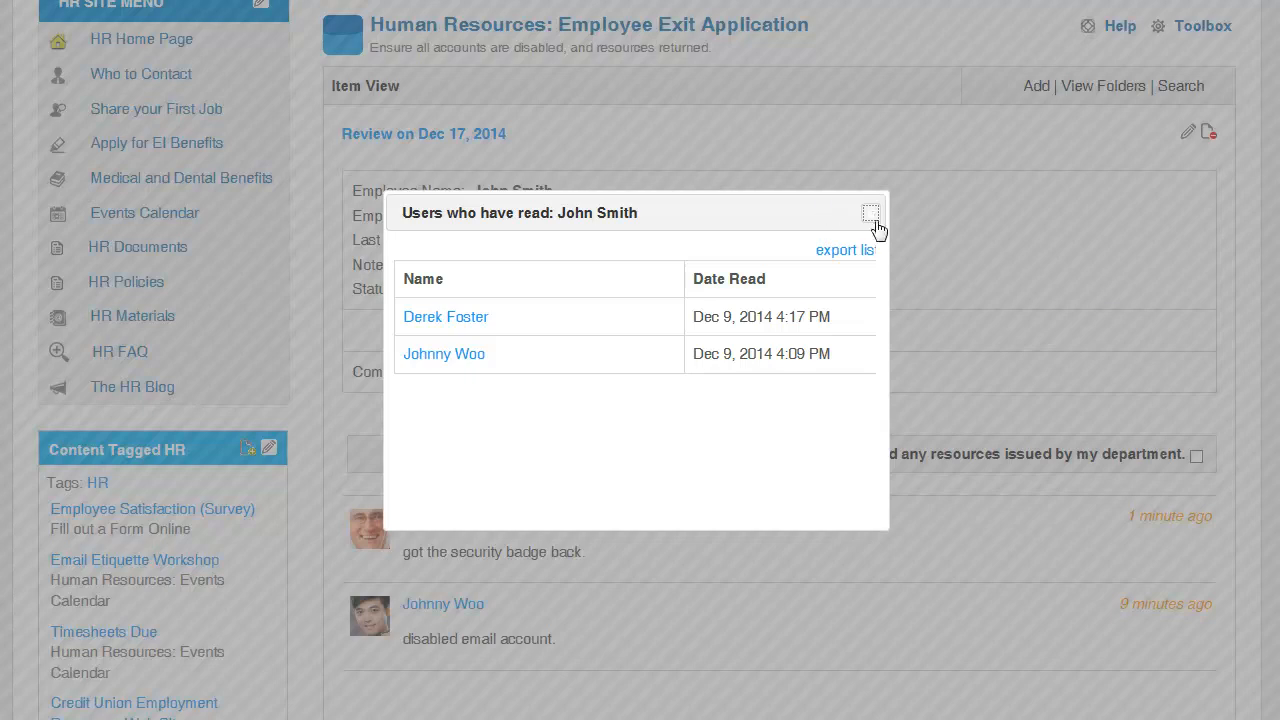
left_click(870, 212)
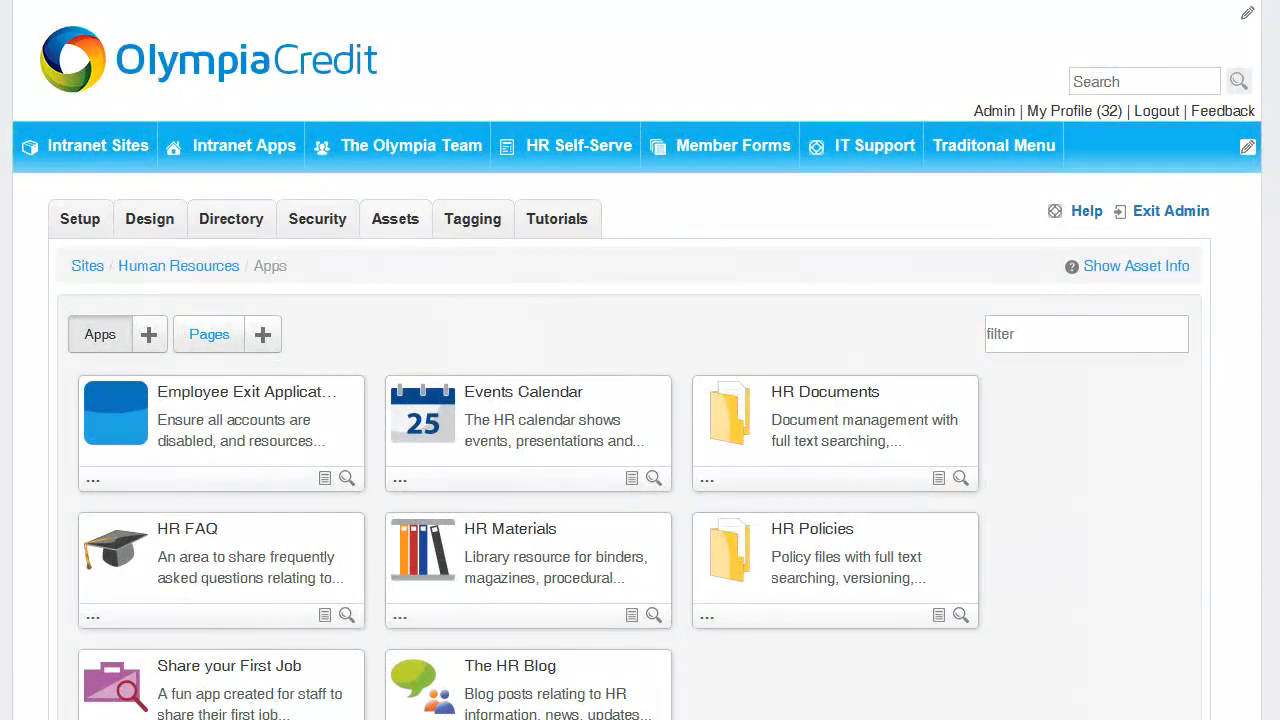
mouse_move(217, 417)
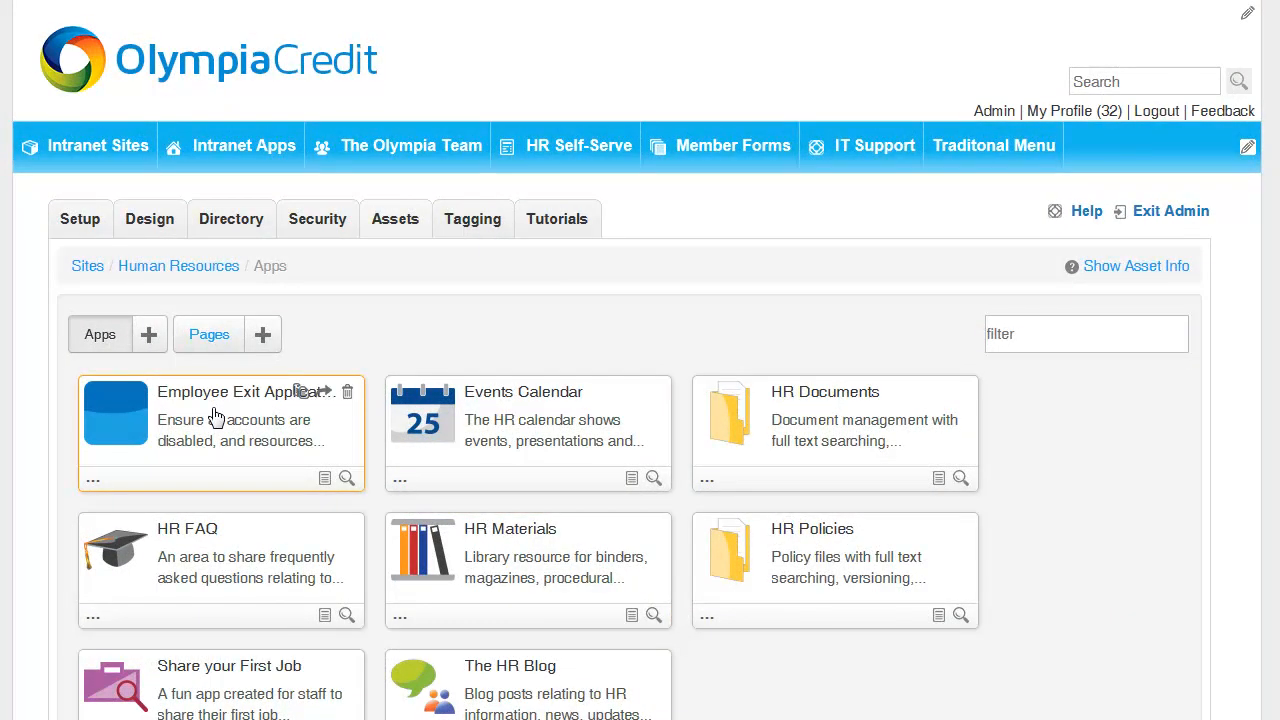
Go to the Employee Exit Application's admin summary from the Apps list
left_click(148, 334)
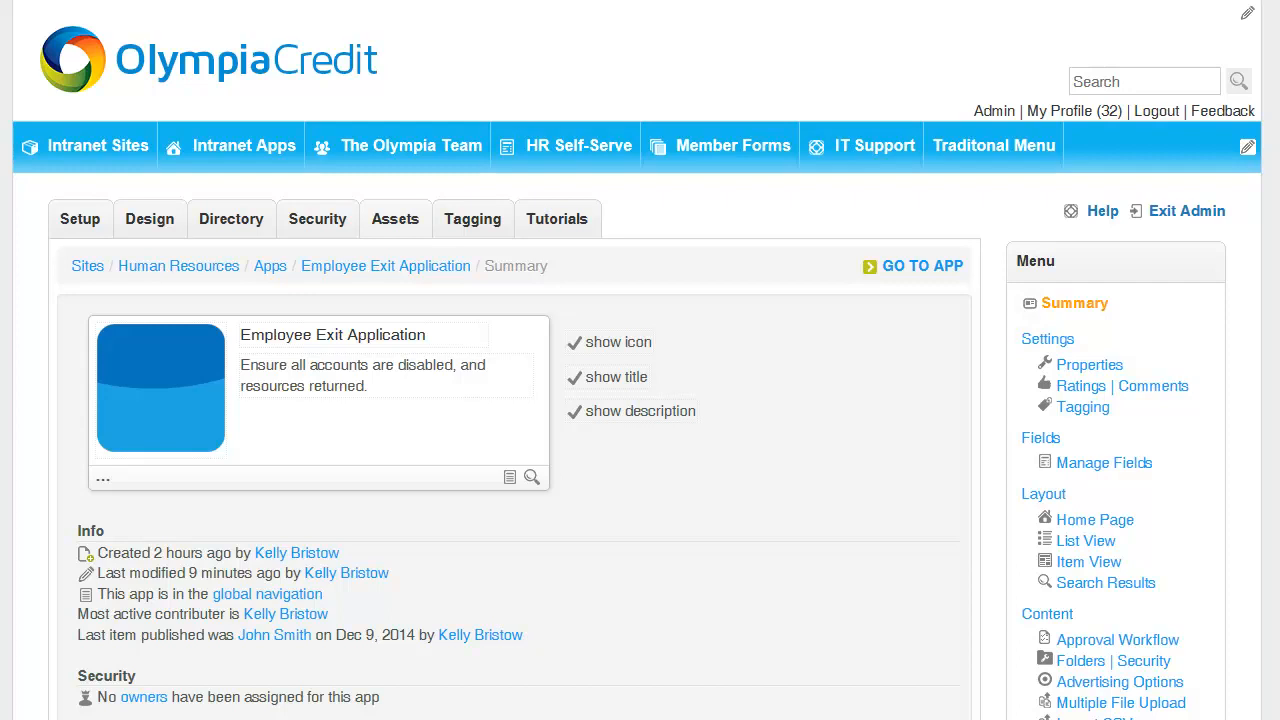
mouse_move(1104, 462)
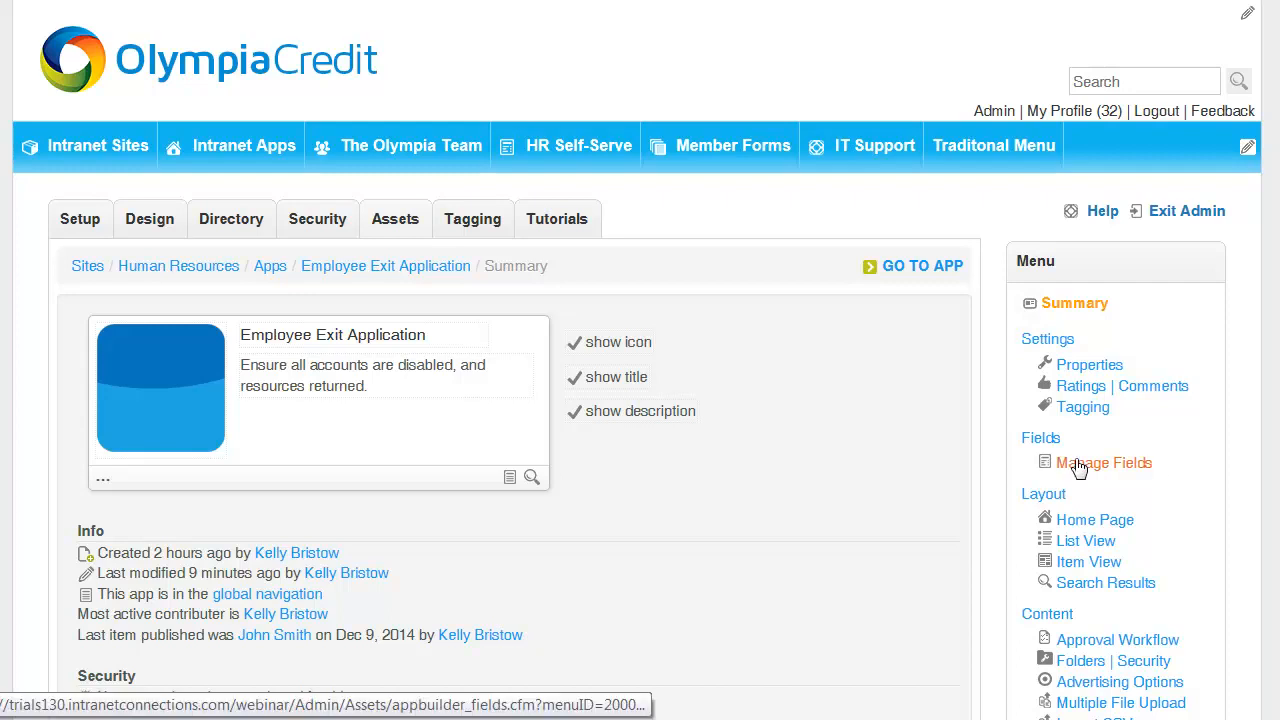
mouse_move(1085, 540)
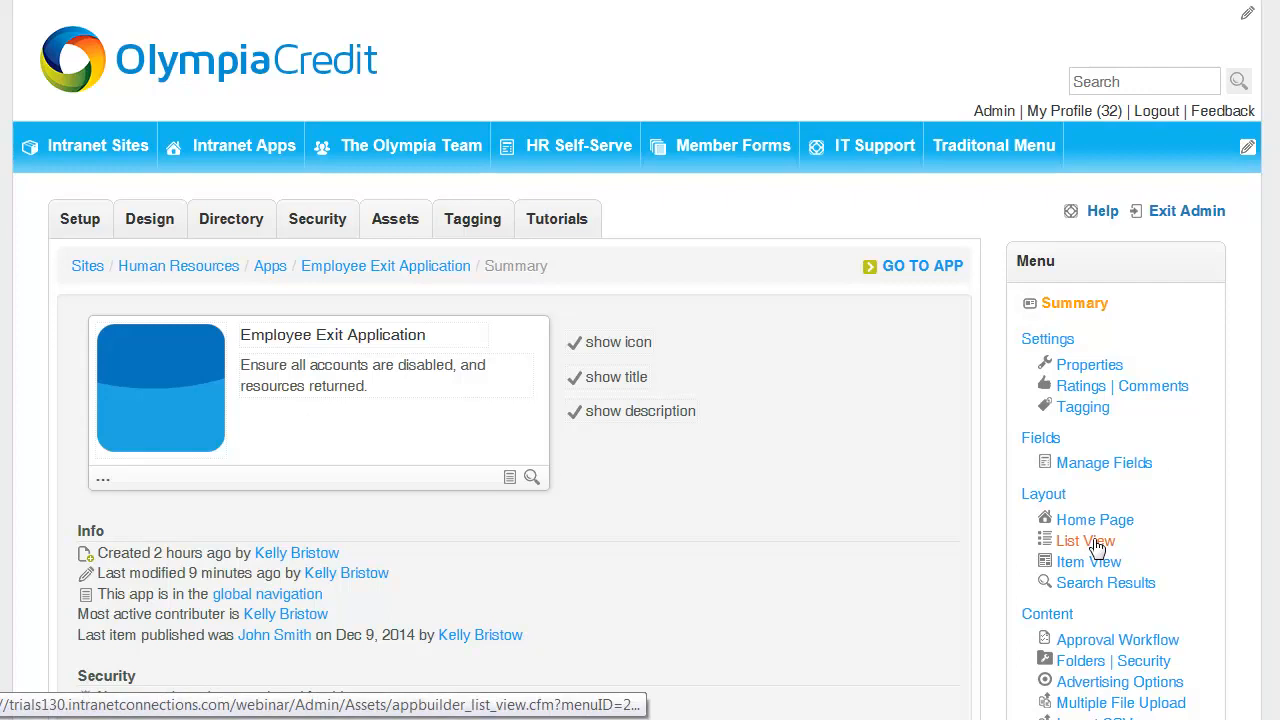
mouse_move(1090, 546)
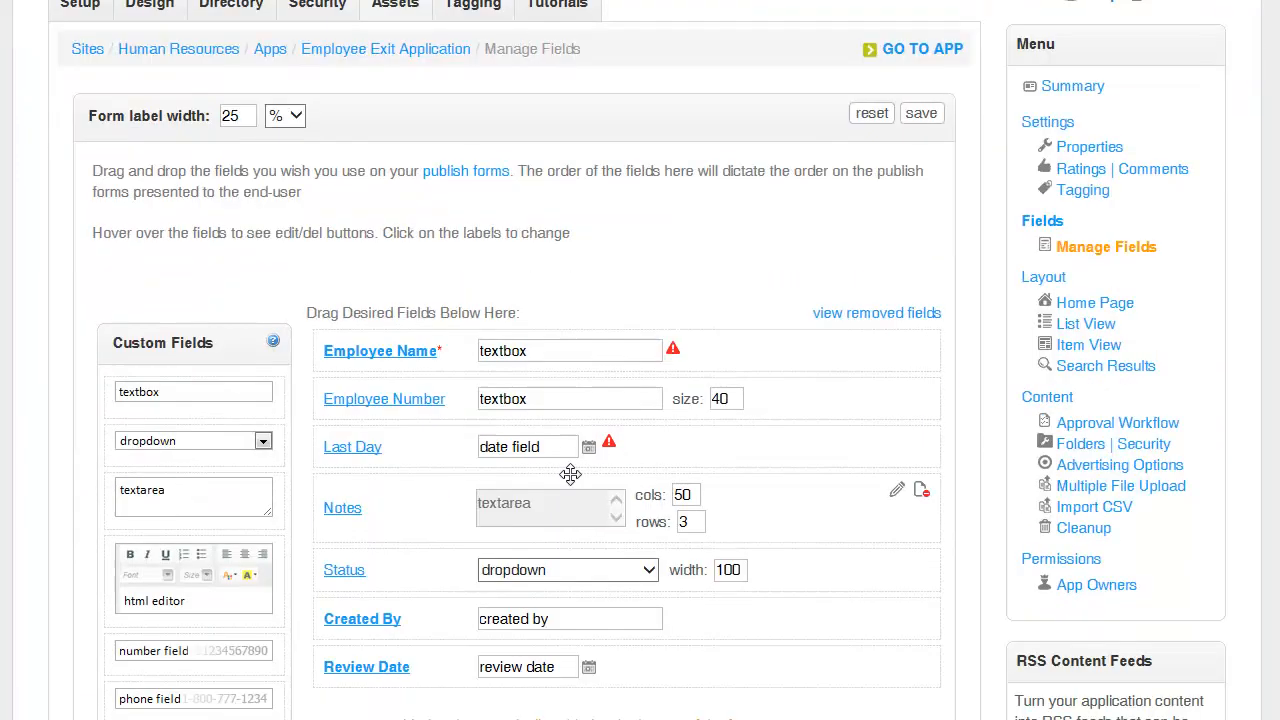
Edit the Review Date field to show its required option and field hint
scroll("down", 3)
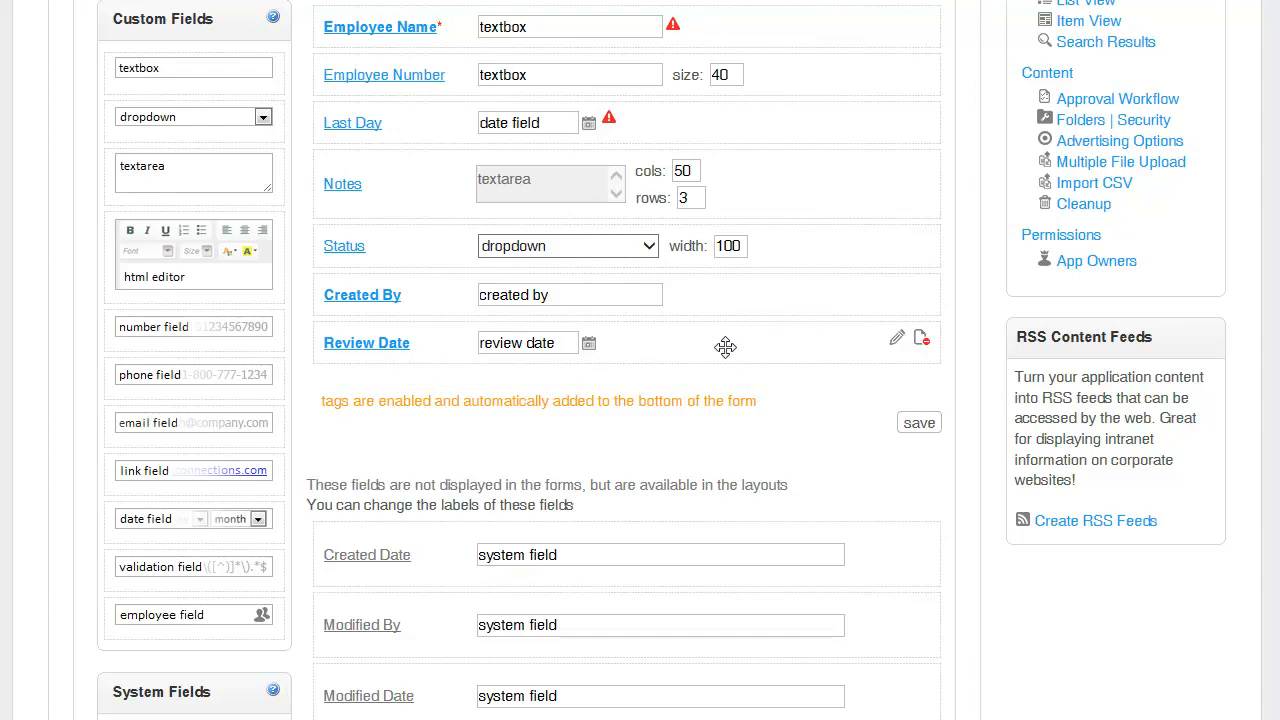
mouse_move(897, 345)
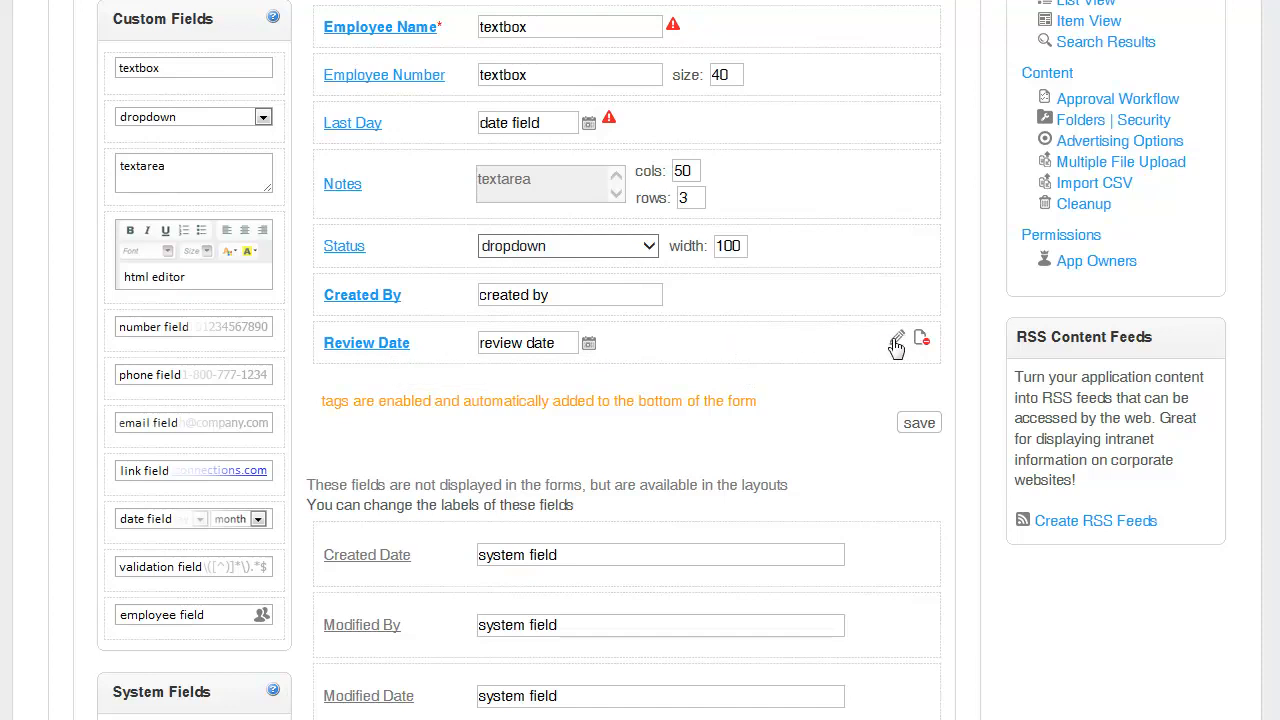
left_click(896, 337)
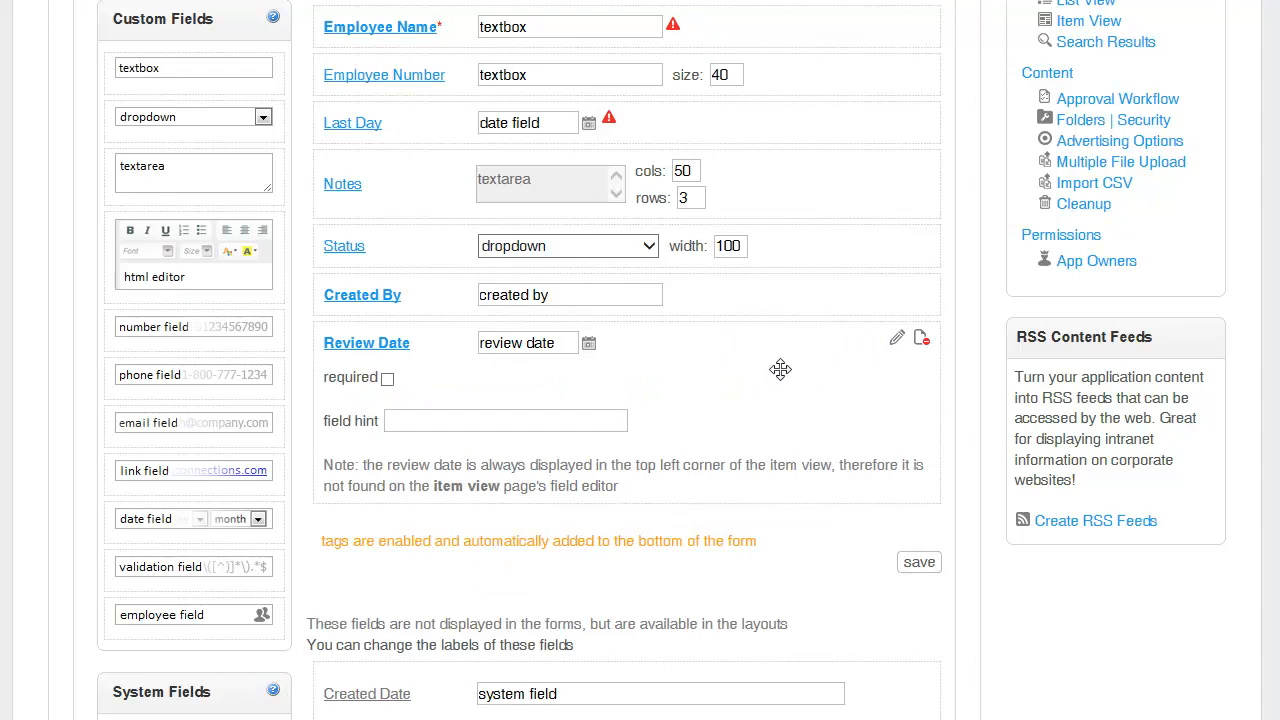
mouse_move(669, 424)
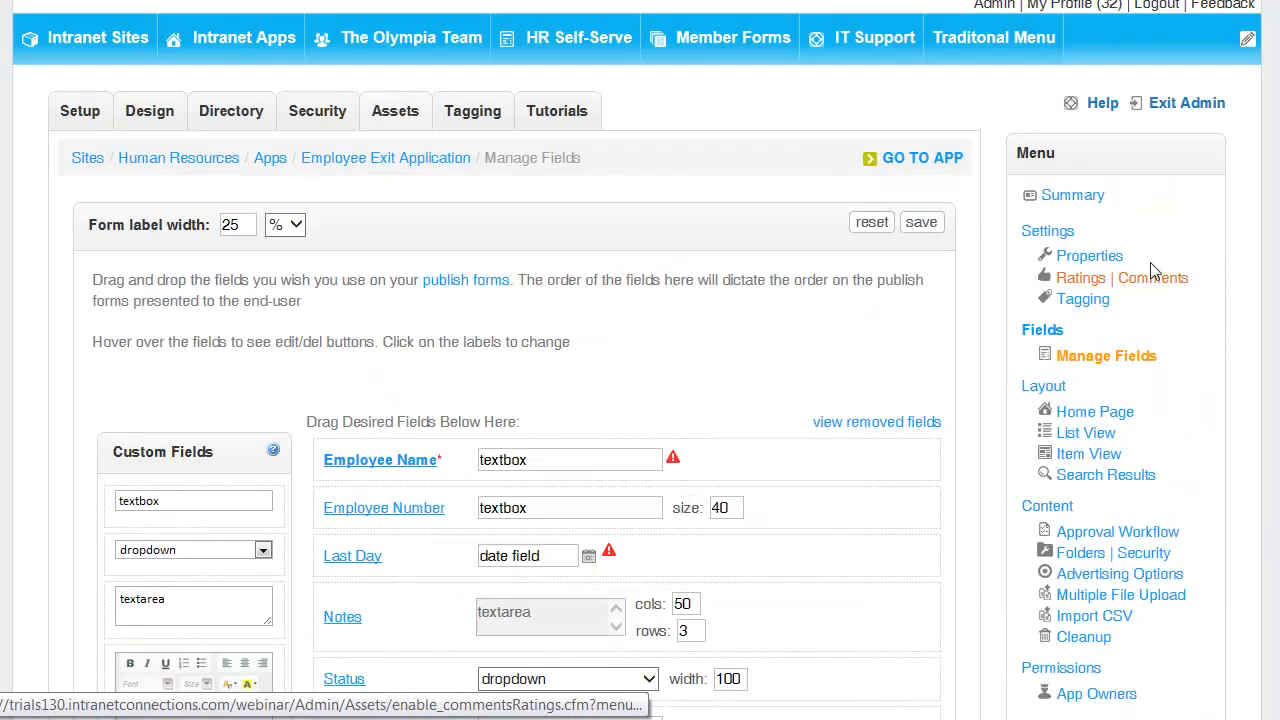
mouse_move(1089, 255)
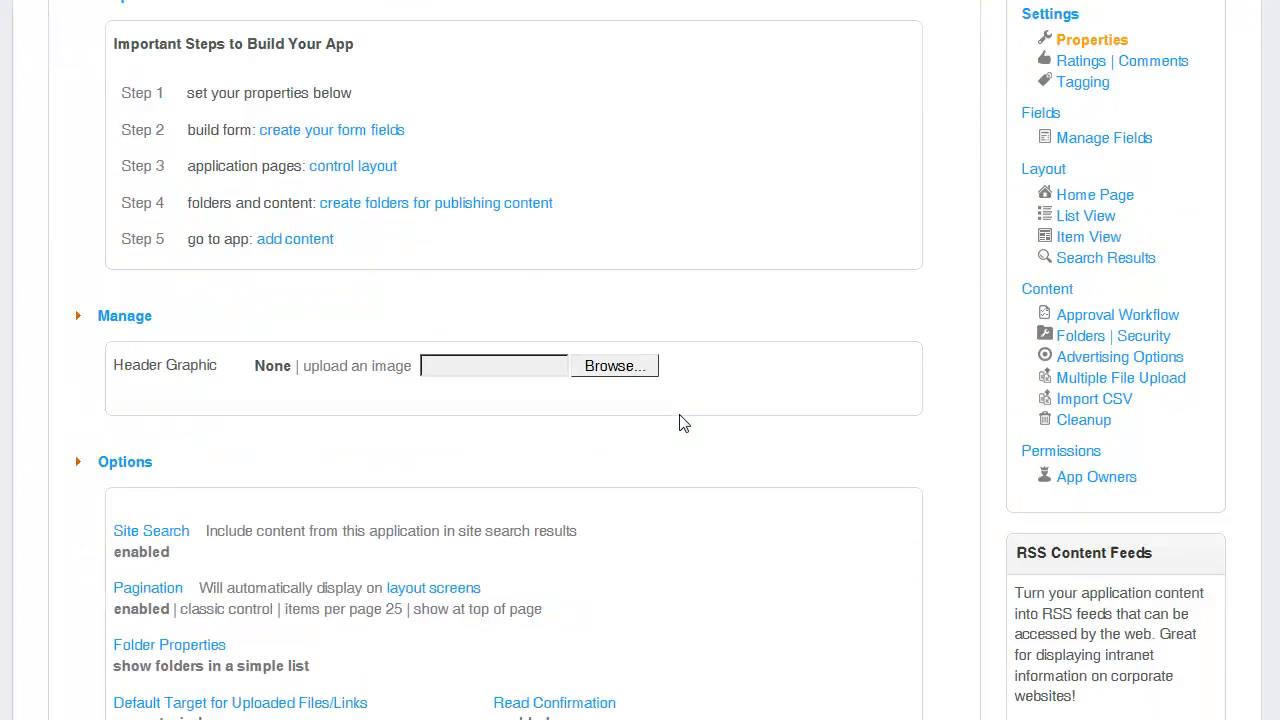
Check that Read Confirmation is enabled in the app's Options, then close the dialog
scroll("down", 3)
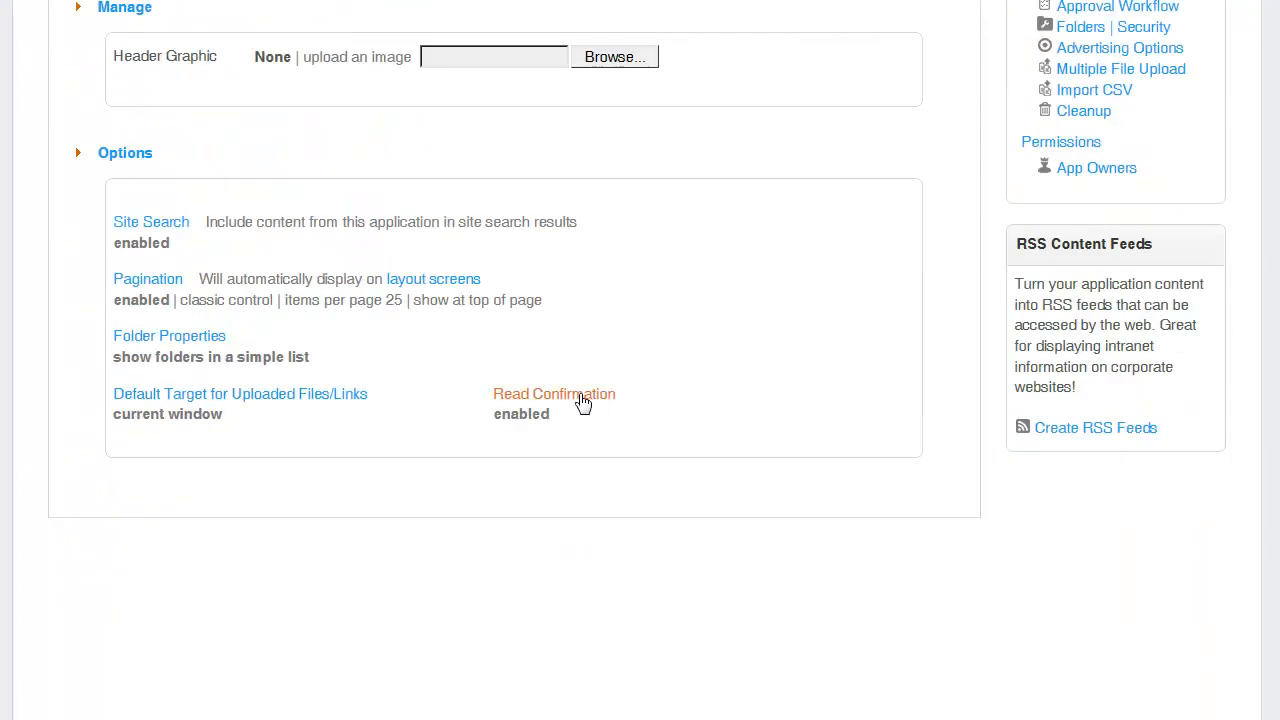
left_click(554, 393)
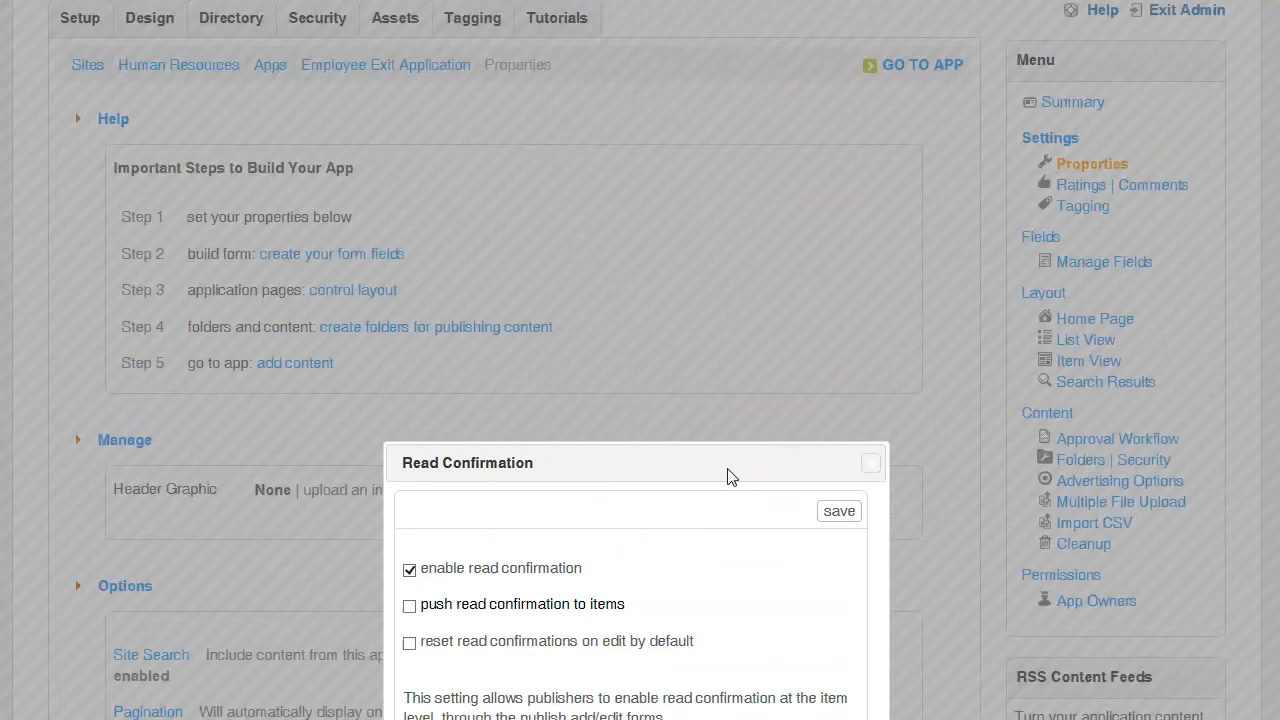
left_click(869, 462)
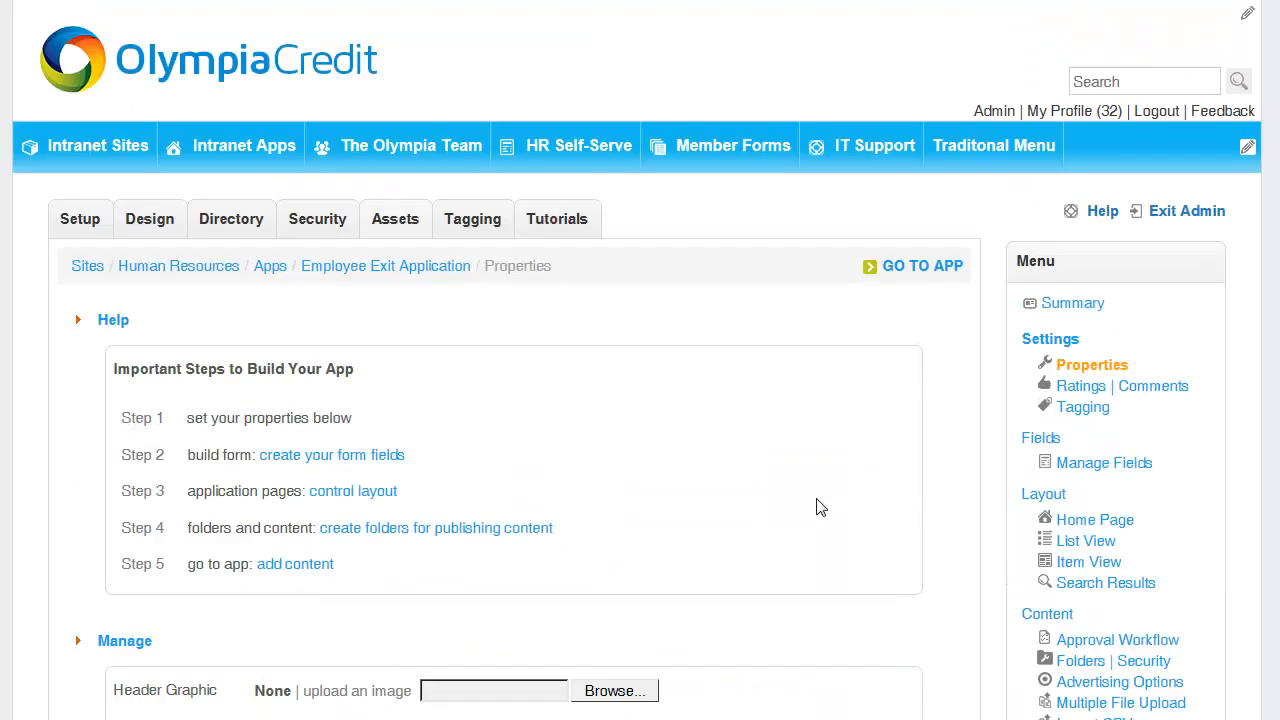
mouse_move(825, 507)
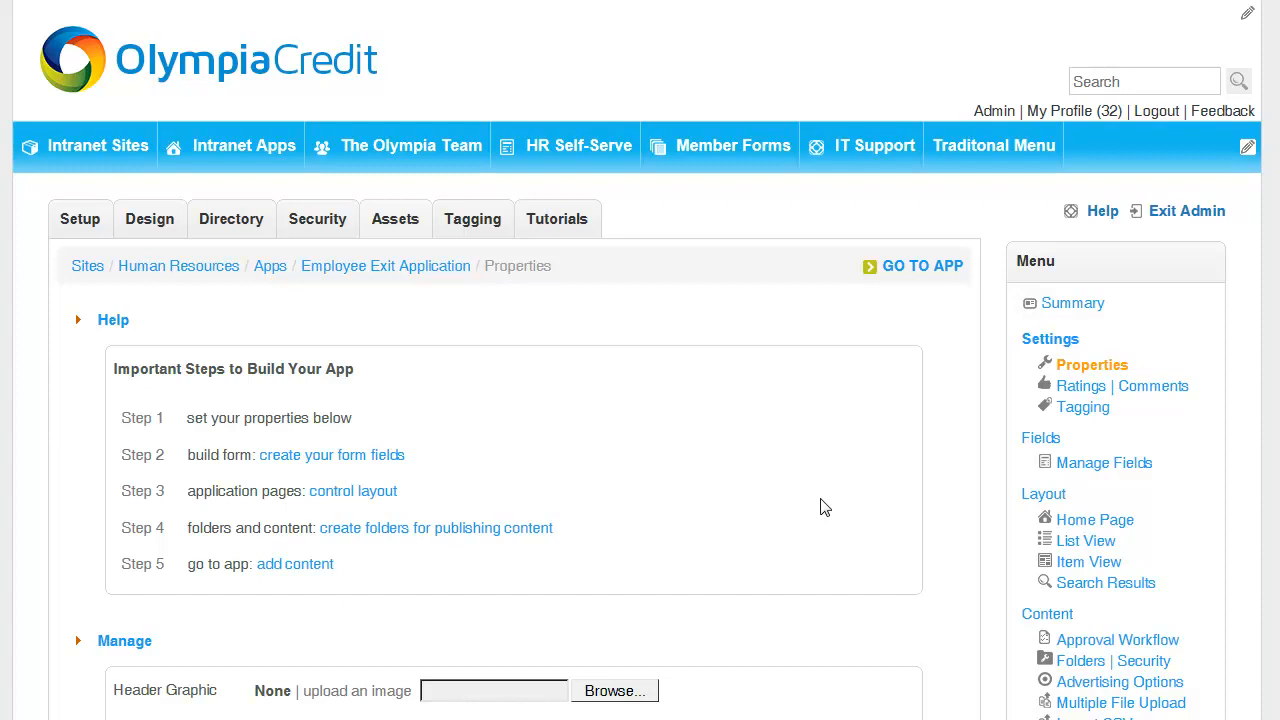
mouse_move(826, 501)
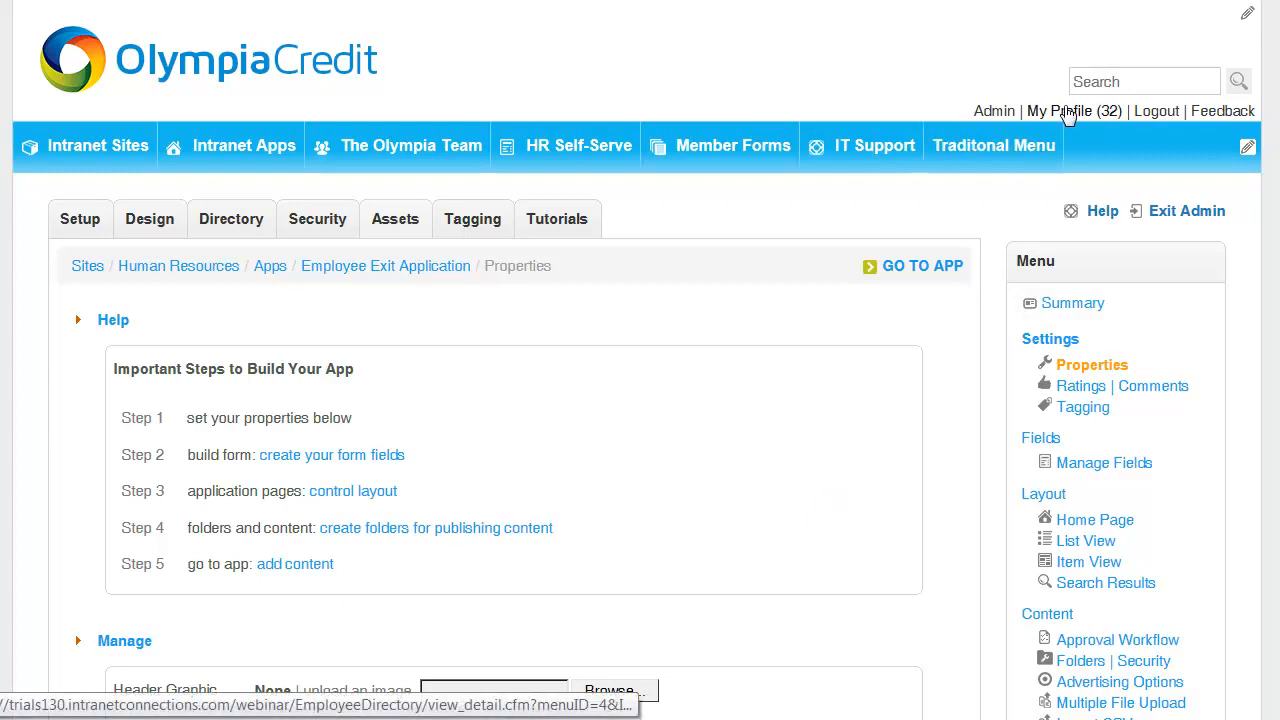
mouse_move(900, 556)
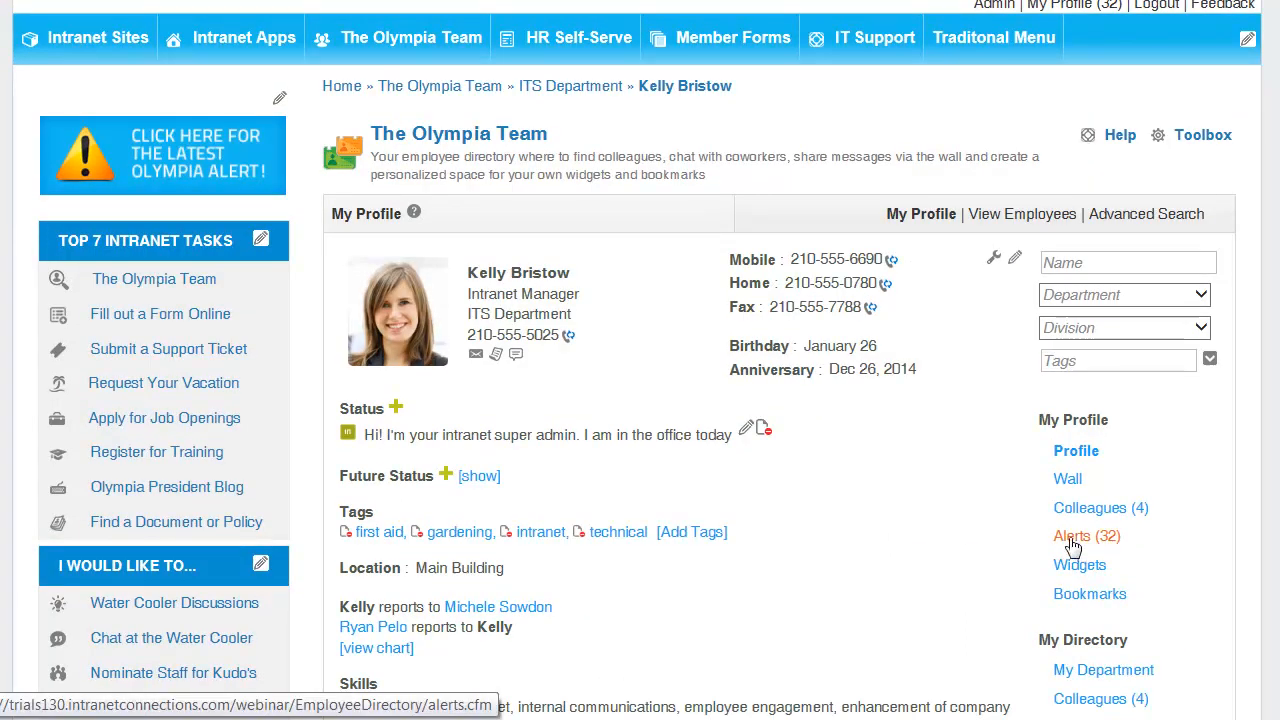
Reach Manage Subscriptions from the profile's Alerts (32) list
left_click(1071, 536)
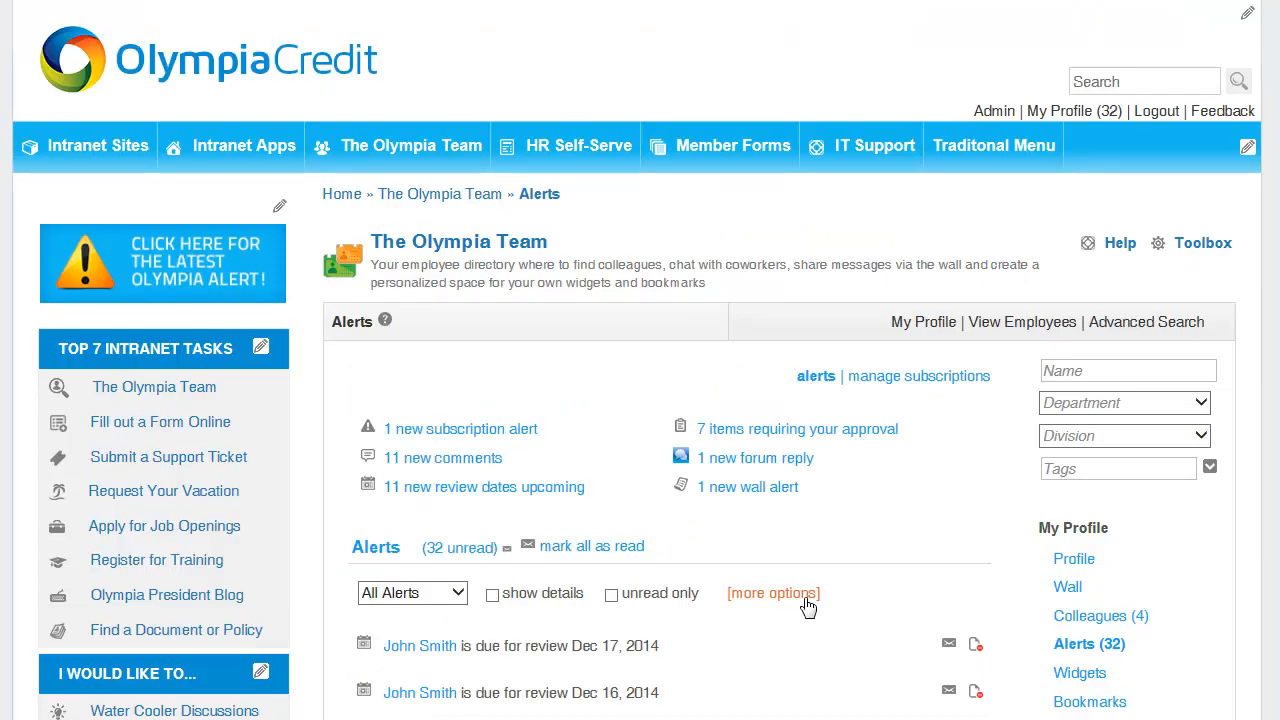
mouse_move(940, 374)
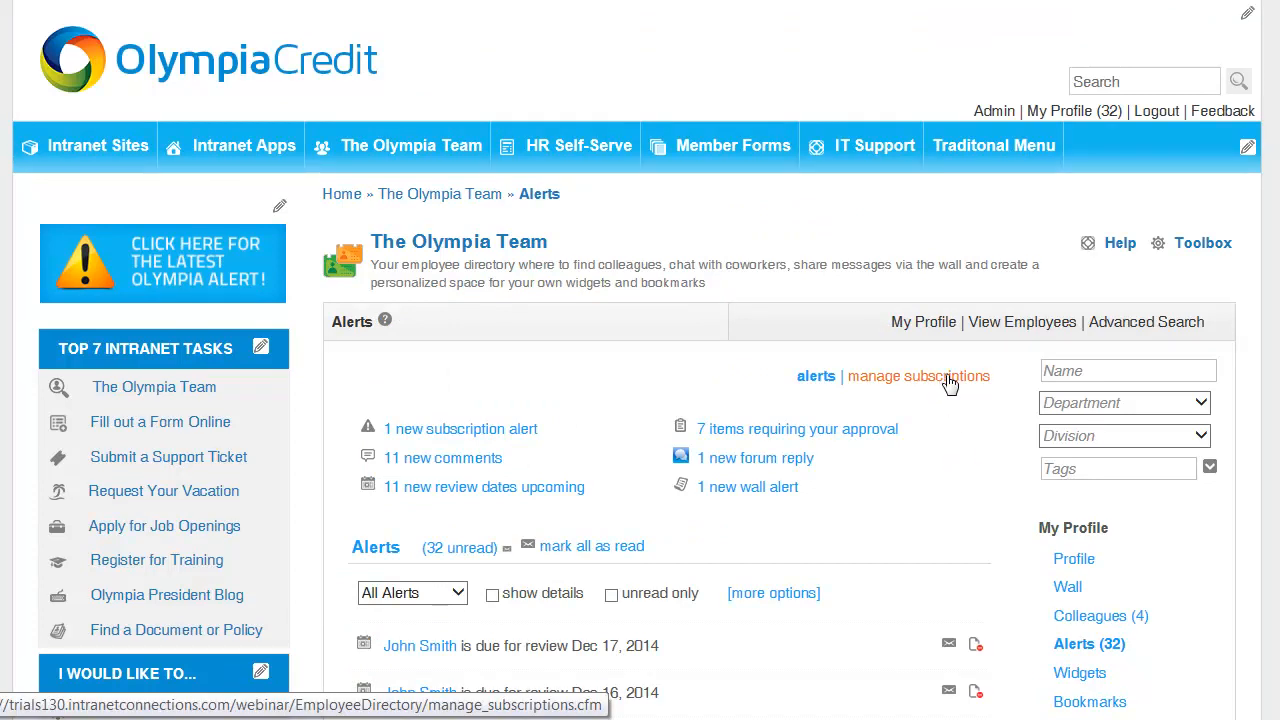
left_click(918, 375)
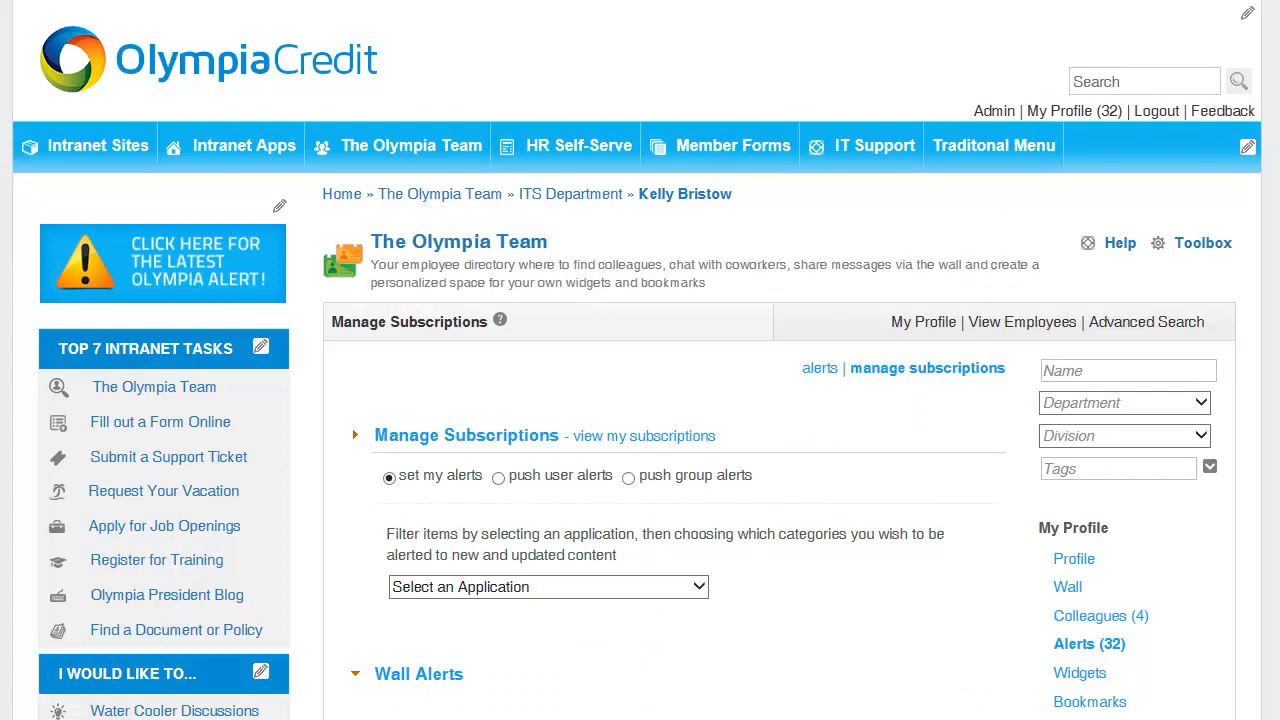
Push group alerts to Employee Exit Group for Human Resources: Employee Exit Application
left_click(628, 477)
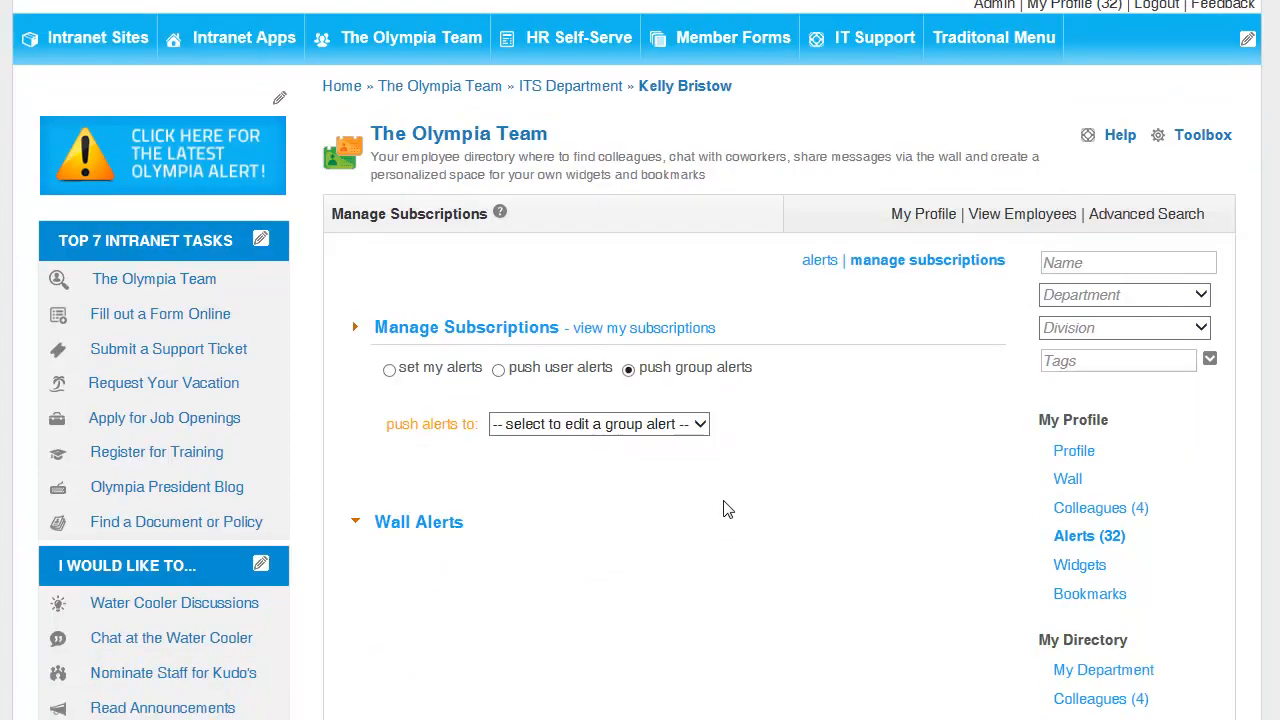
left_click(598, 424)
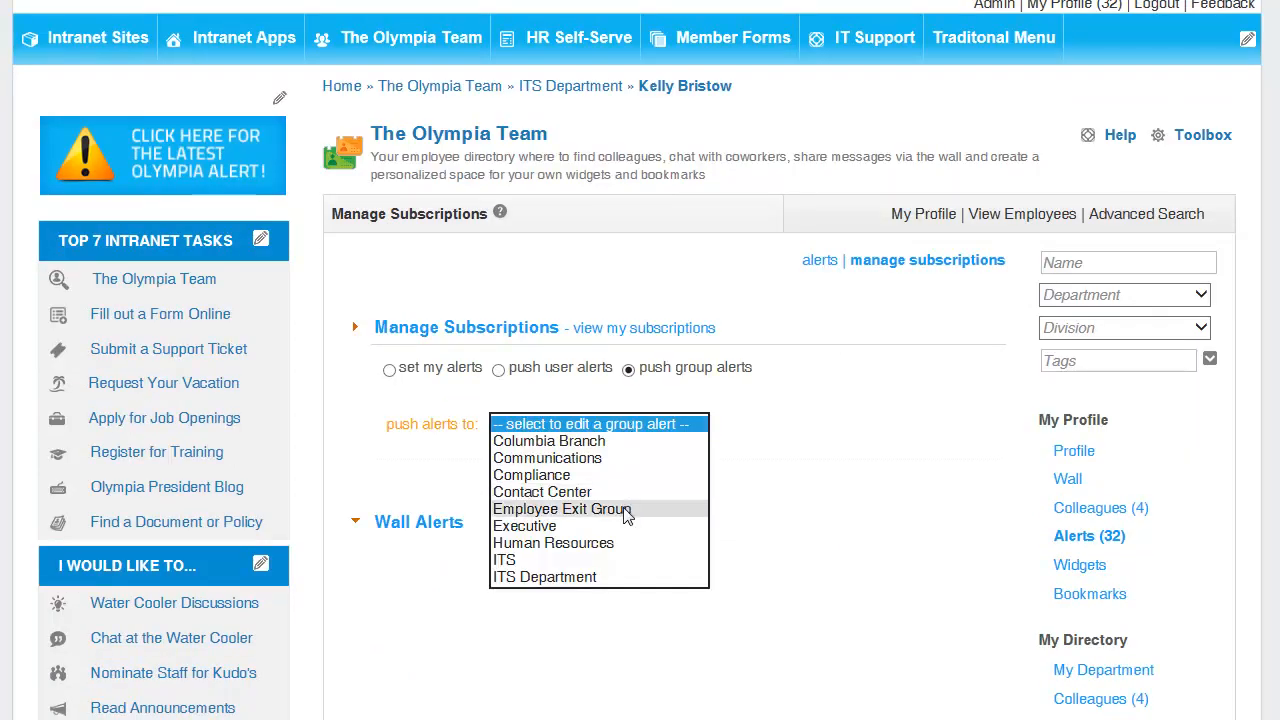
mouse_move(655, 512)
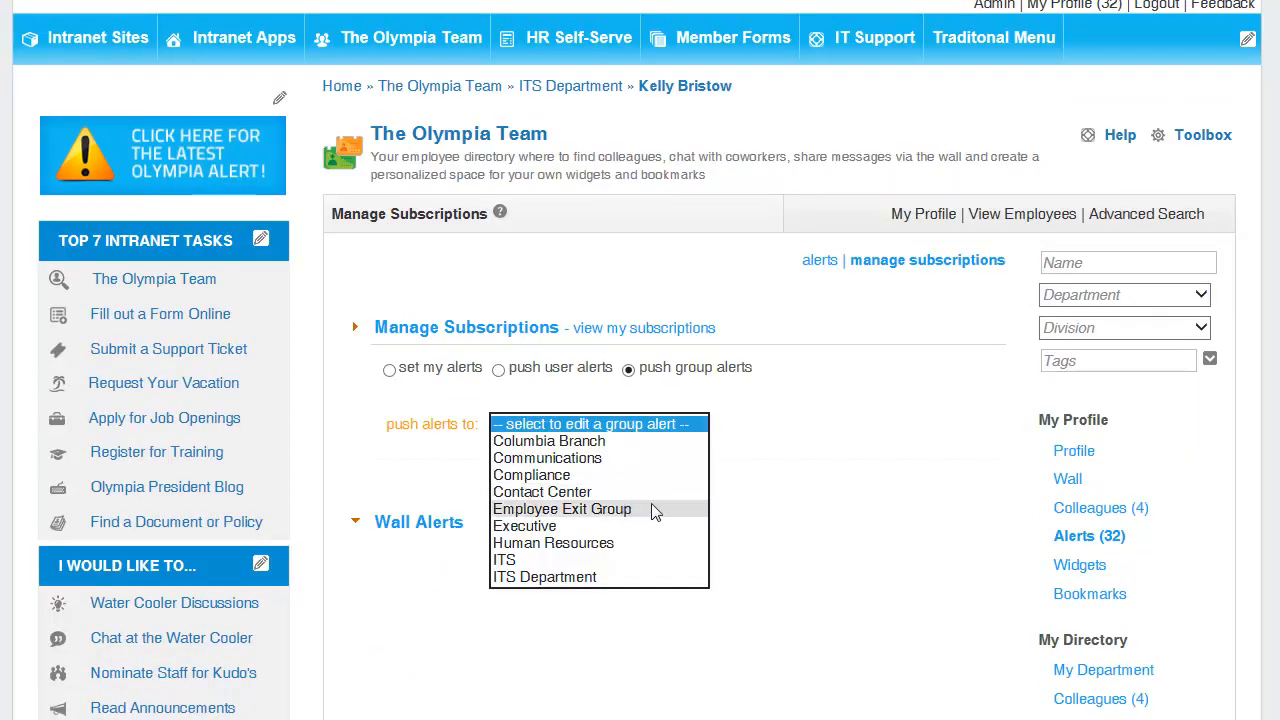
mouse_move(628, 511)
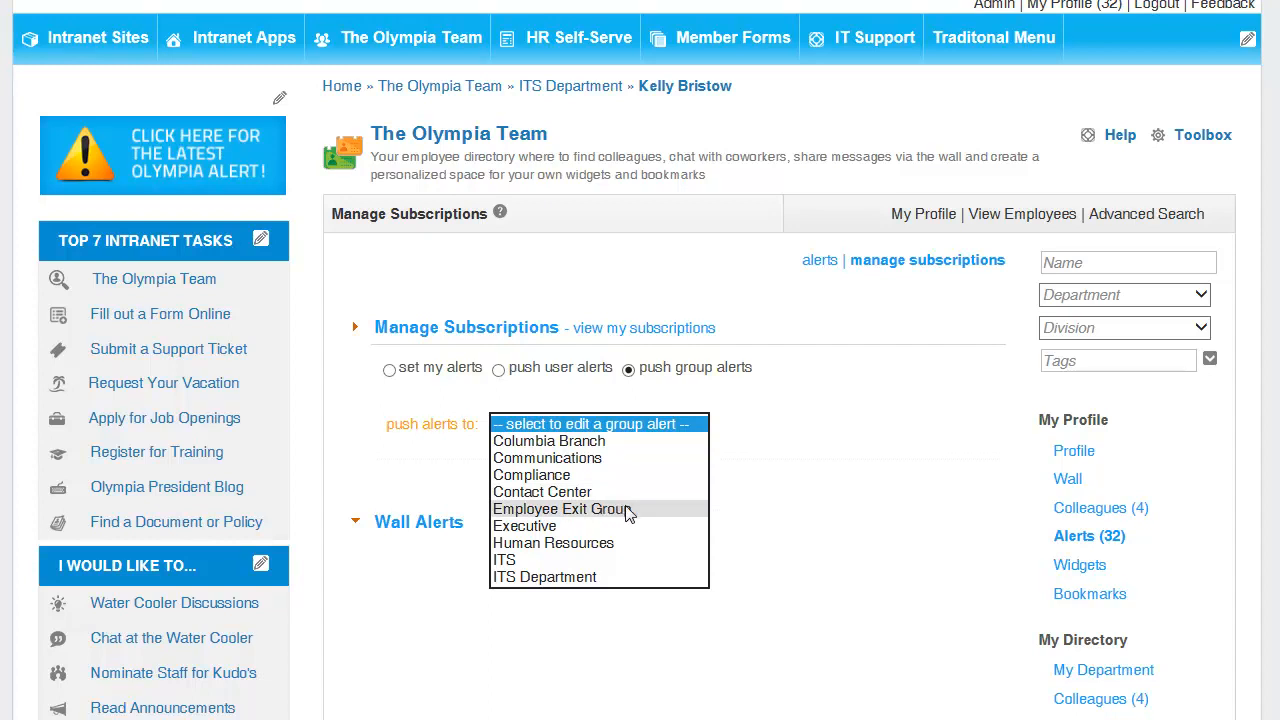
left_click(561, 509)
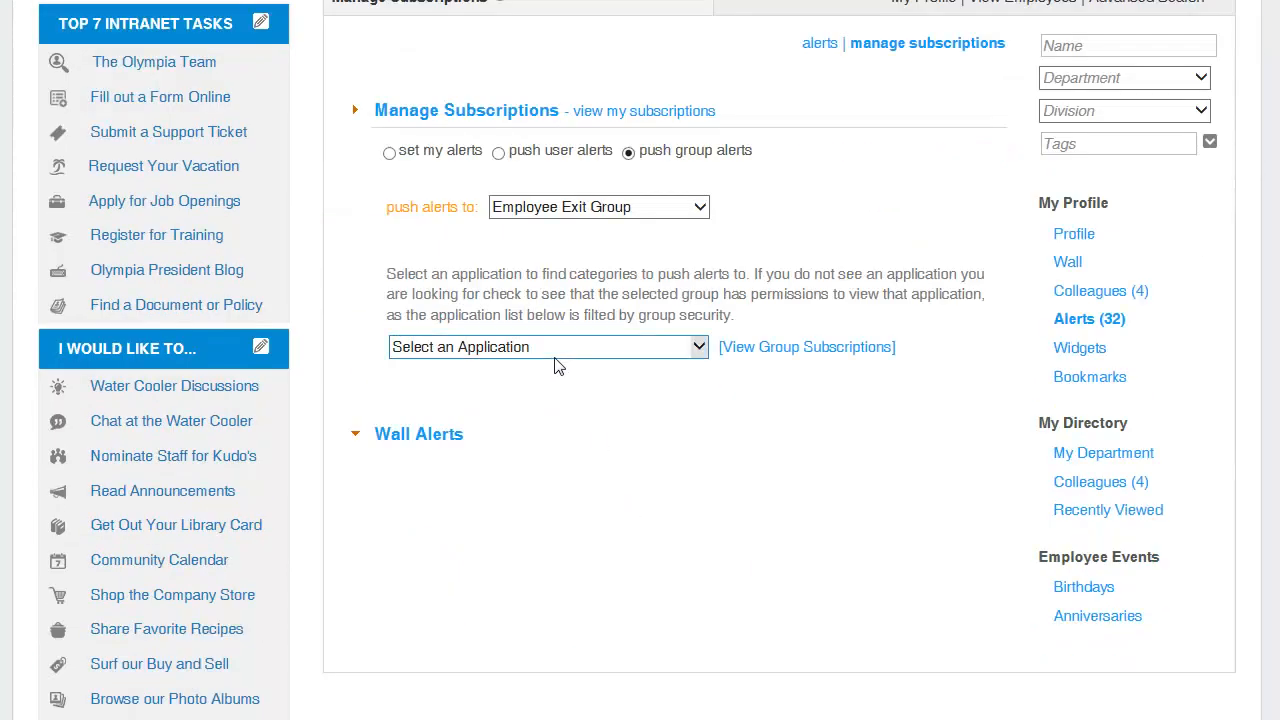
left_click(547, 346)
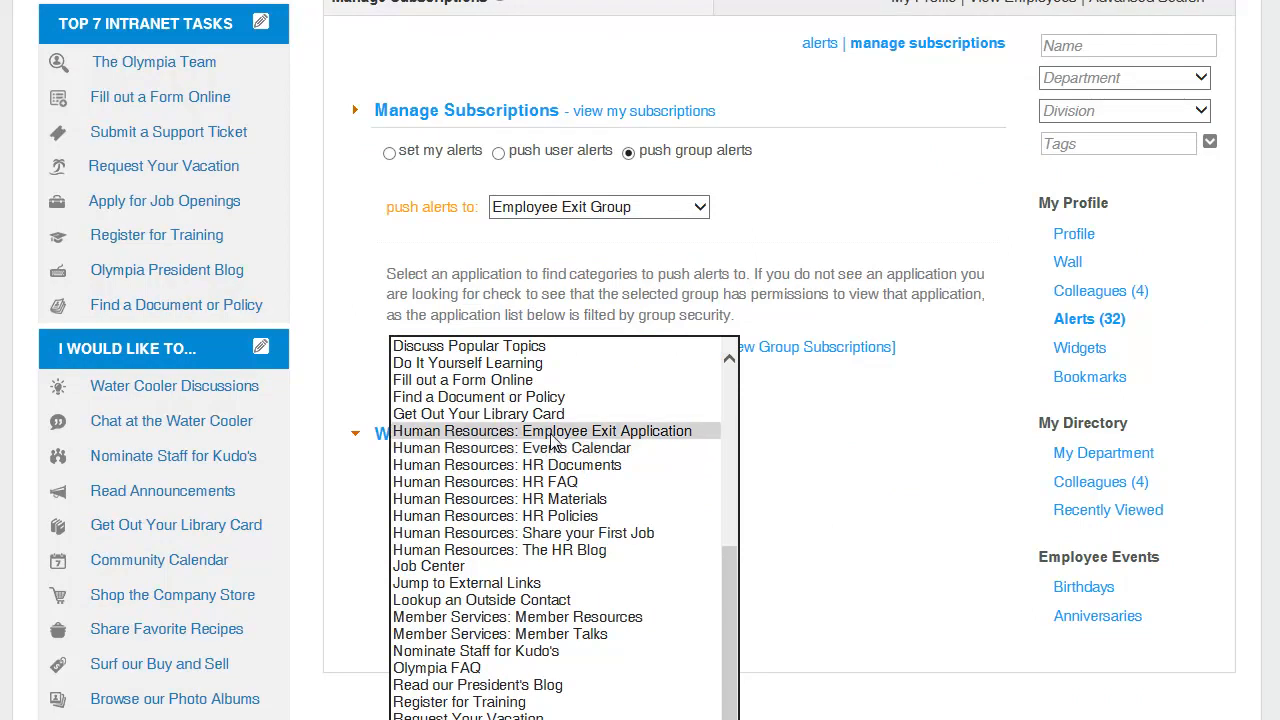
left_click(541, 430)
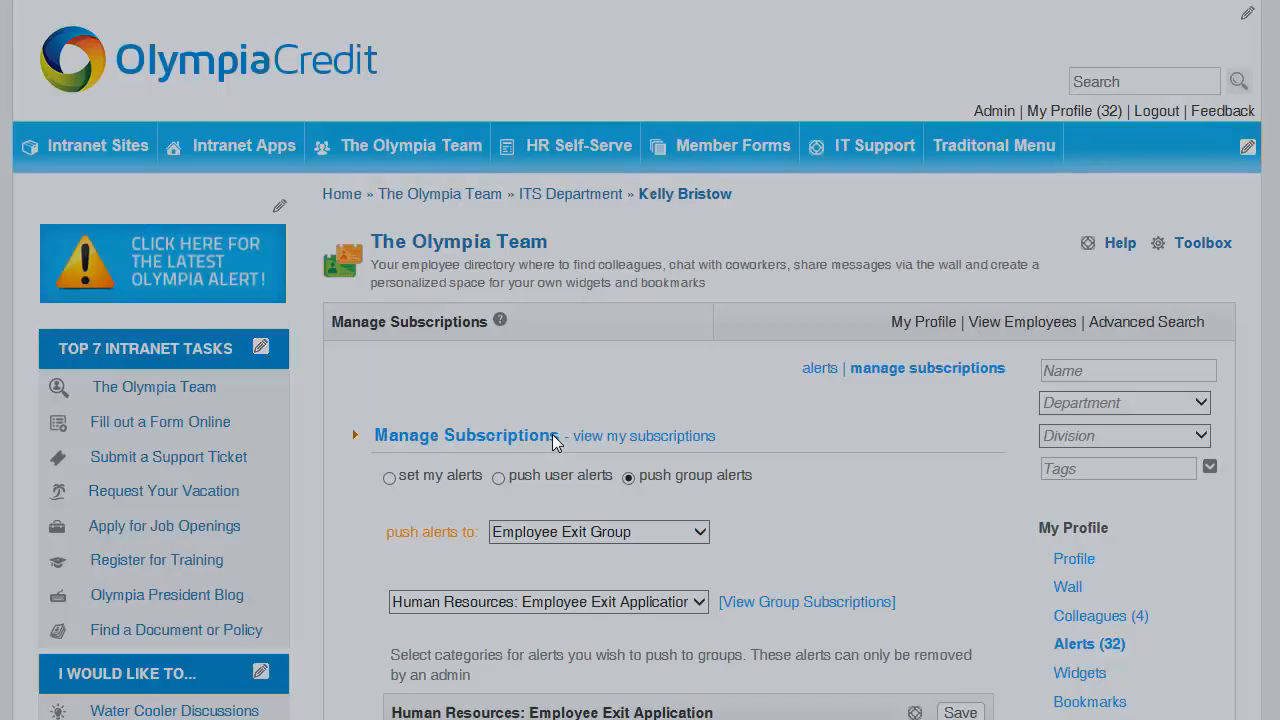
Set Site and Email Alerts to New Content and include the Exit Employee category
scroll("down", 3)
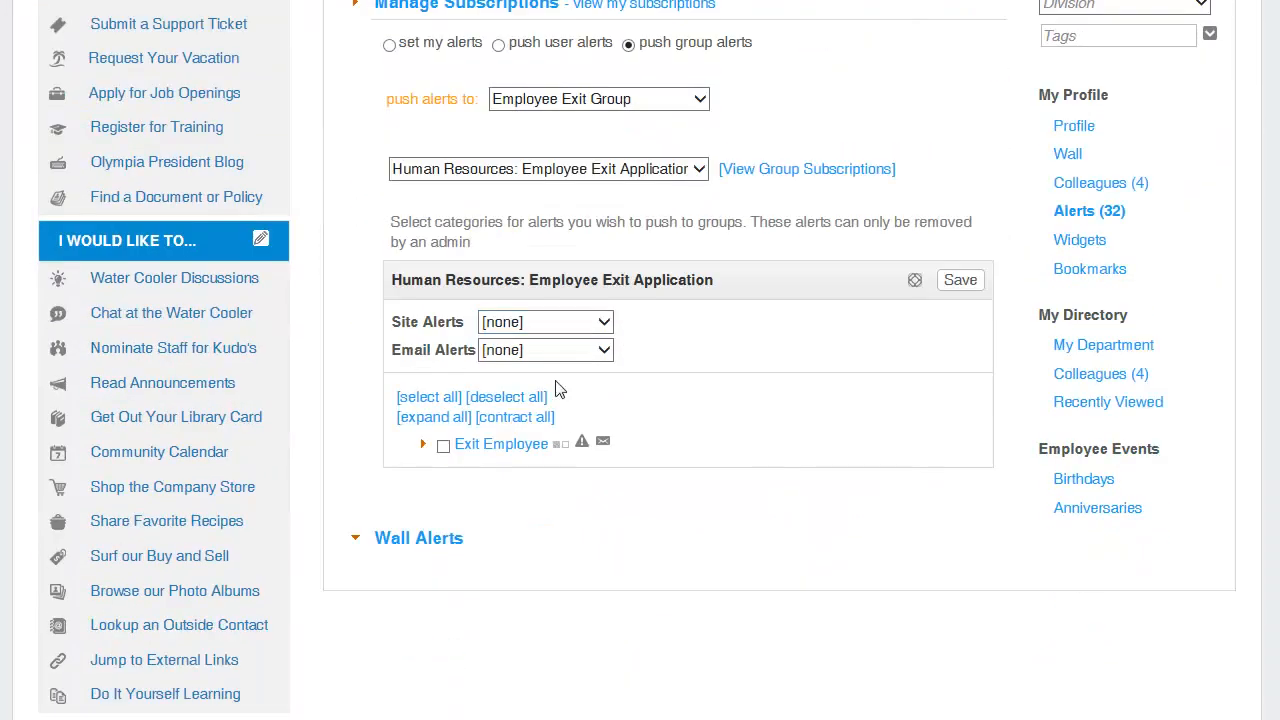
left_click(545, 321)
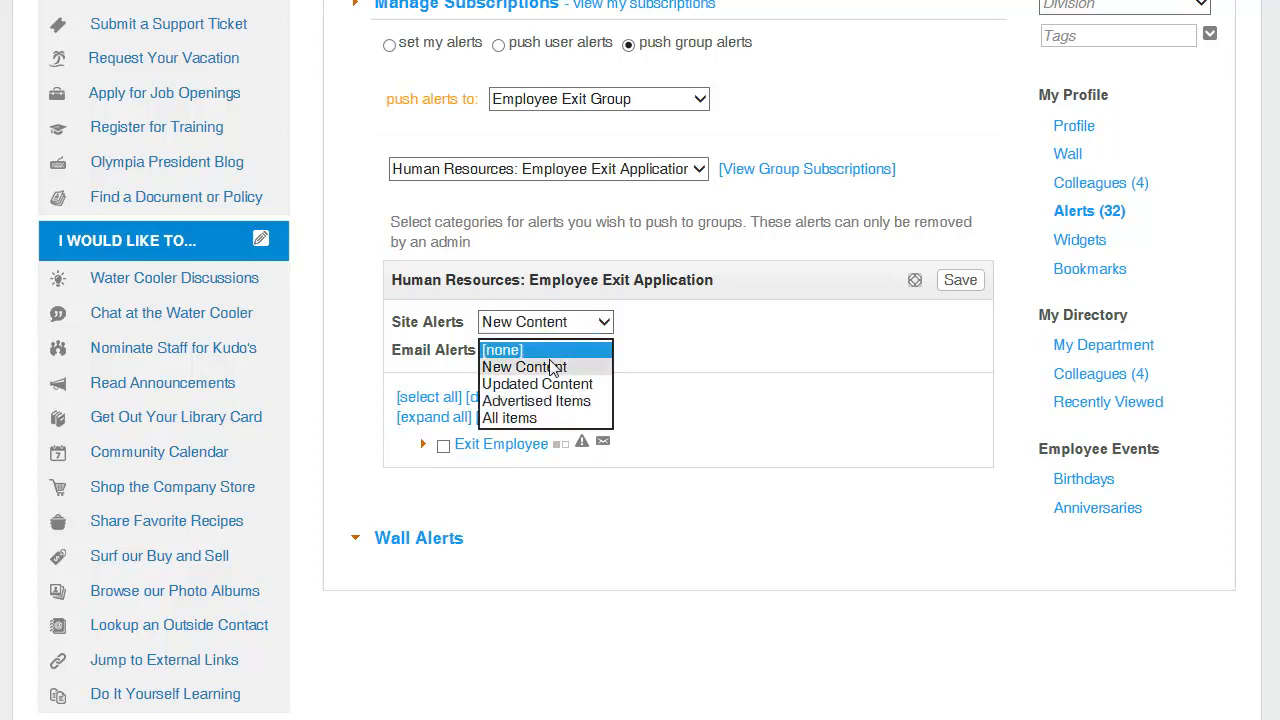
left_click(524, 367)
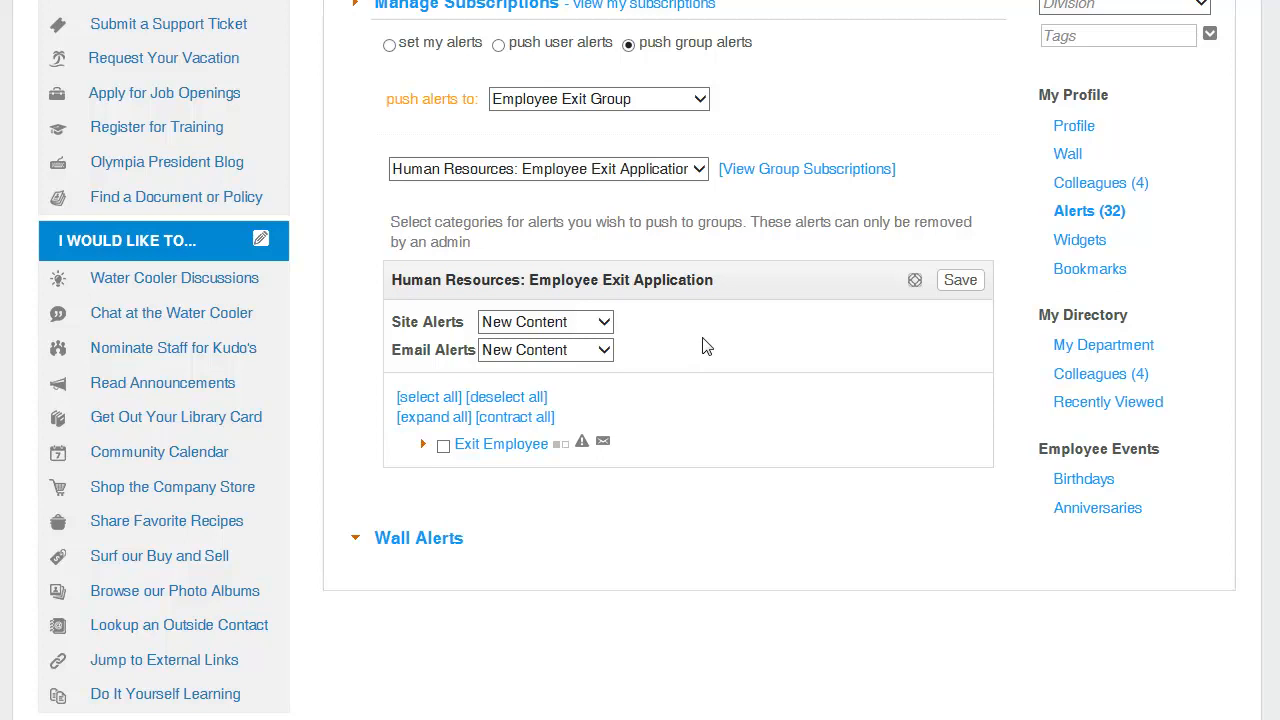
mouse_move(733, 342)
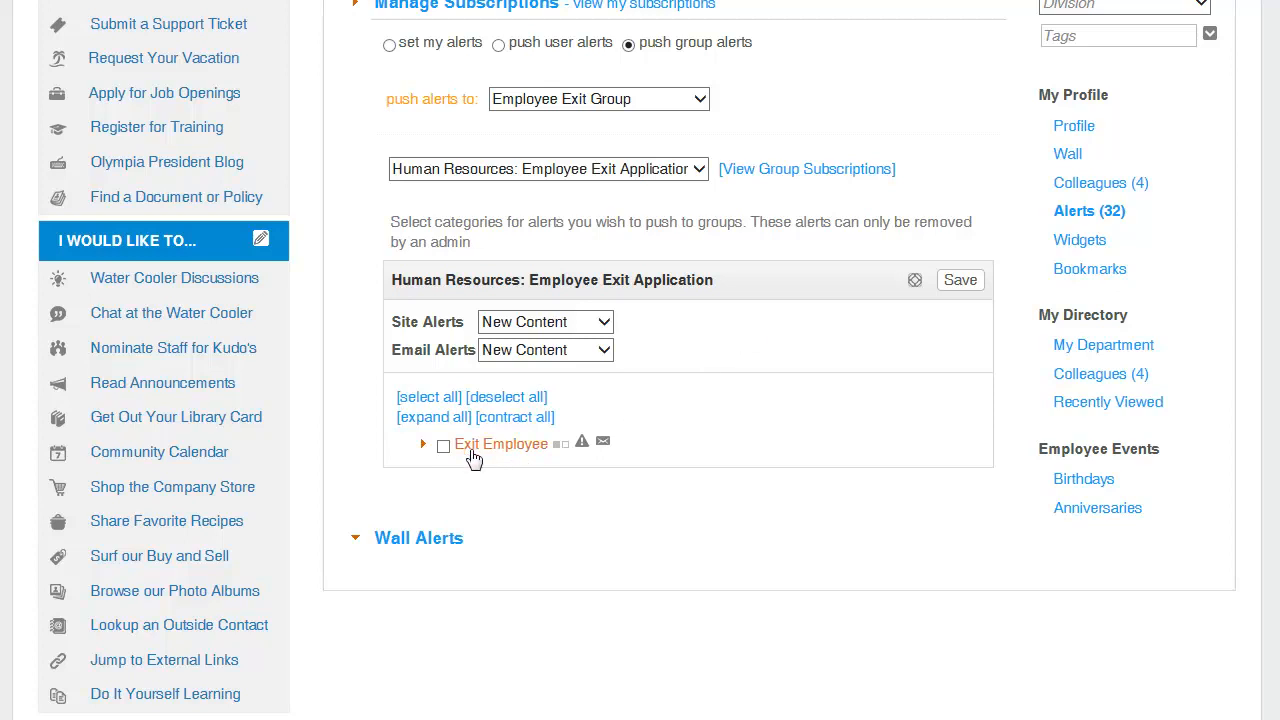
left_click(443, 446)
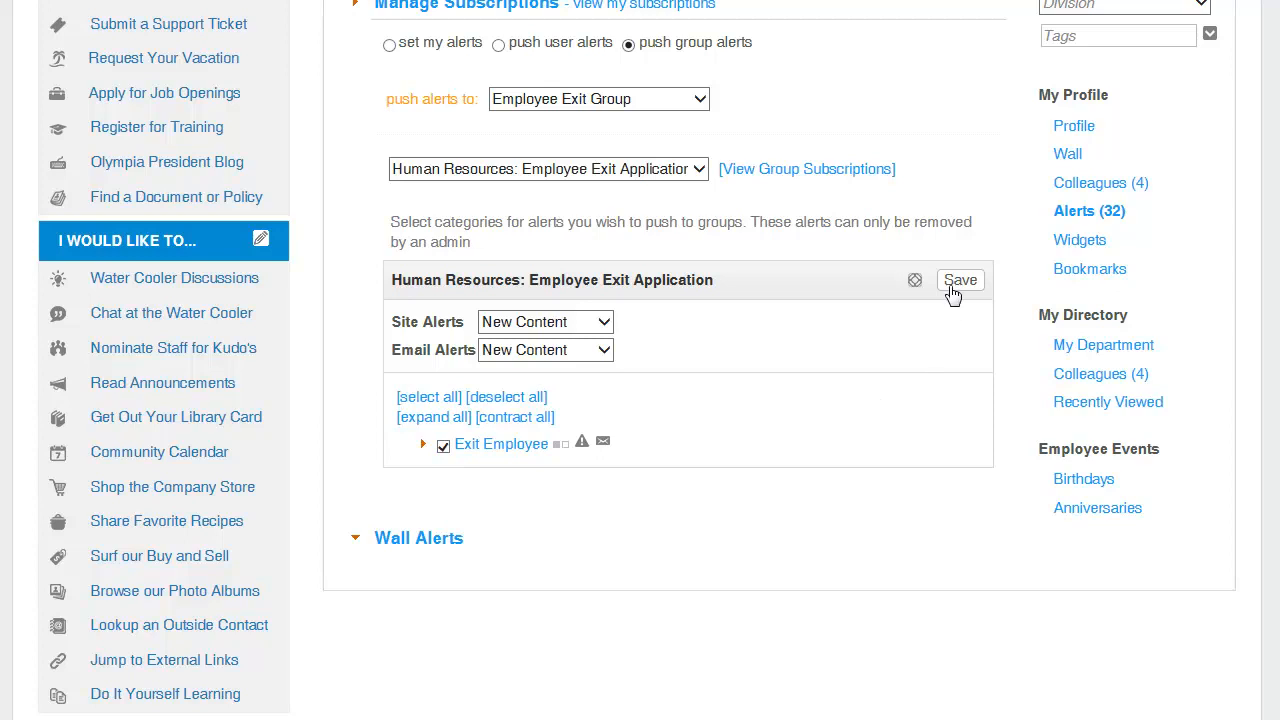